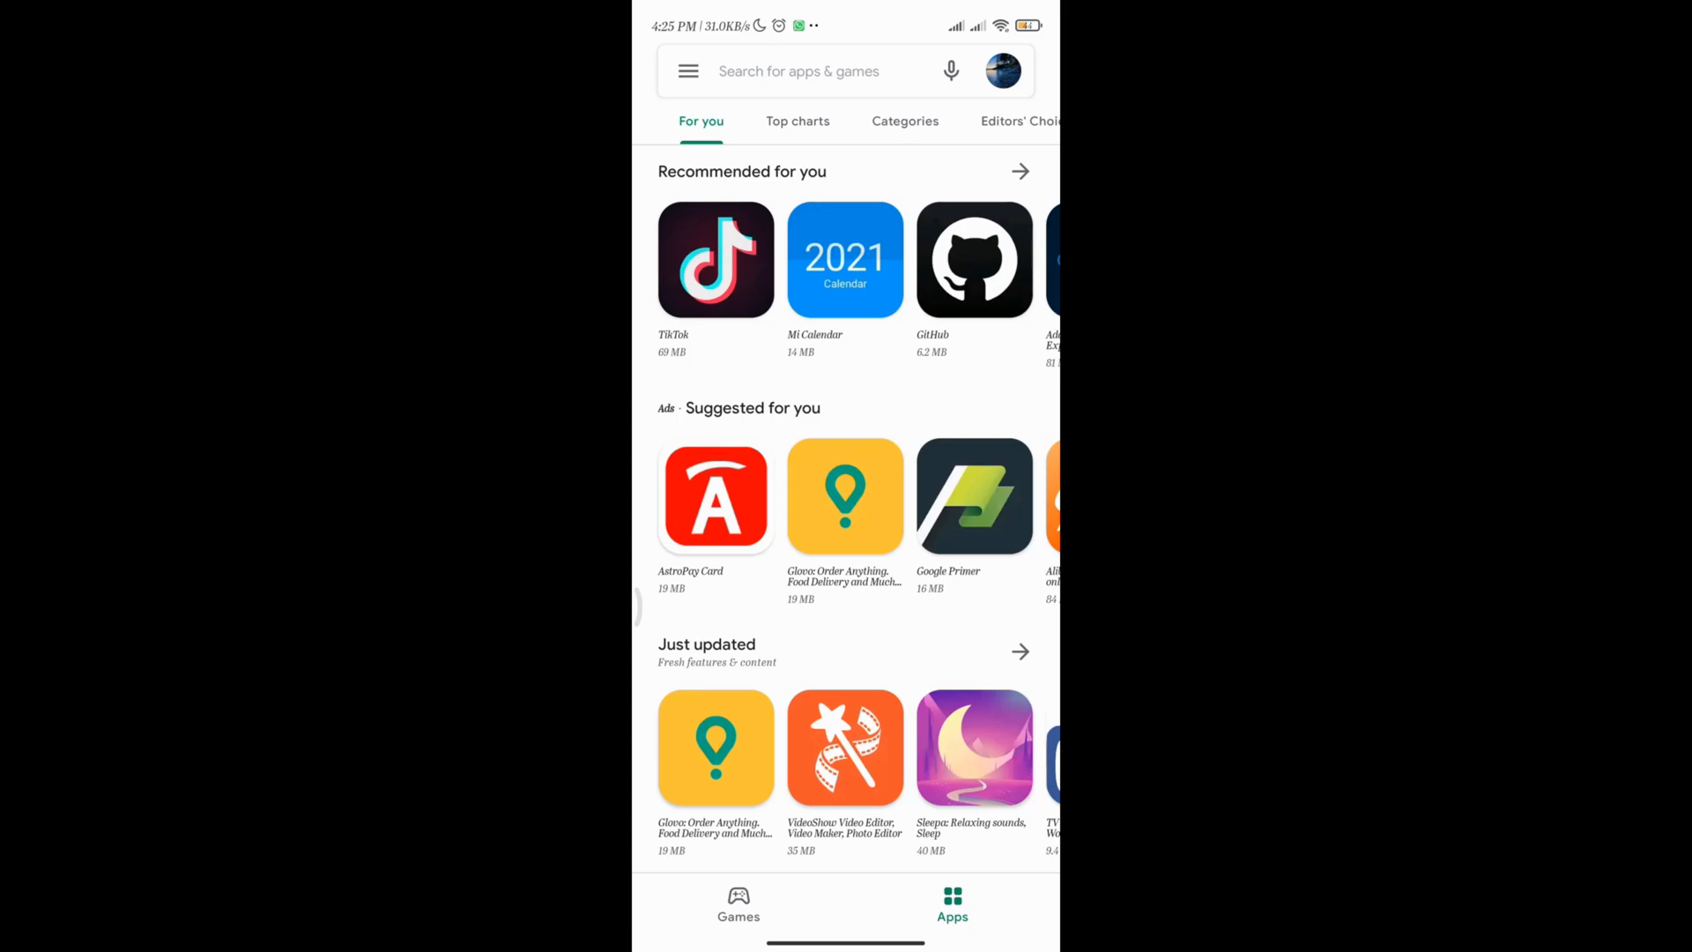
Browse the Play Store's installed apps and open the OnePulse Kenya listing.
click(688, 71)
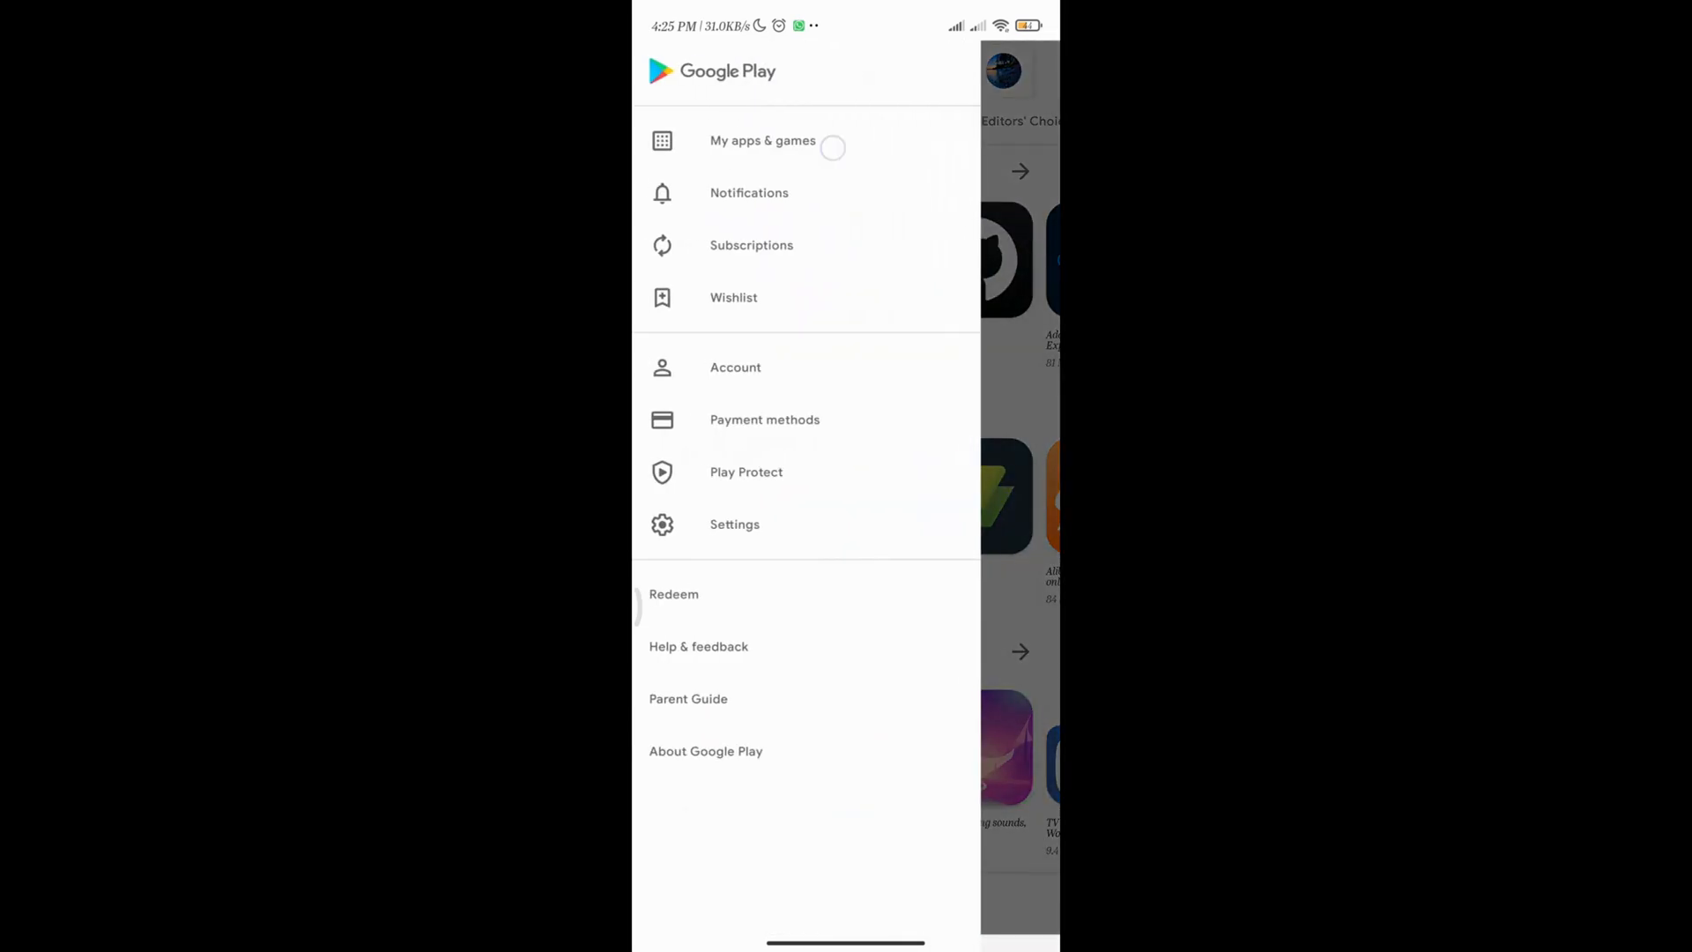
click(761, 140)
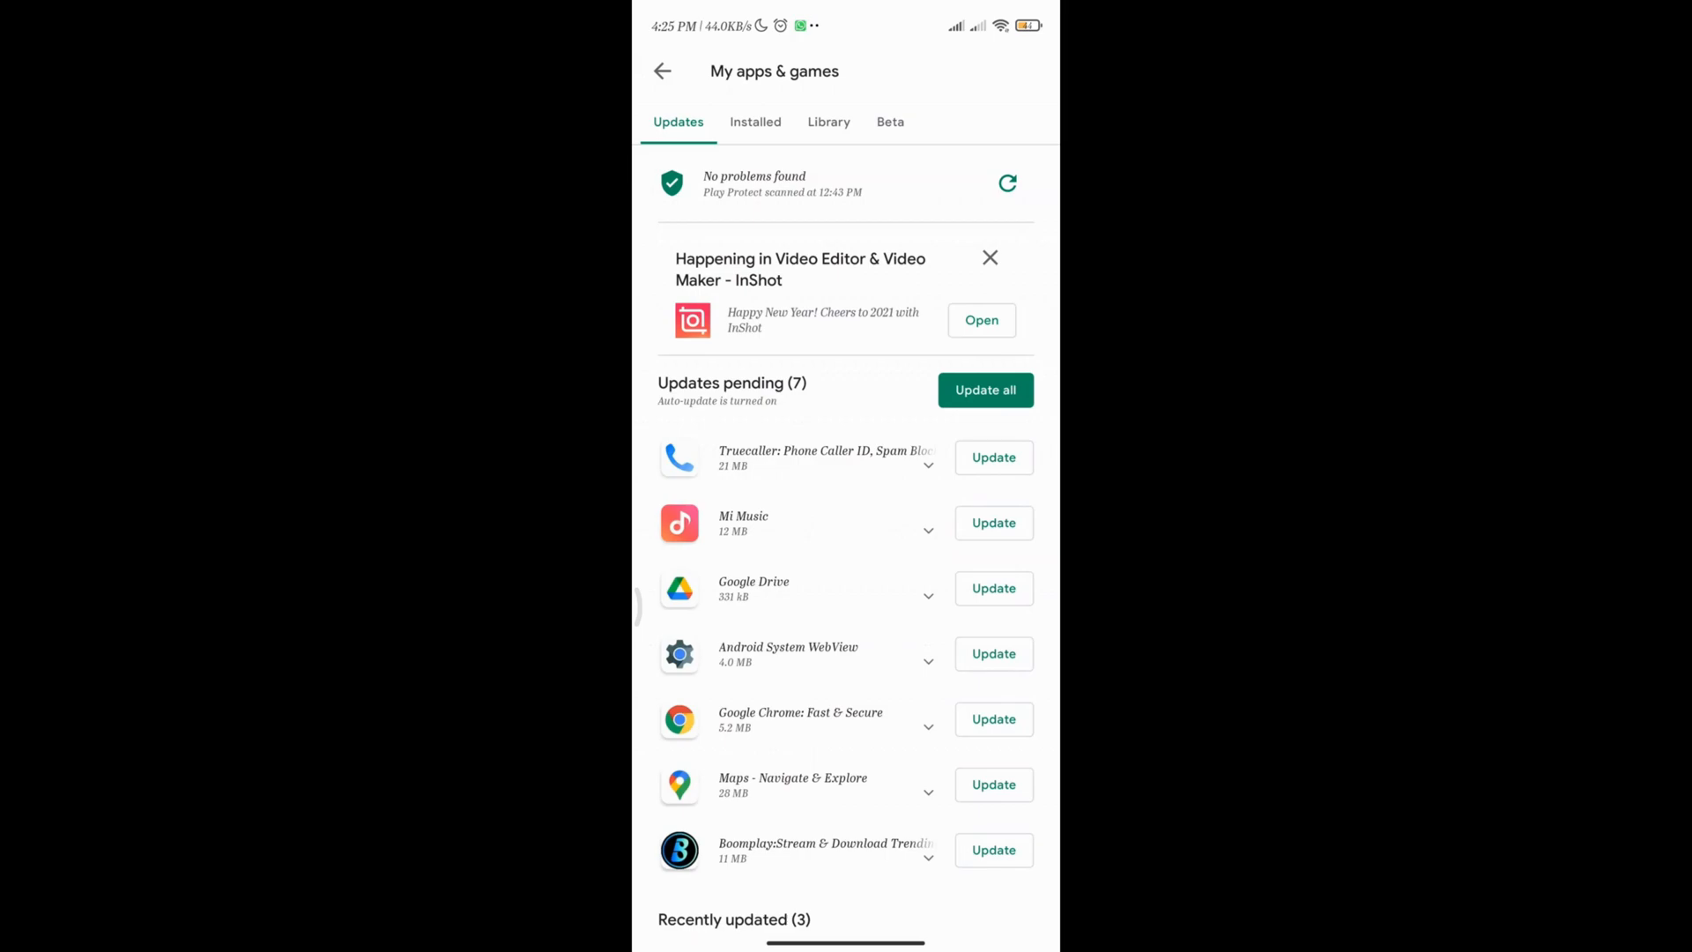
click(755, 121)
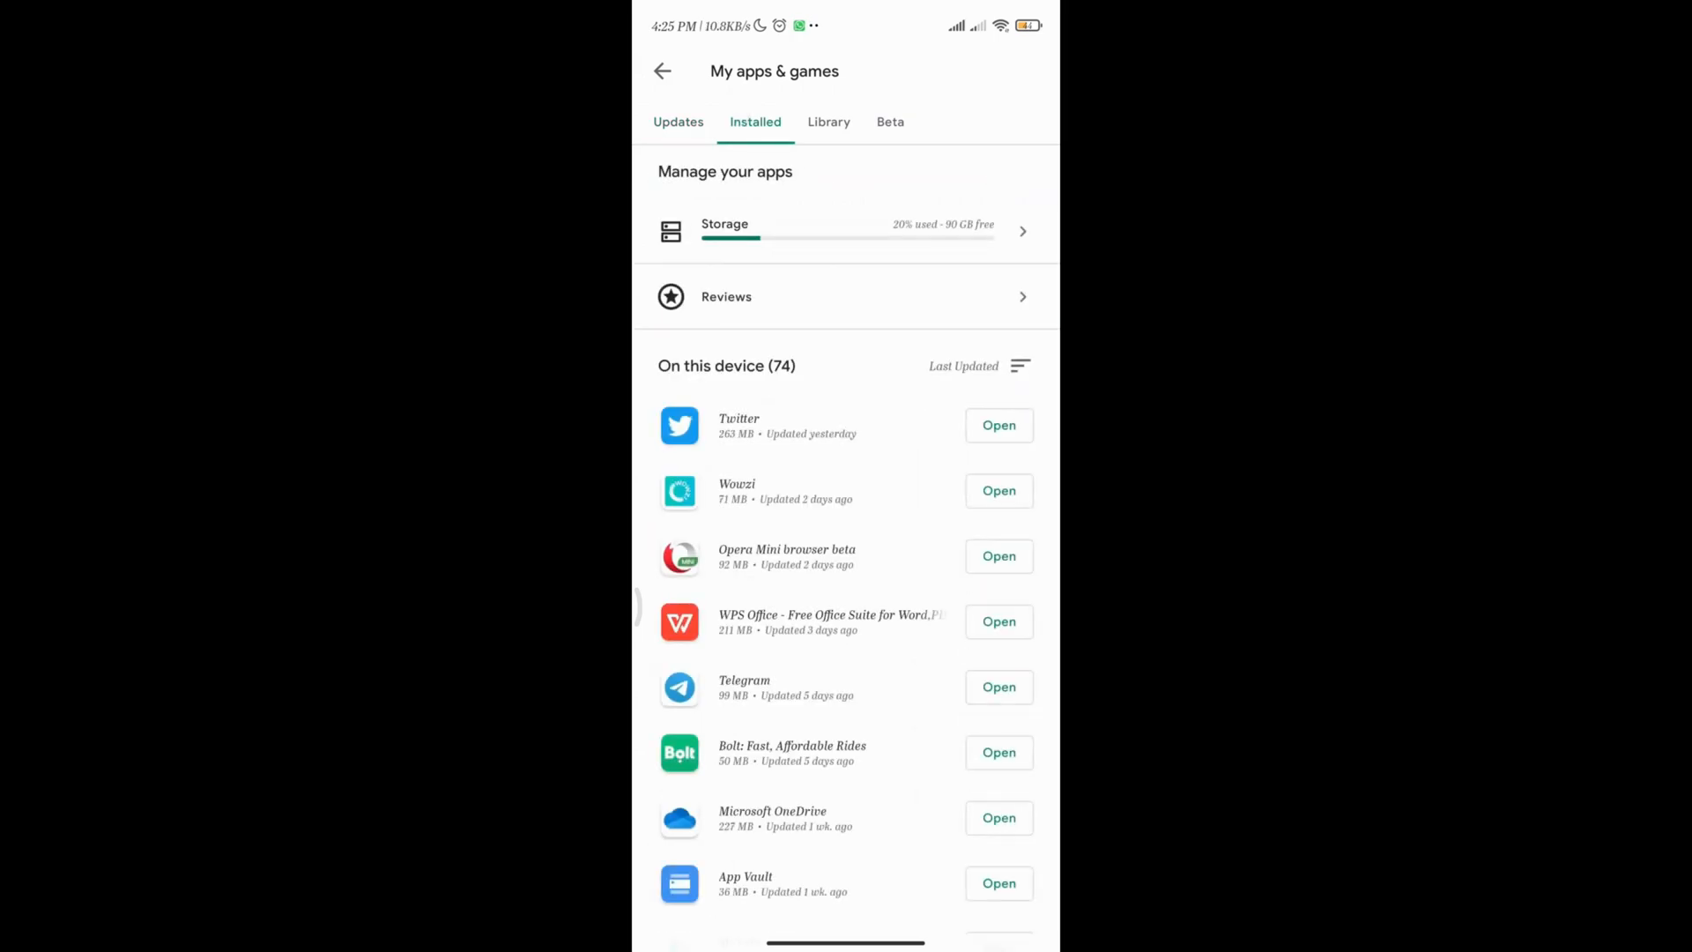
click(1018, 366)
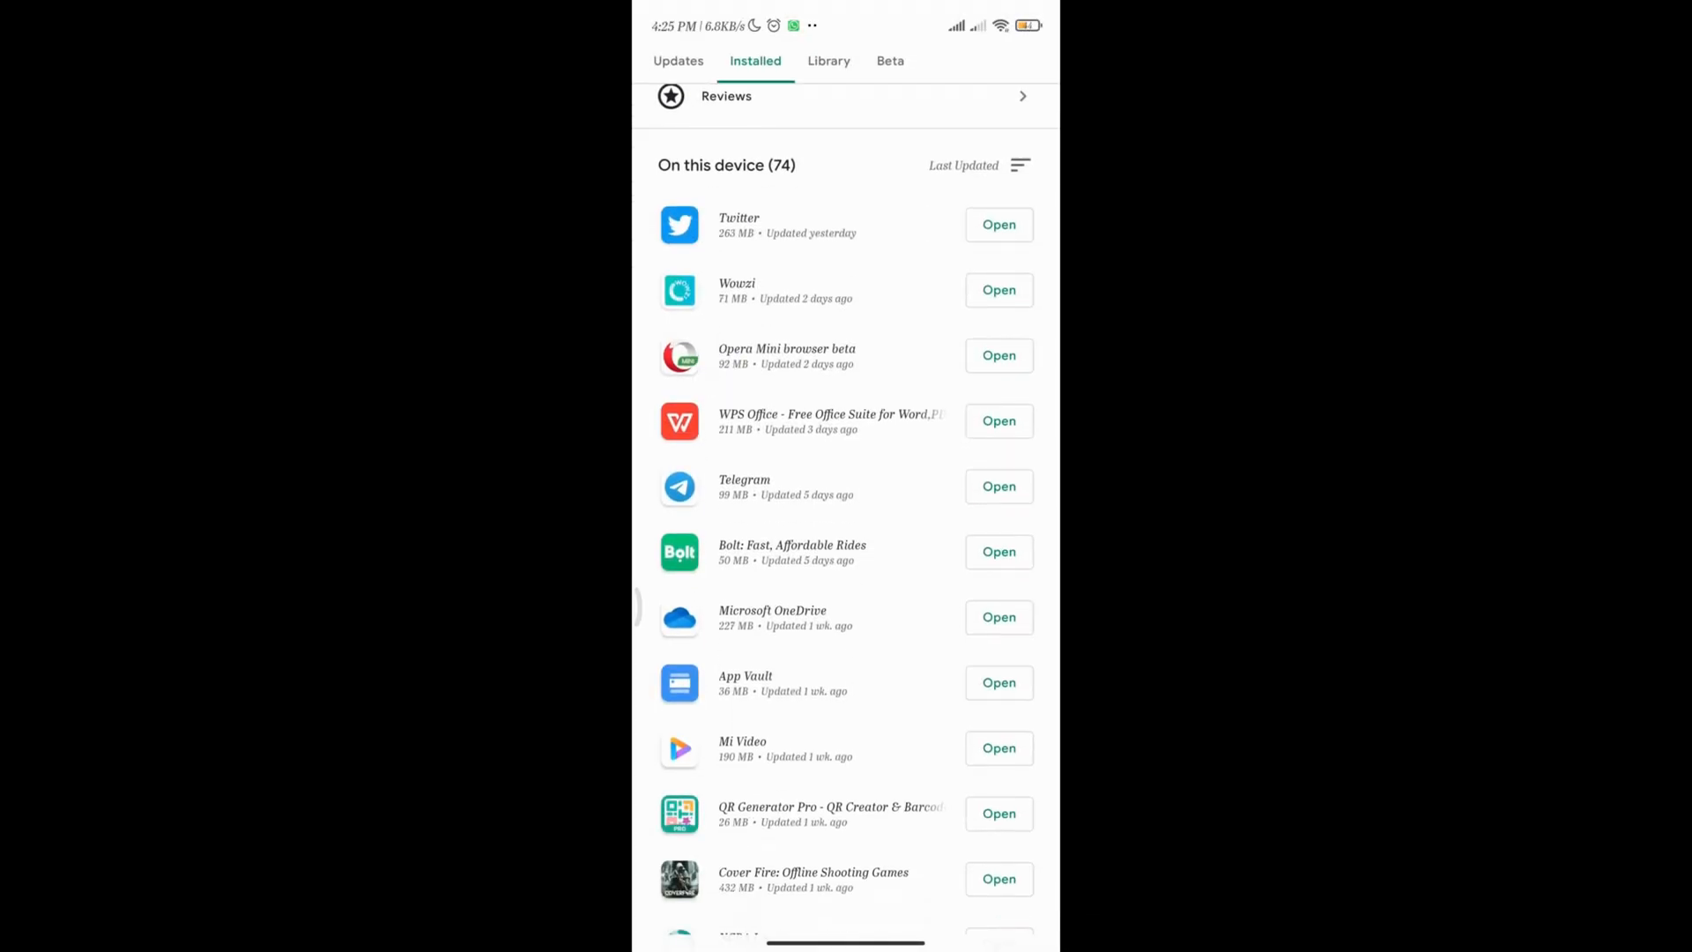
scroll(down, 3)
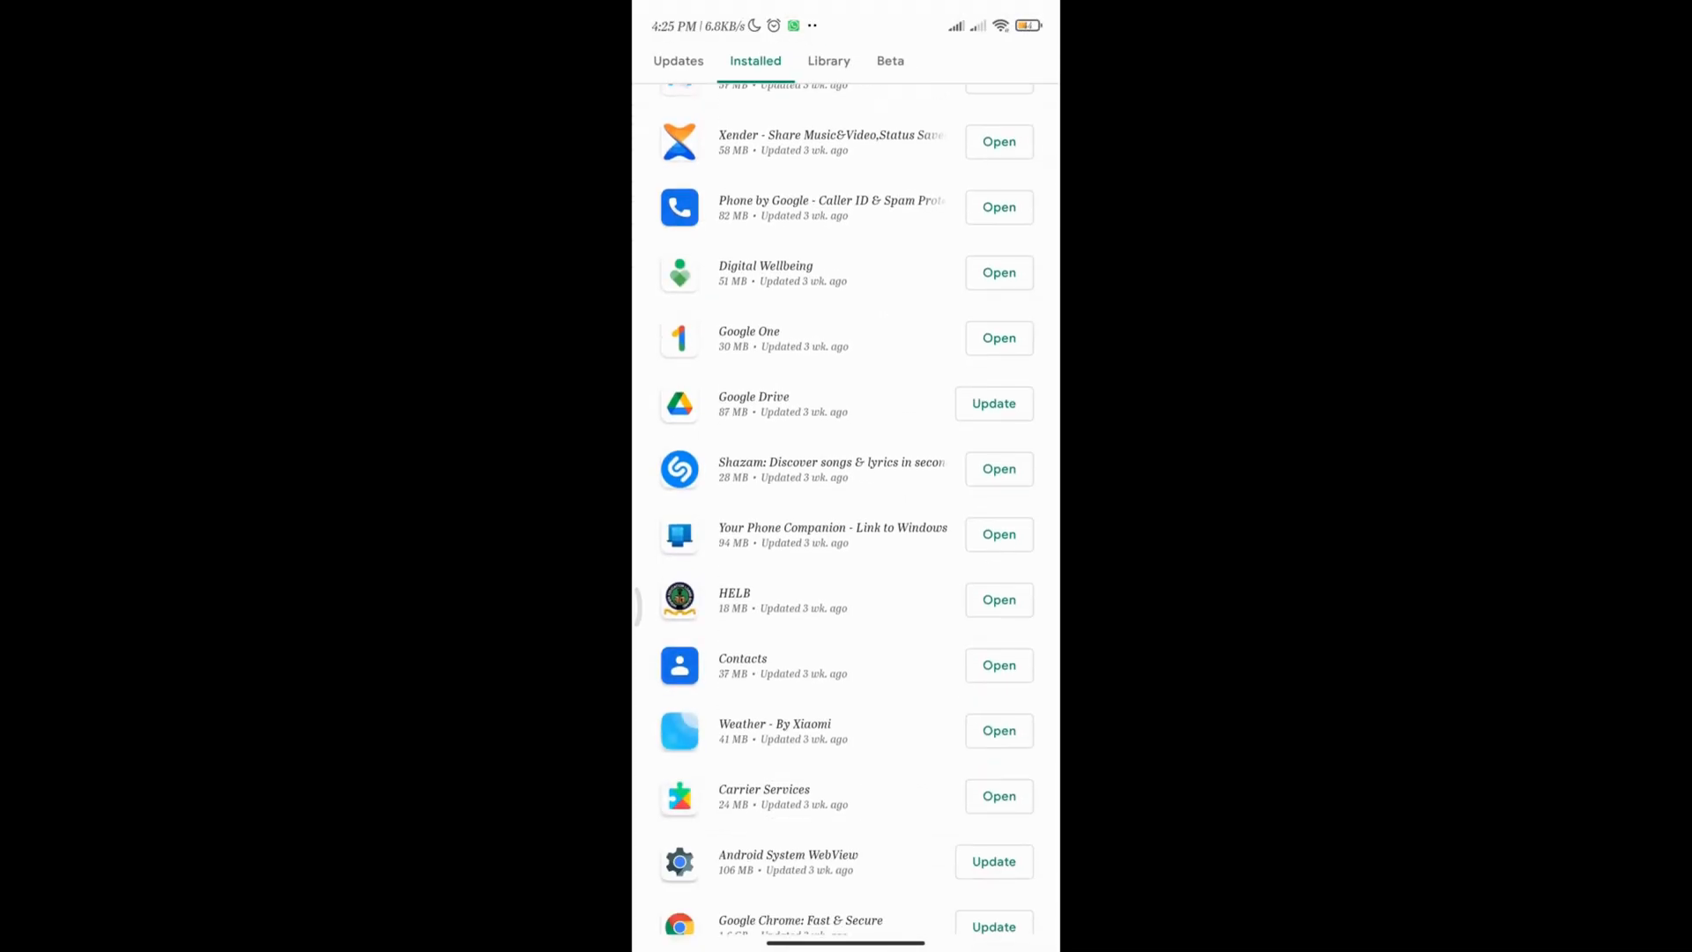
scroll(down, 3)
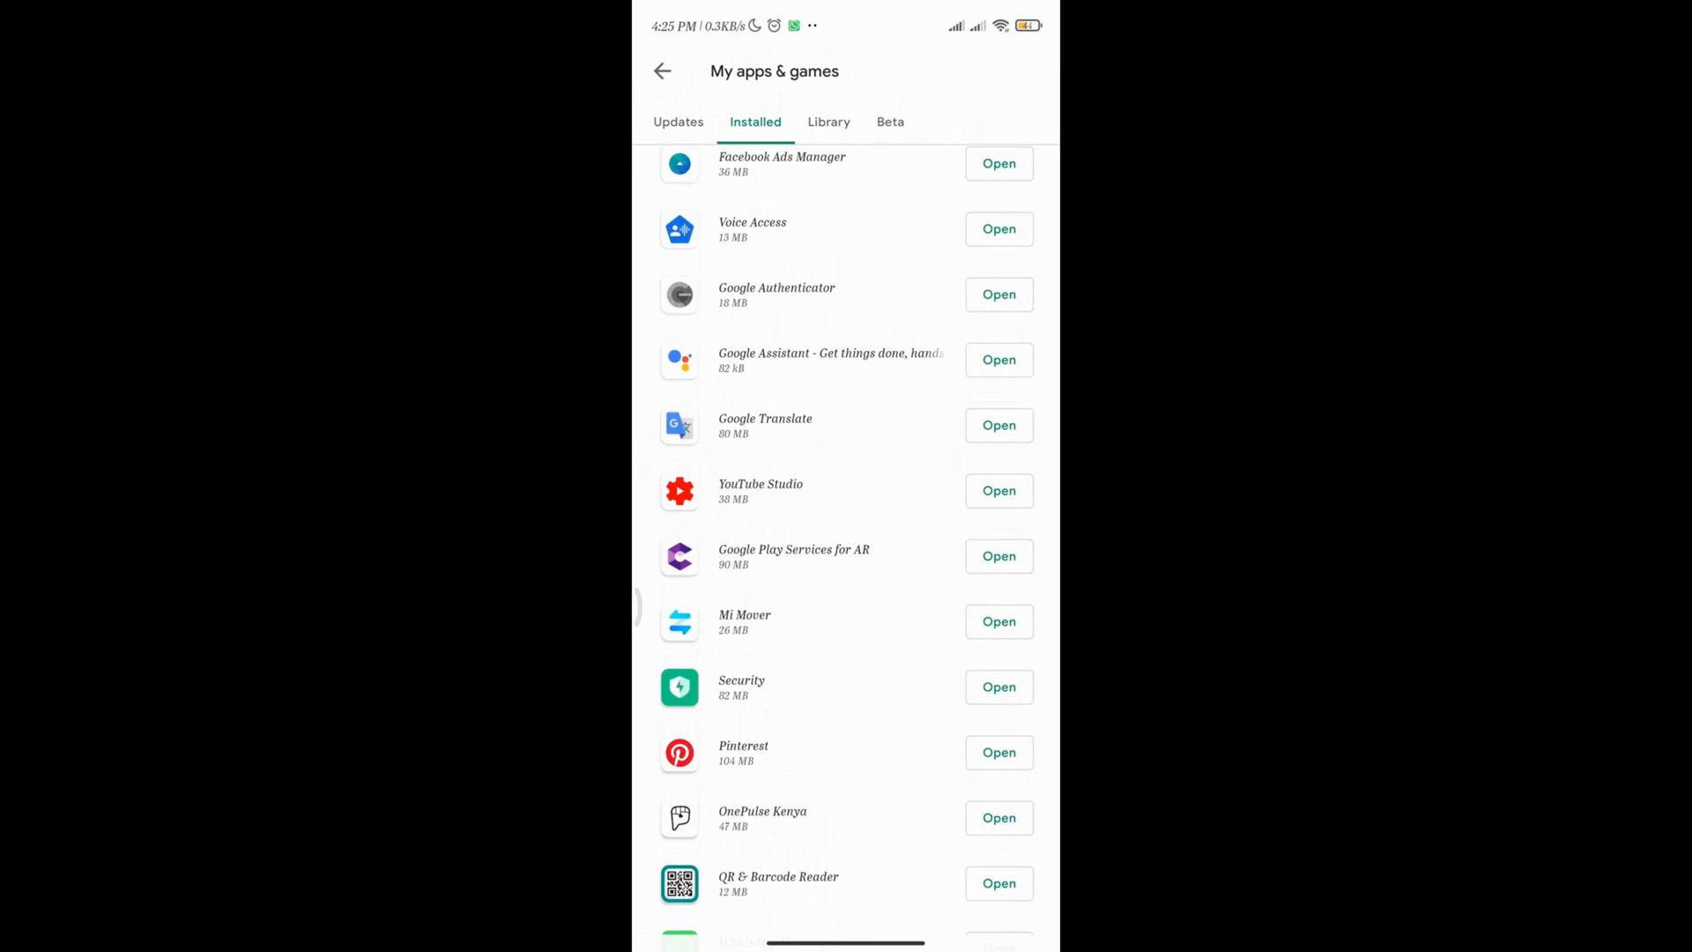
click(761, 818)
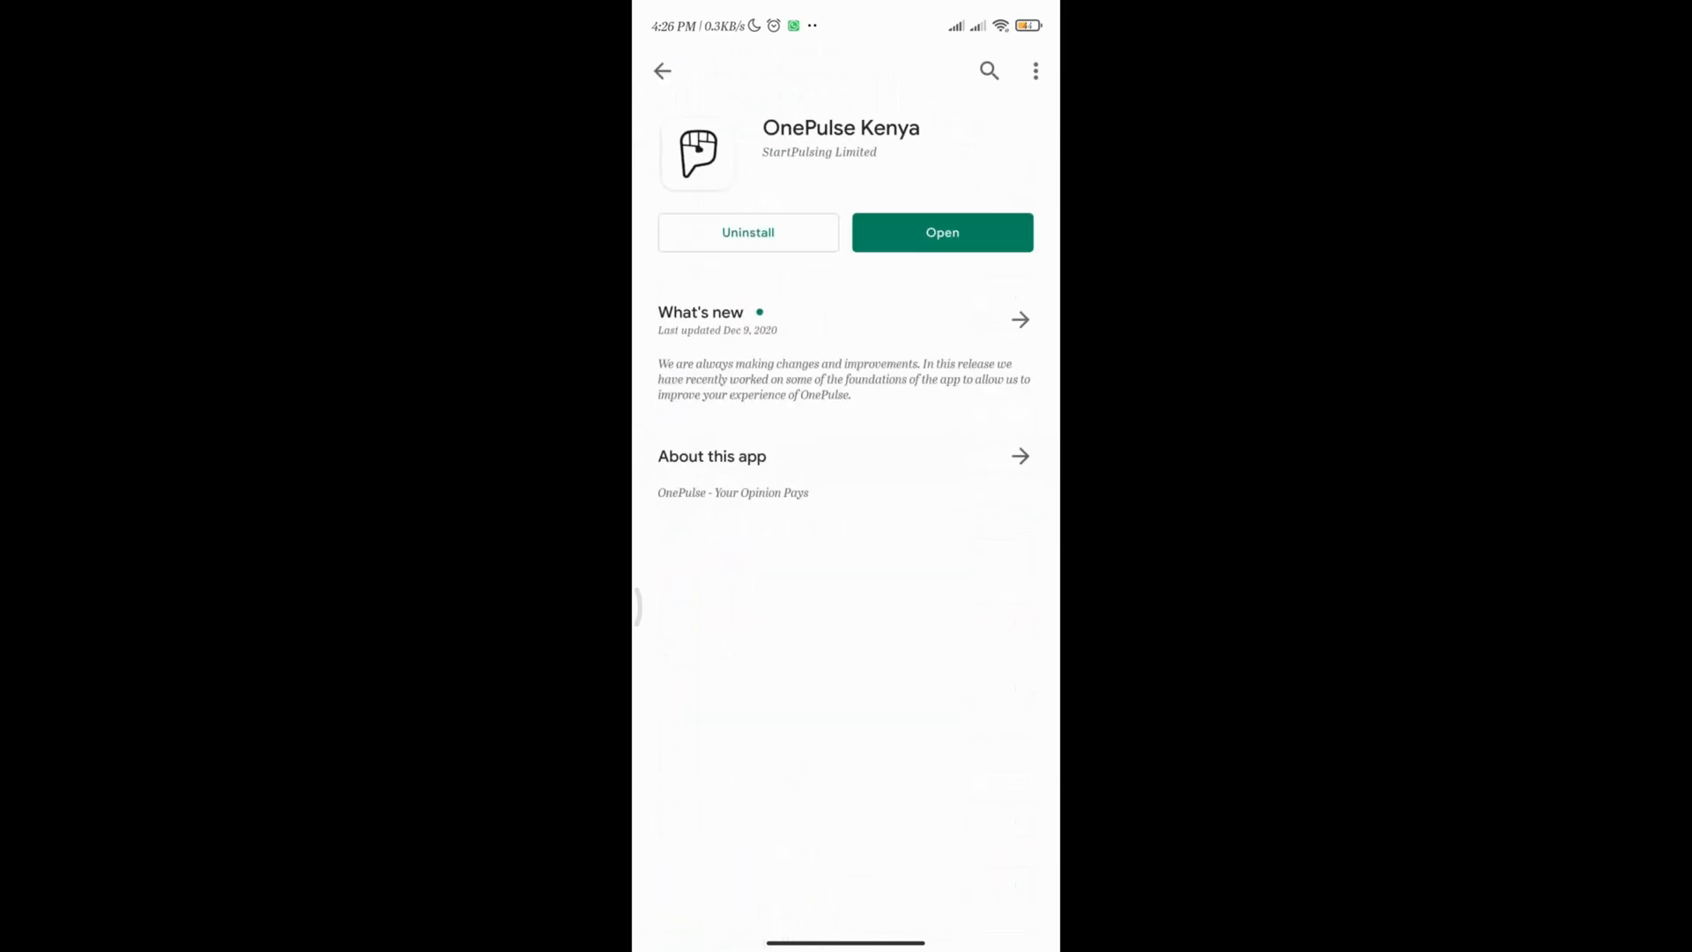
click(746, 232)
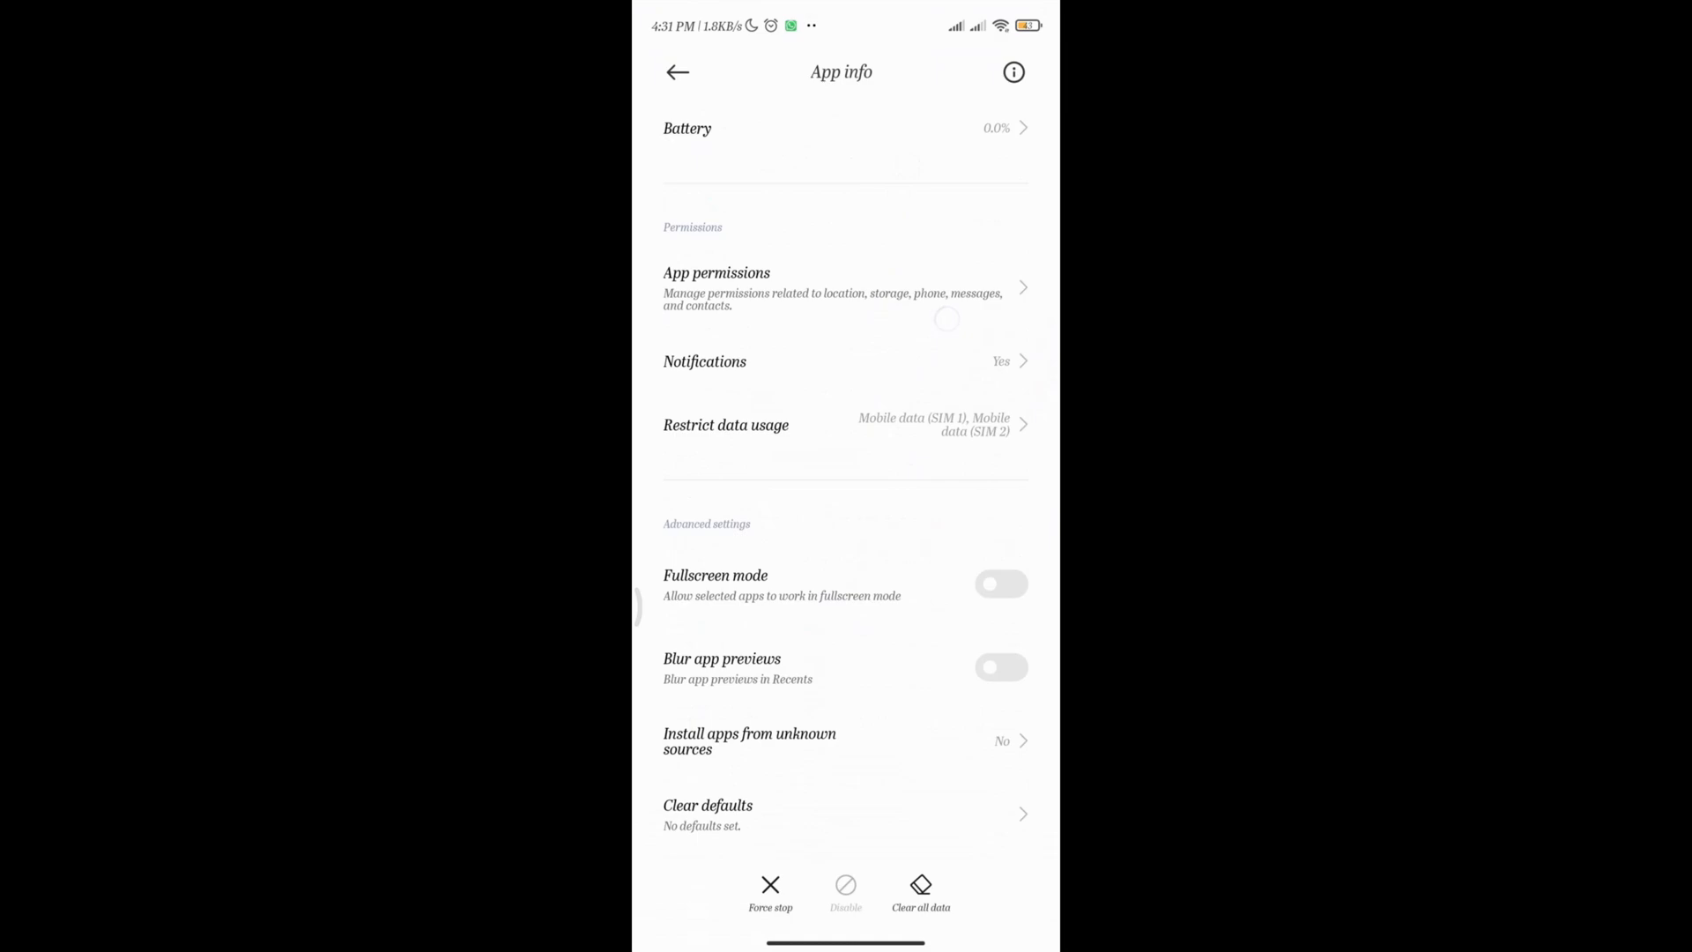
Clear all of Google One's data so storage shows 0B, then return to the app drawer.
click(920, 890)
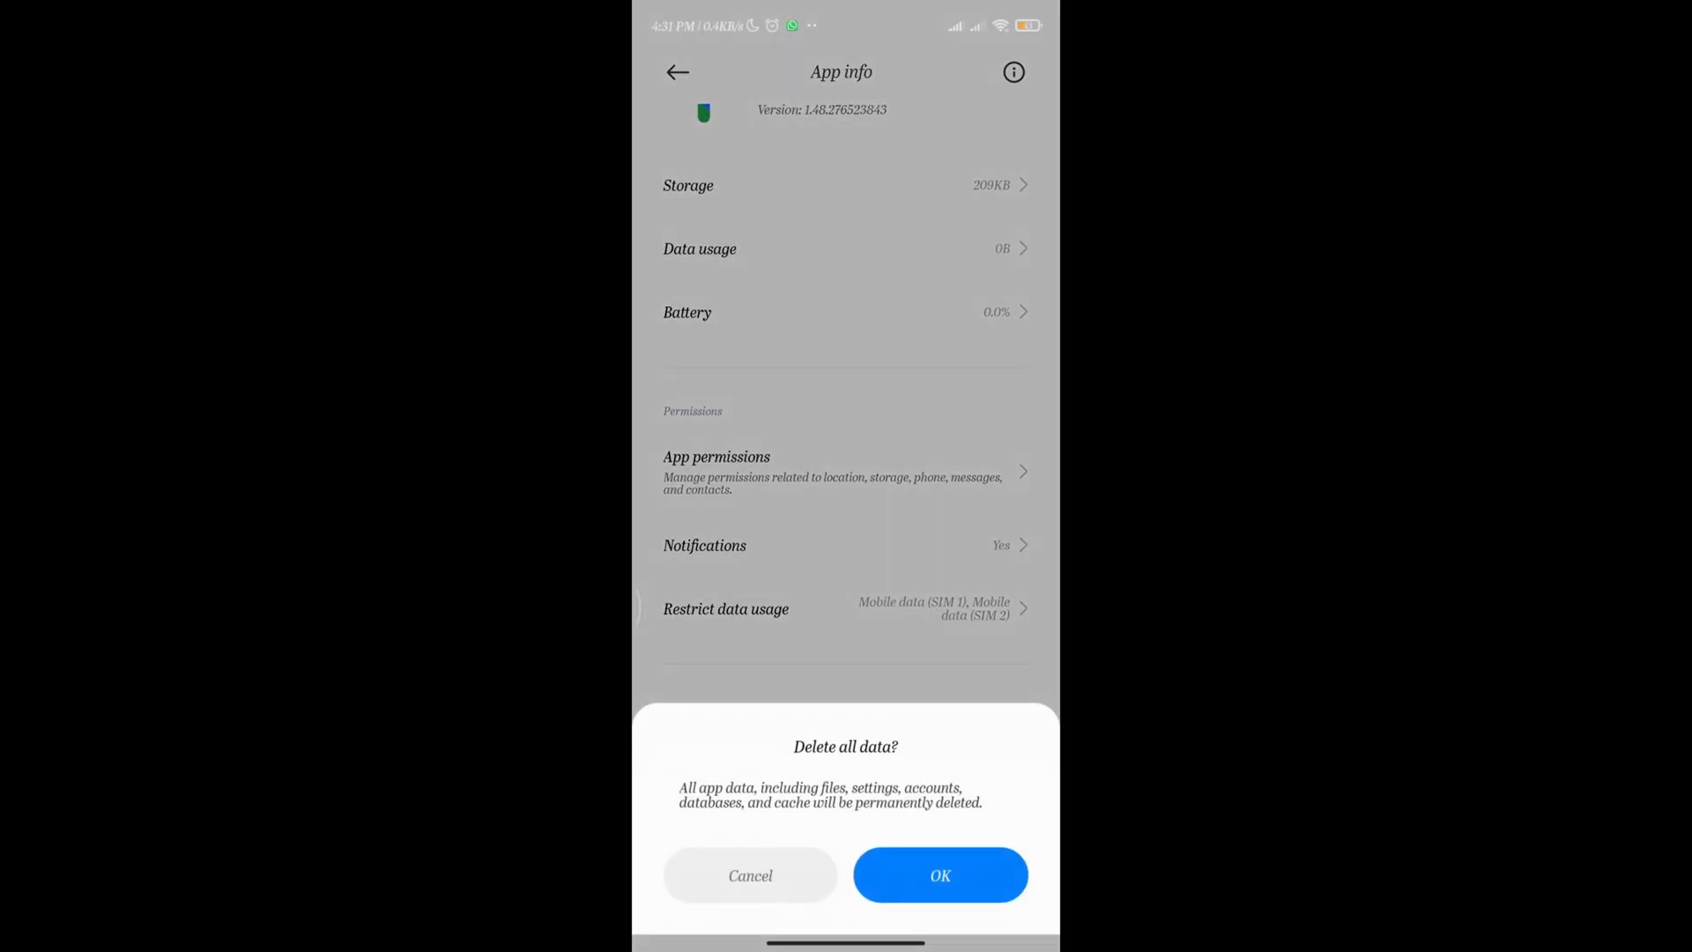
click(938, 875)
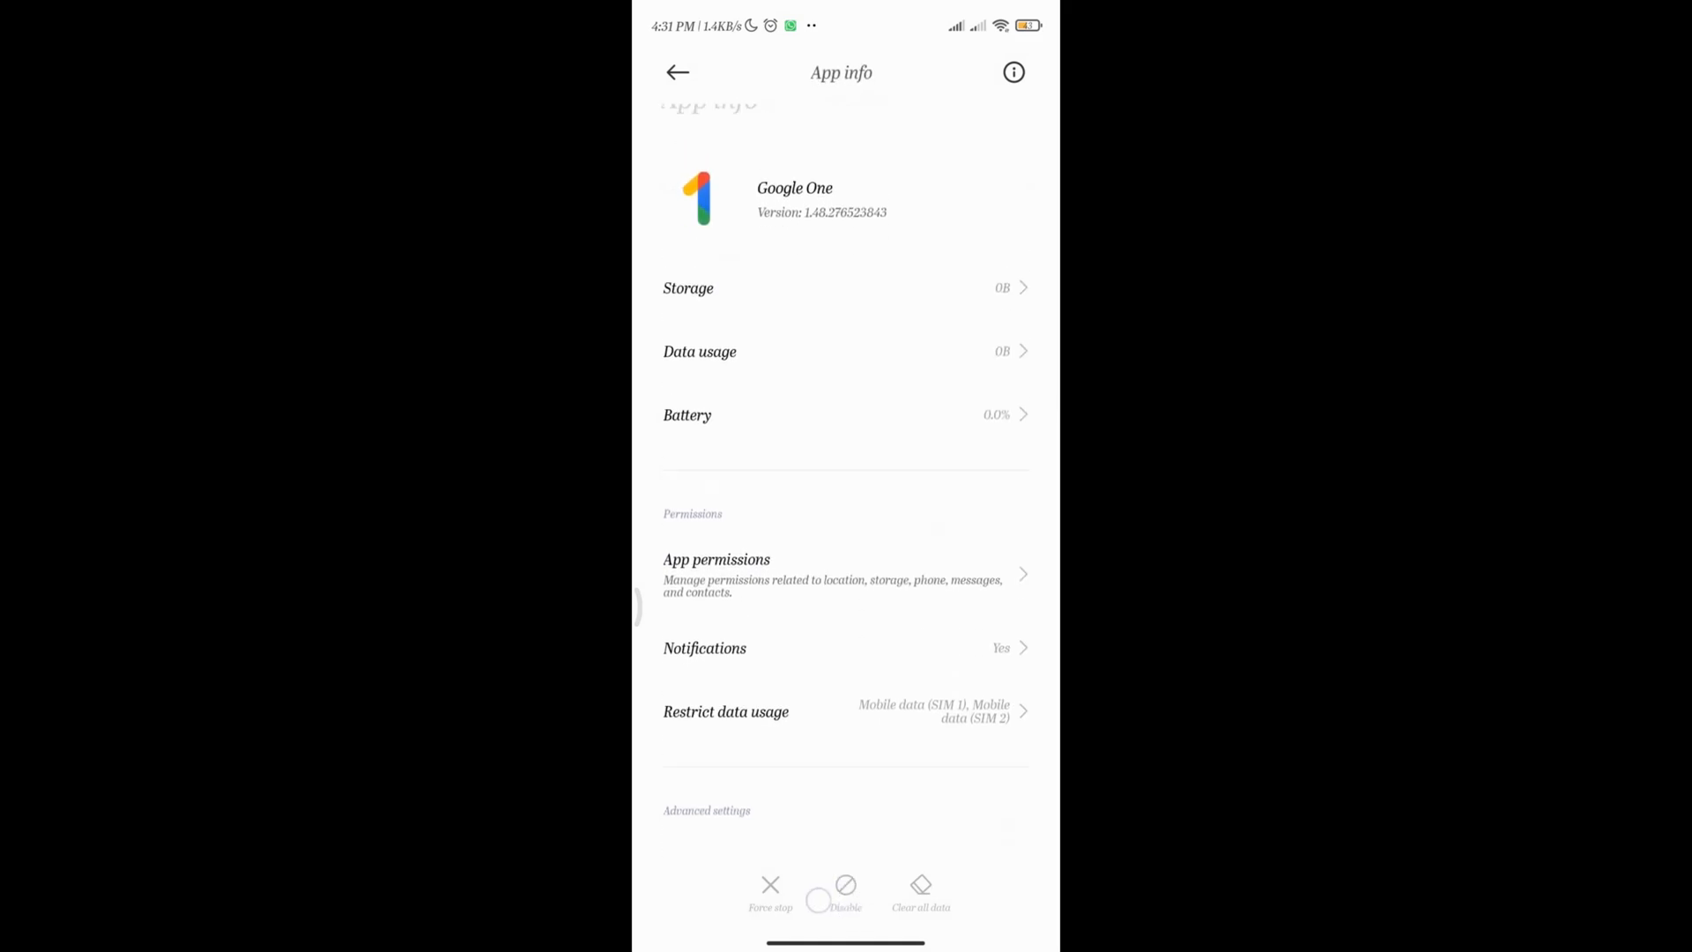
scroll(down, 3)
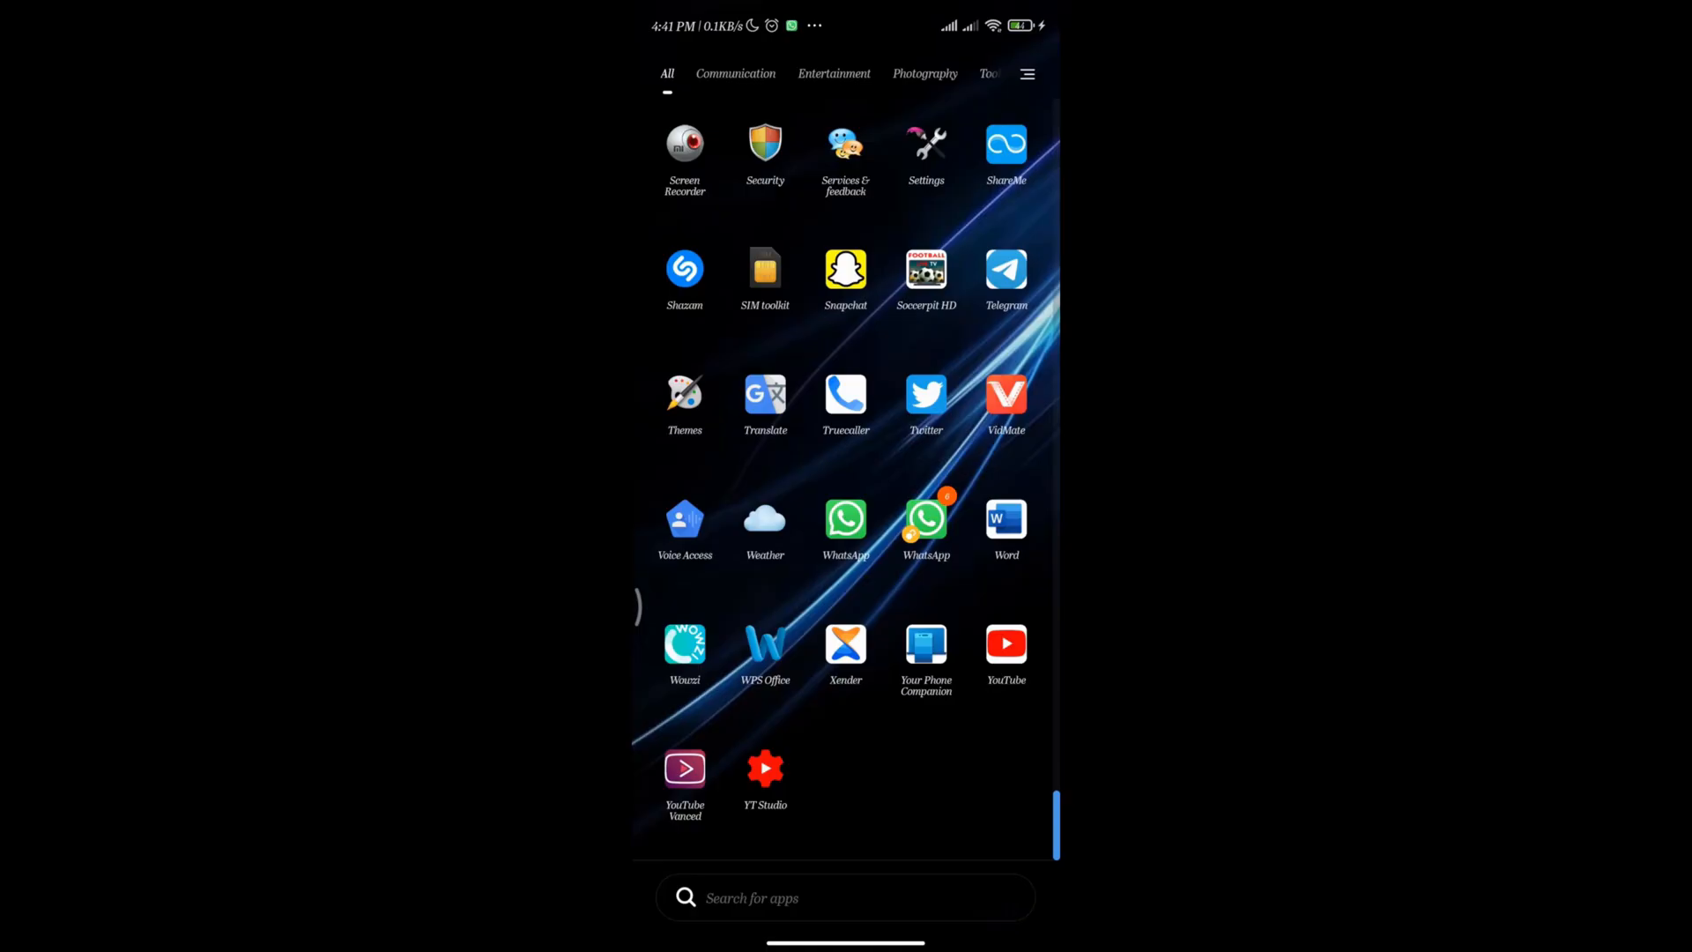
Check System apps updater in Settings, which reports all system apps up to date.
click(926, 148)
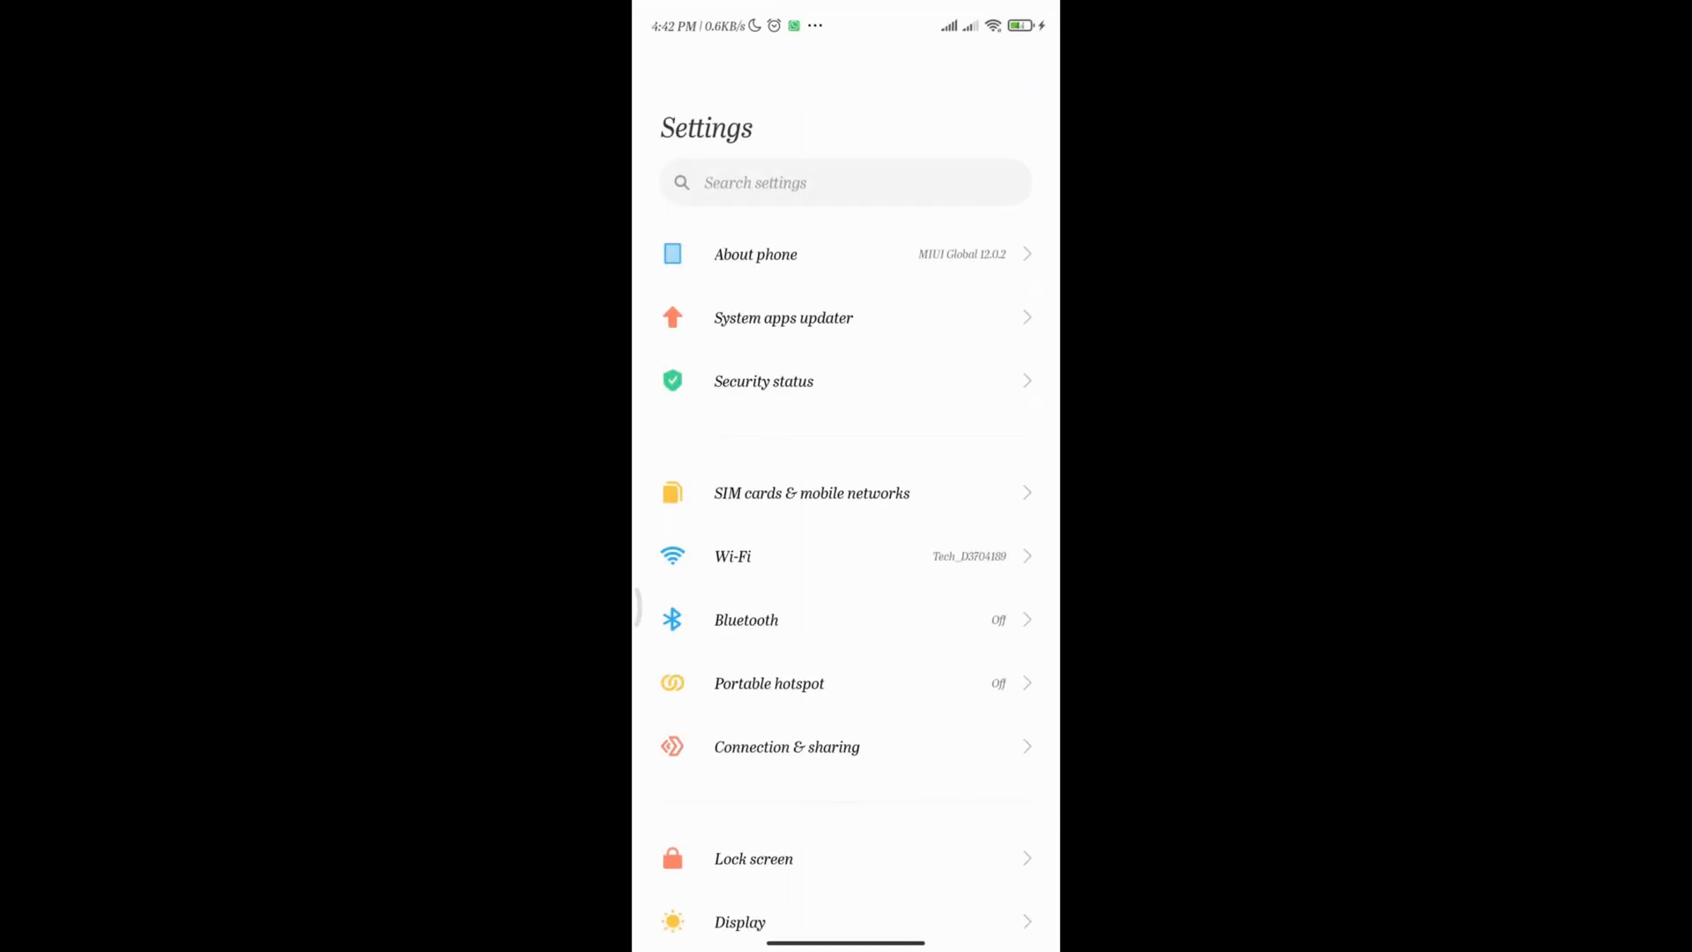
click(784, 317)
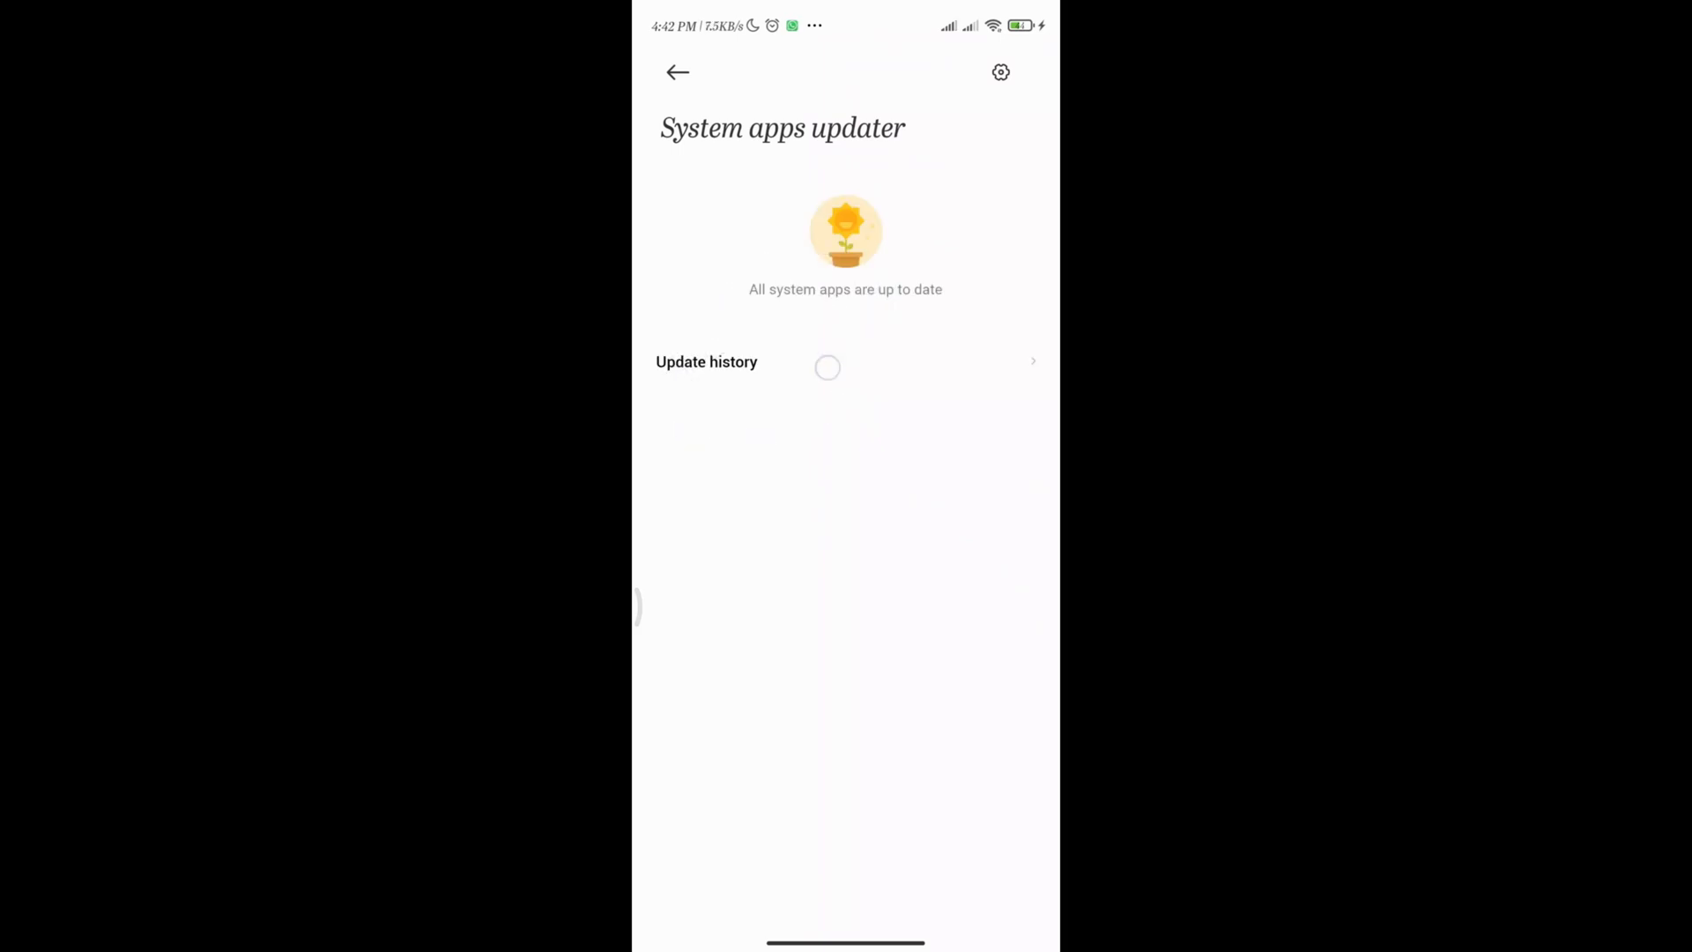
click(678, 72)
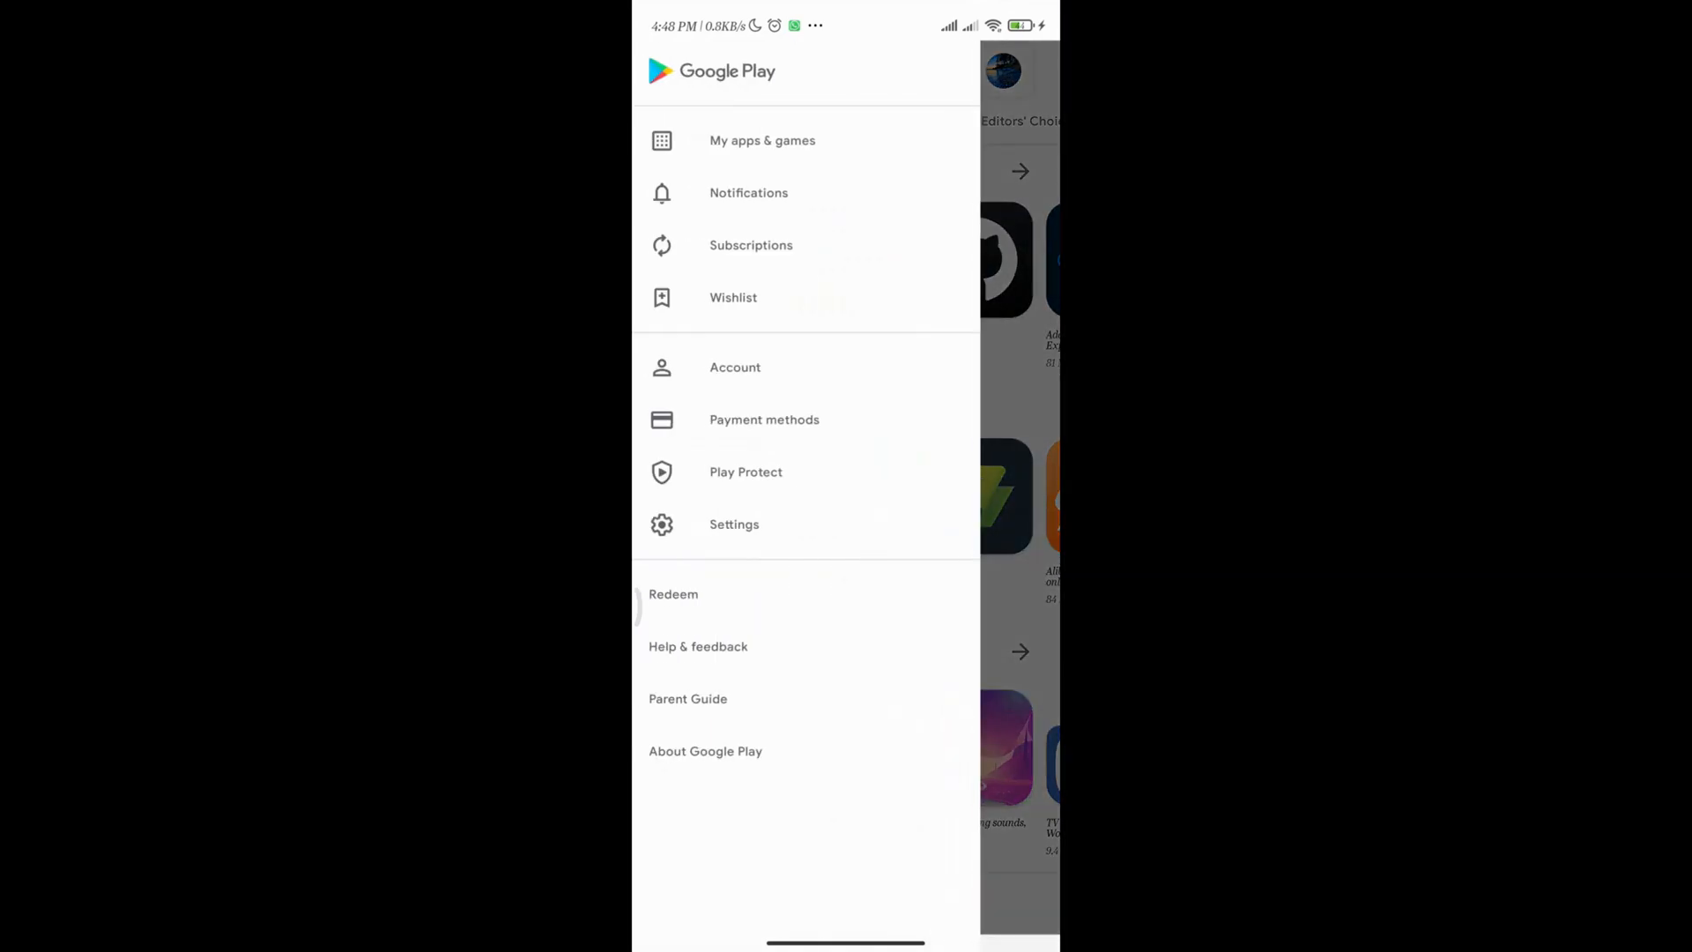
View the eight pending updates, including Google One, in My apps & games.
click(761, 140)
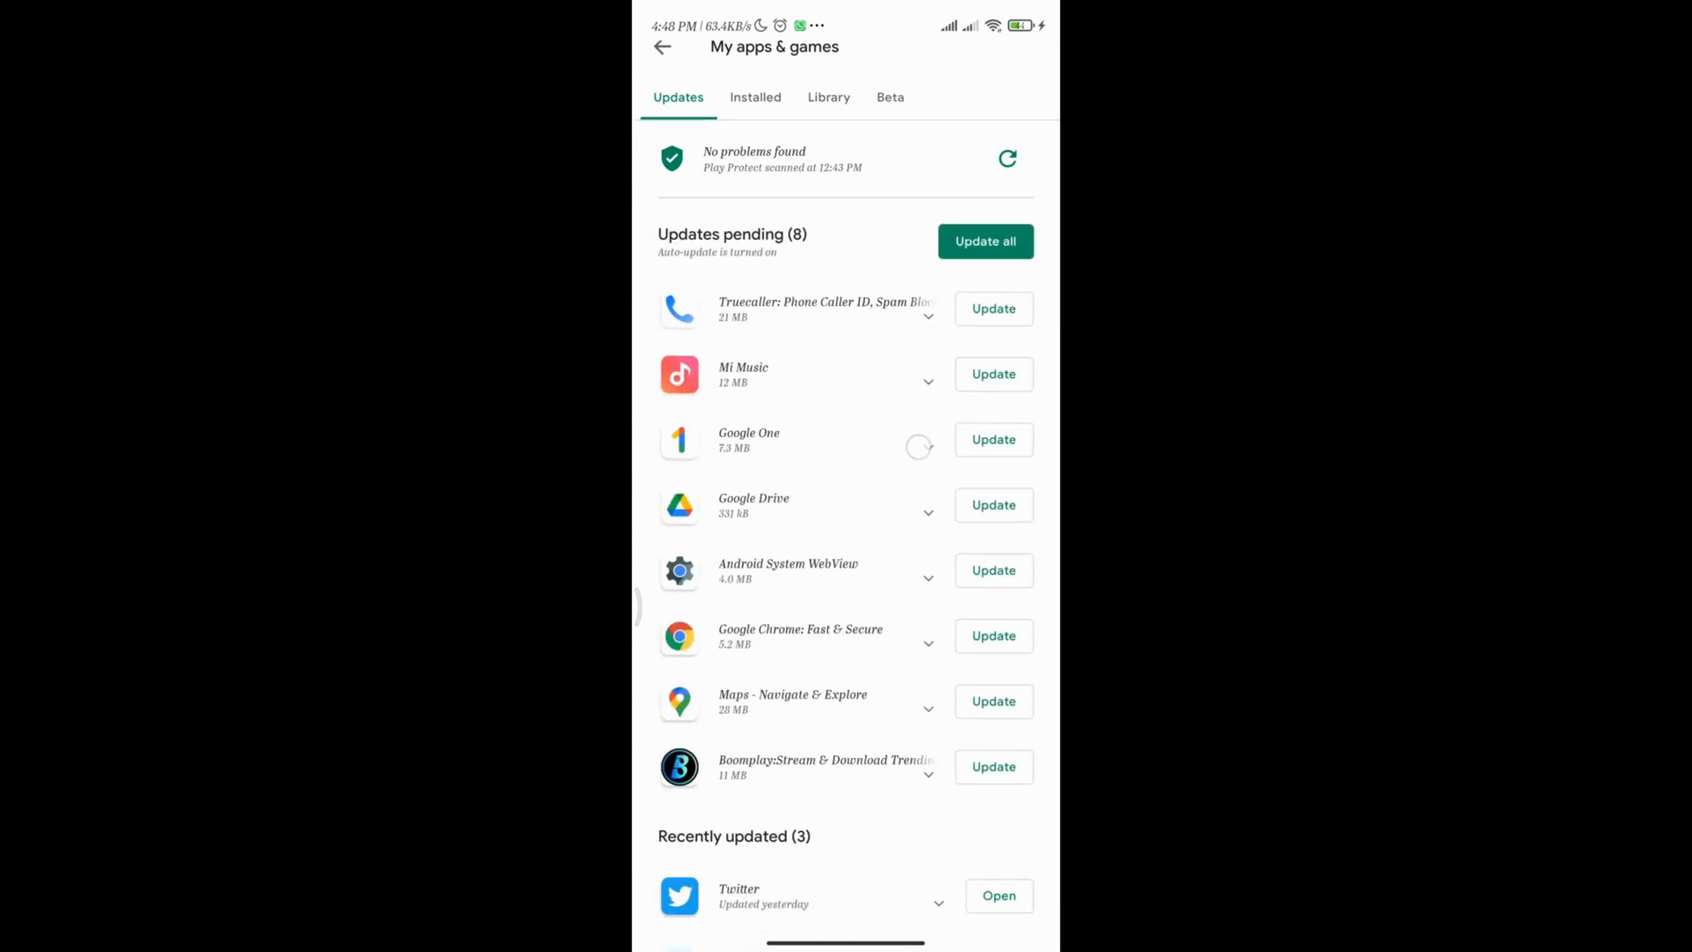
scroll(down, 3)
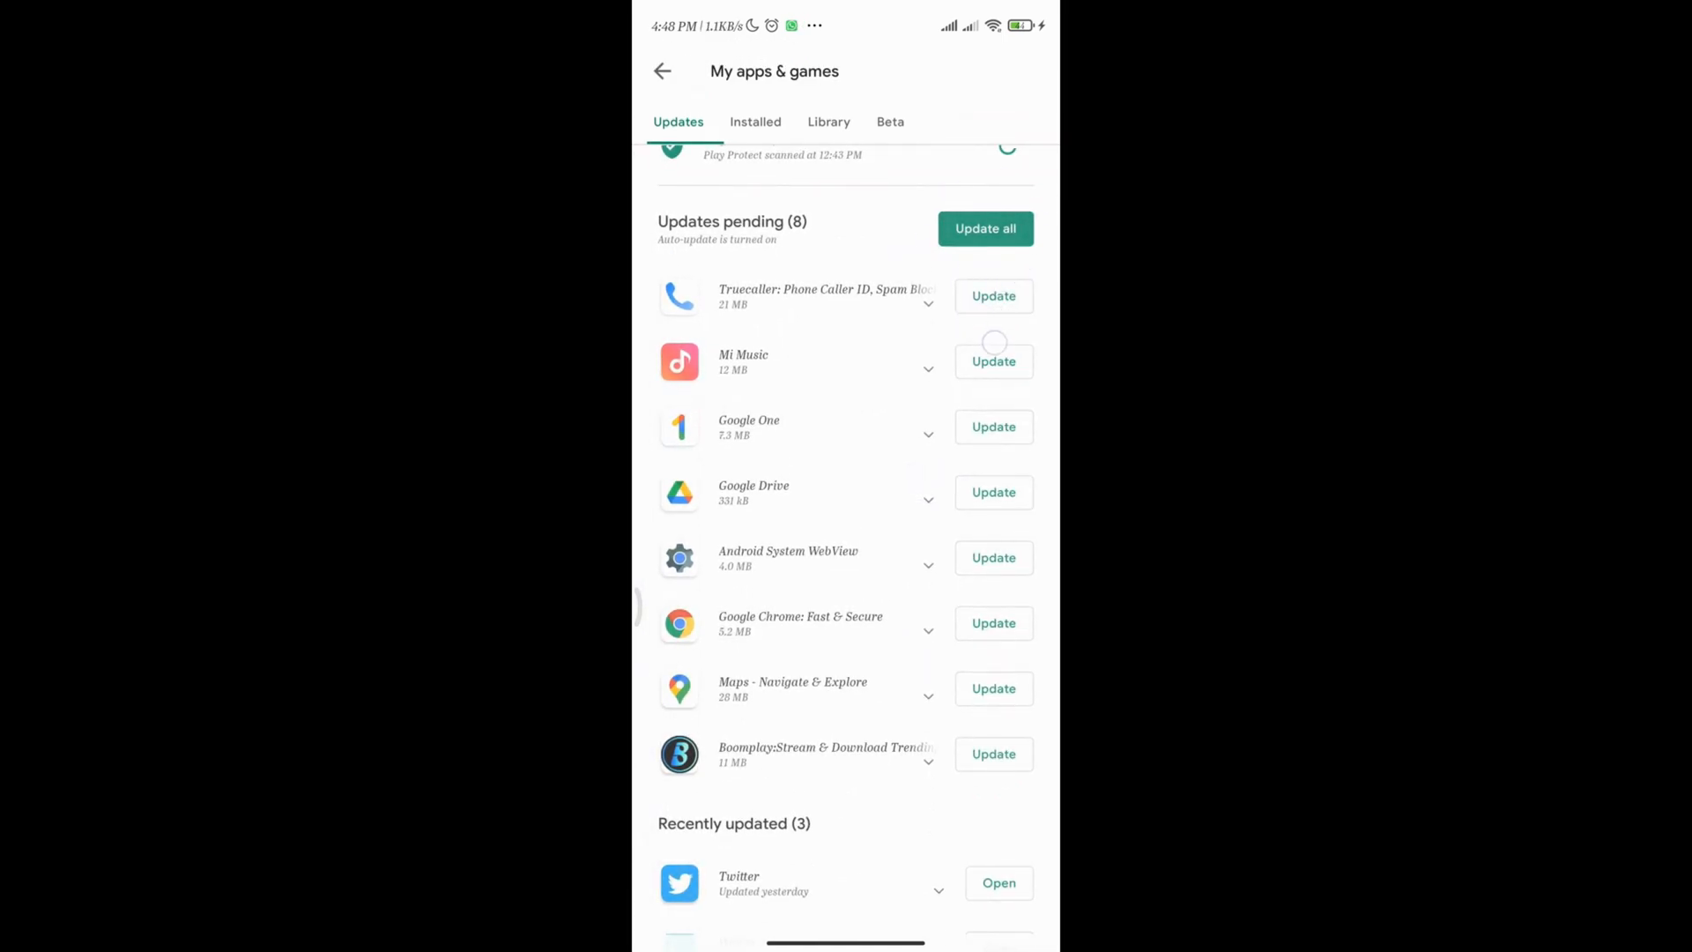
click(984, 227)
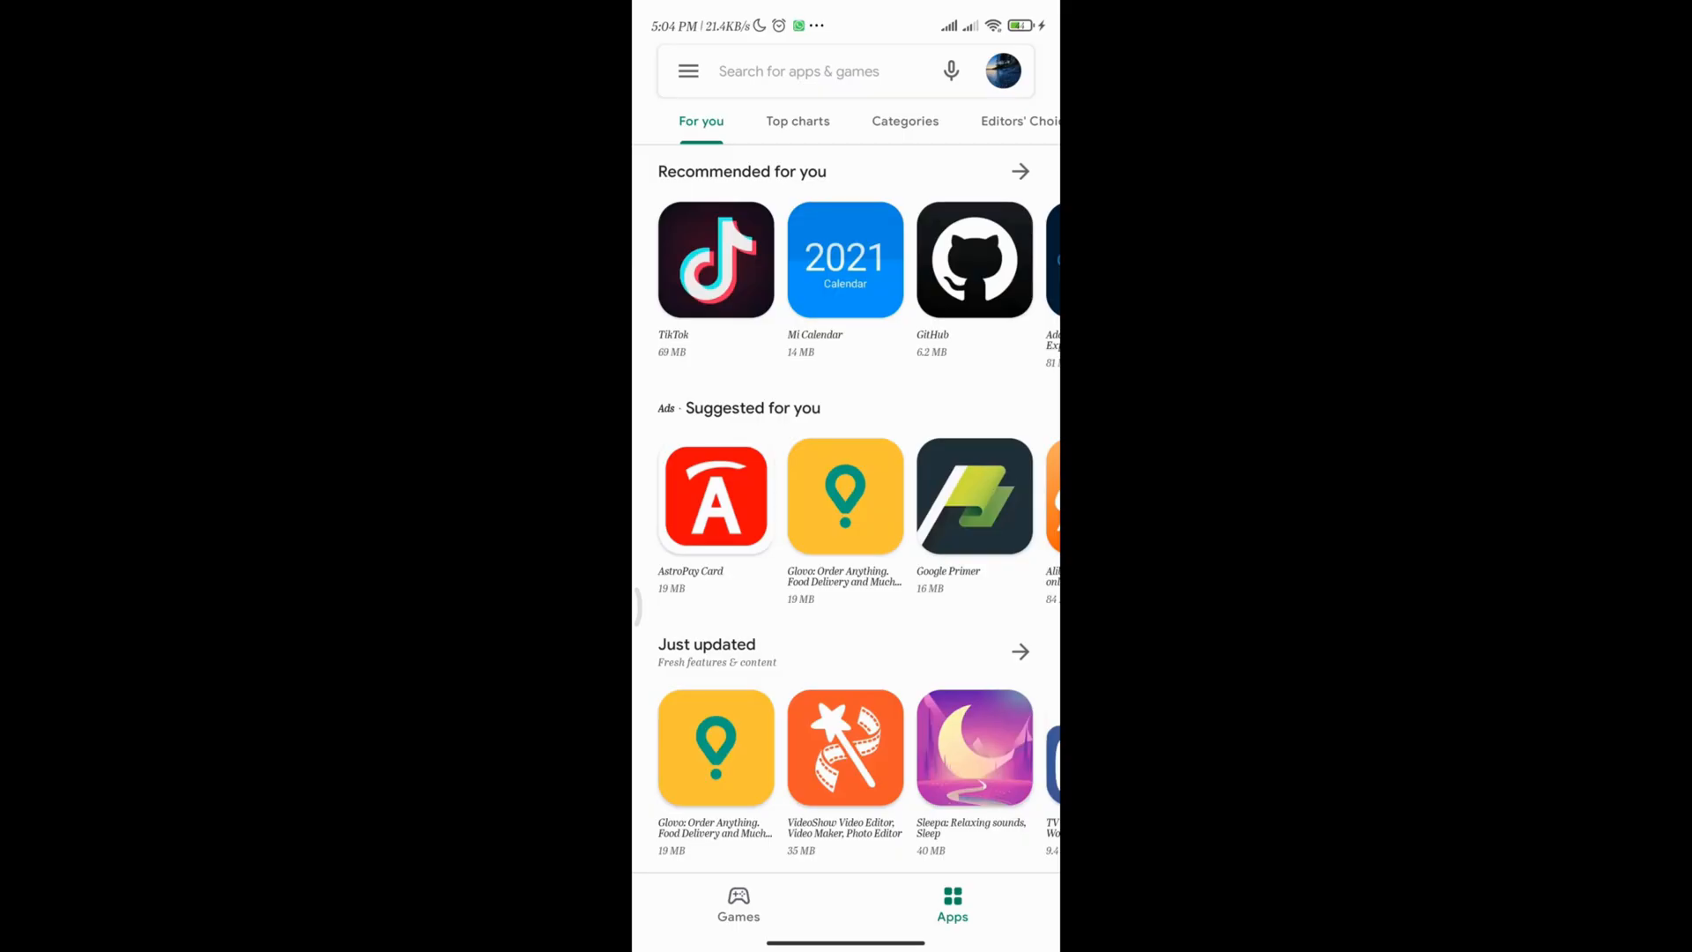
Search the Play Store for 'facebook' to find Facebook Lite.
click(798, 71)
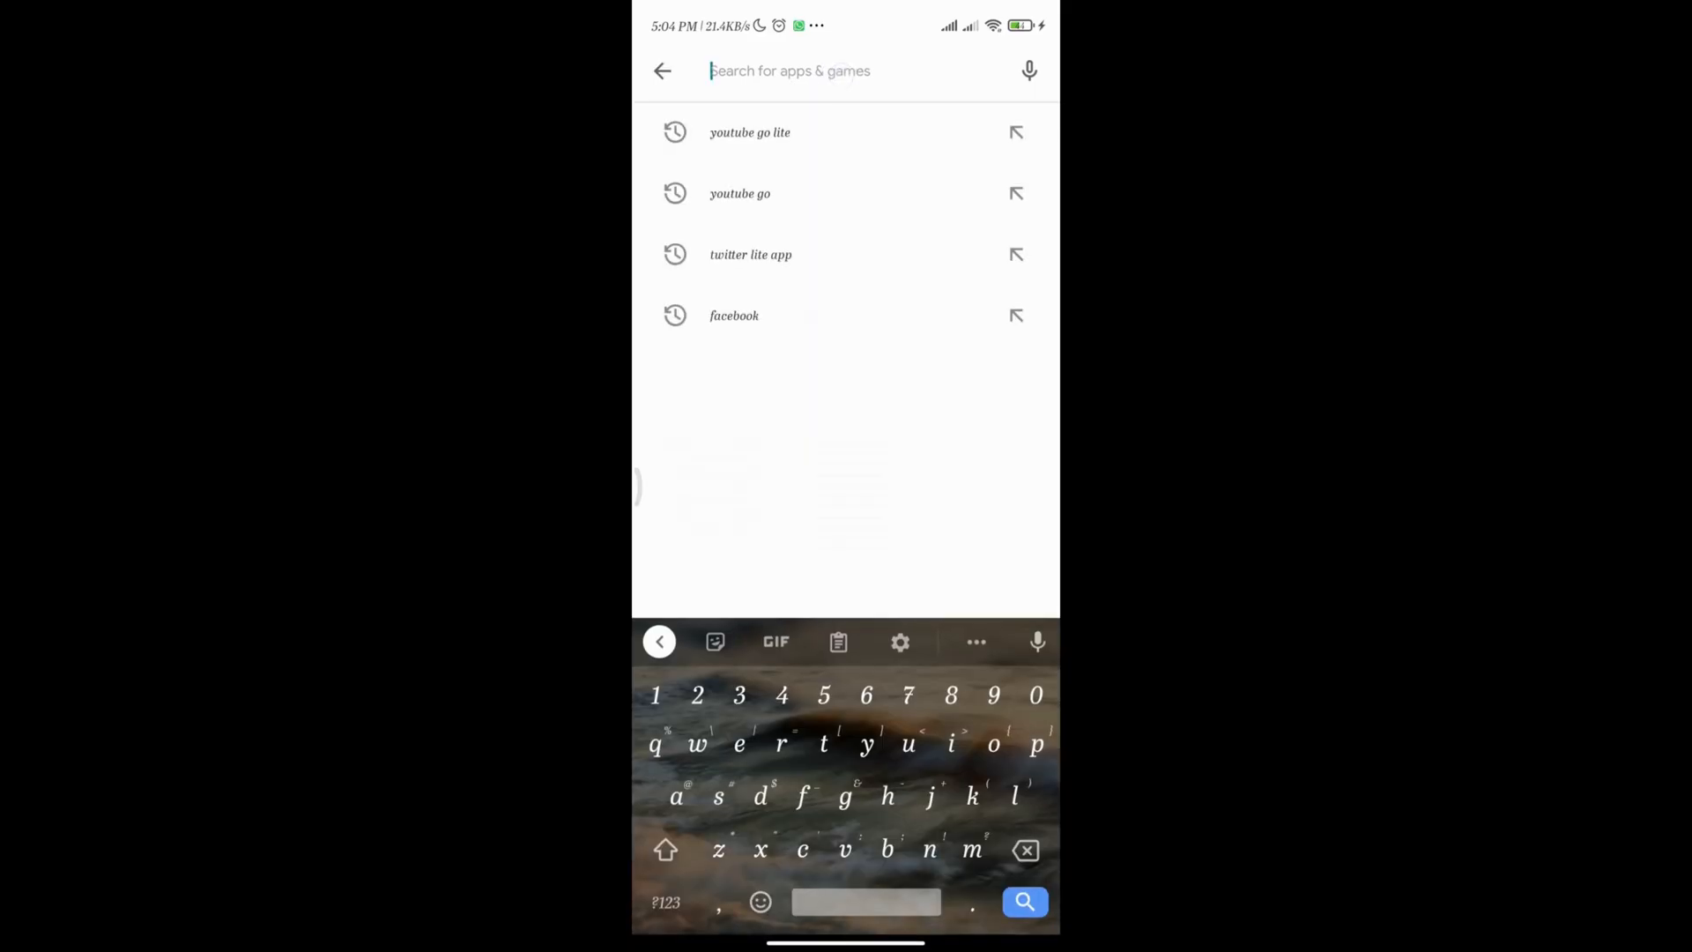
text(facebook lite)
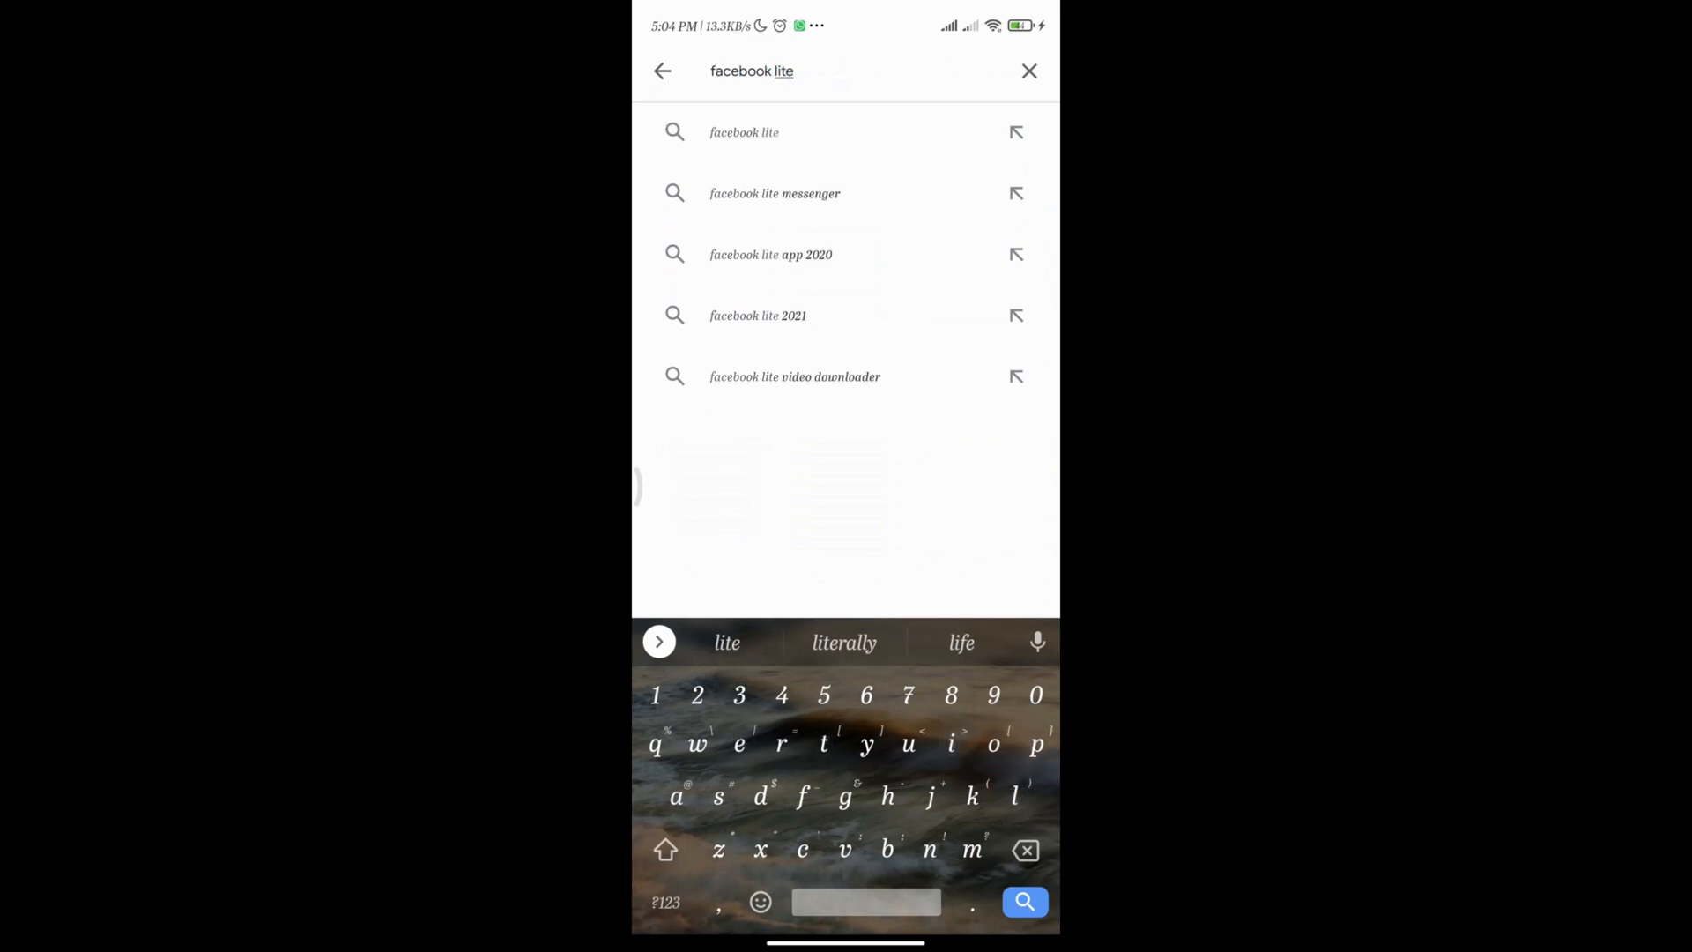
click(744, 132)
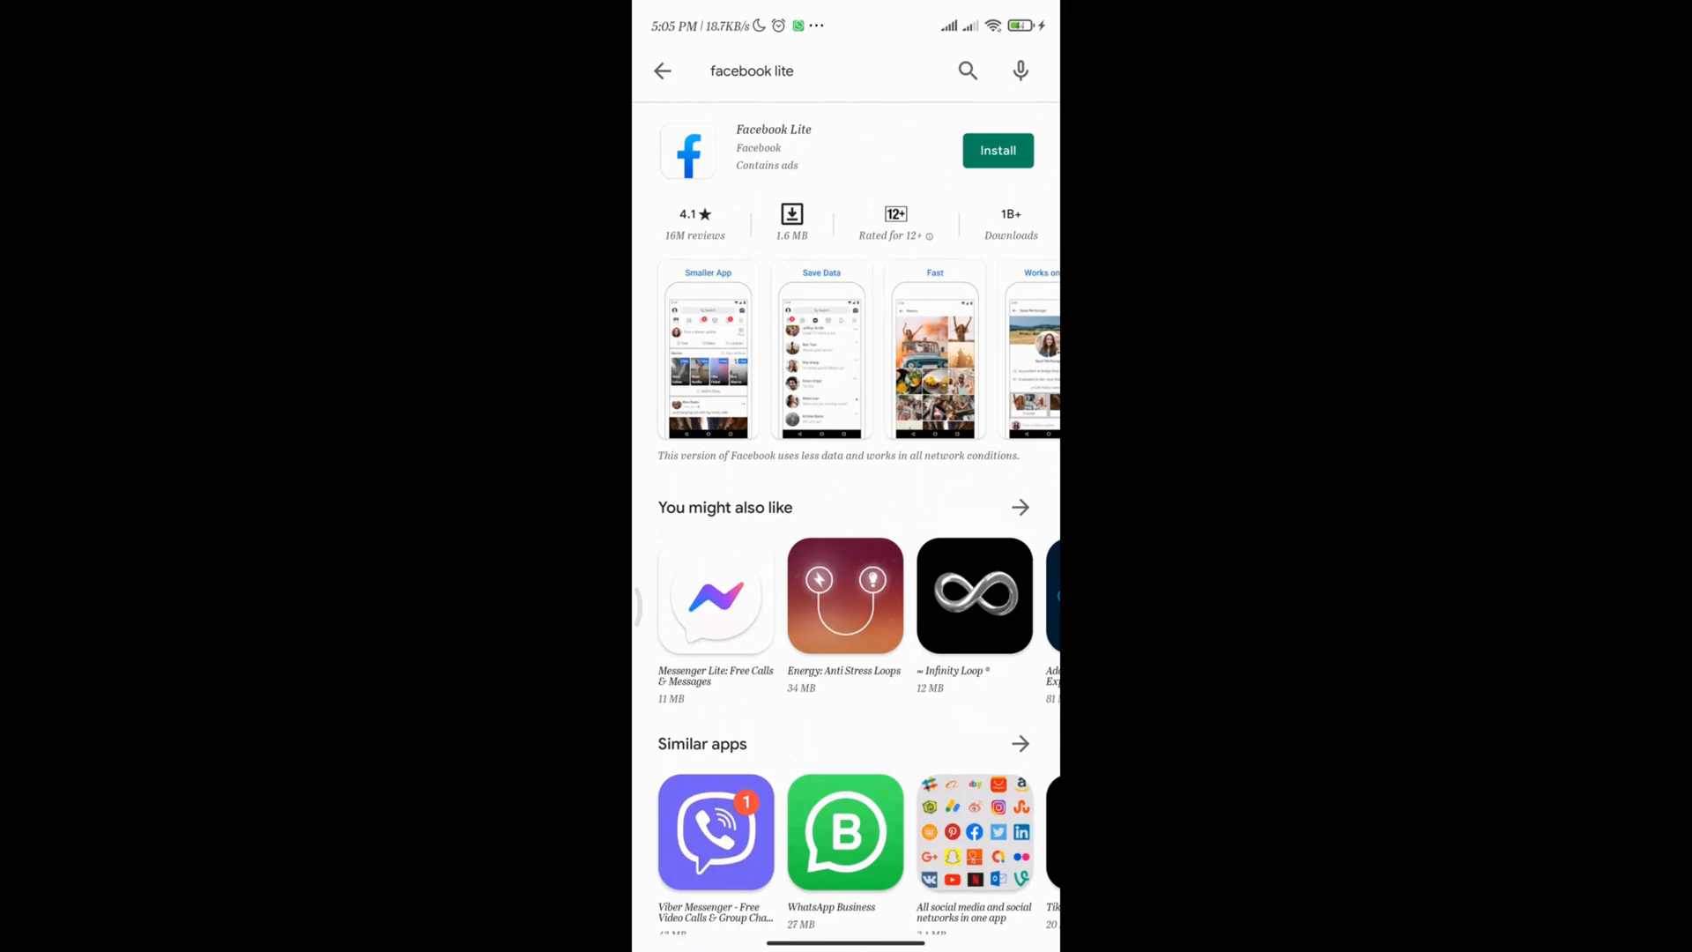
Replace the query with 'twitter' and view the 1.1 MB Twitter Lite listing.
click(751, 70)
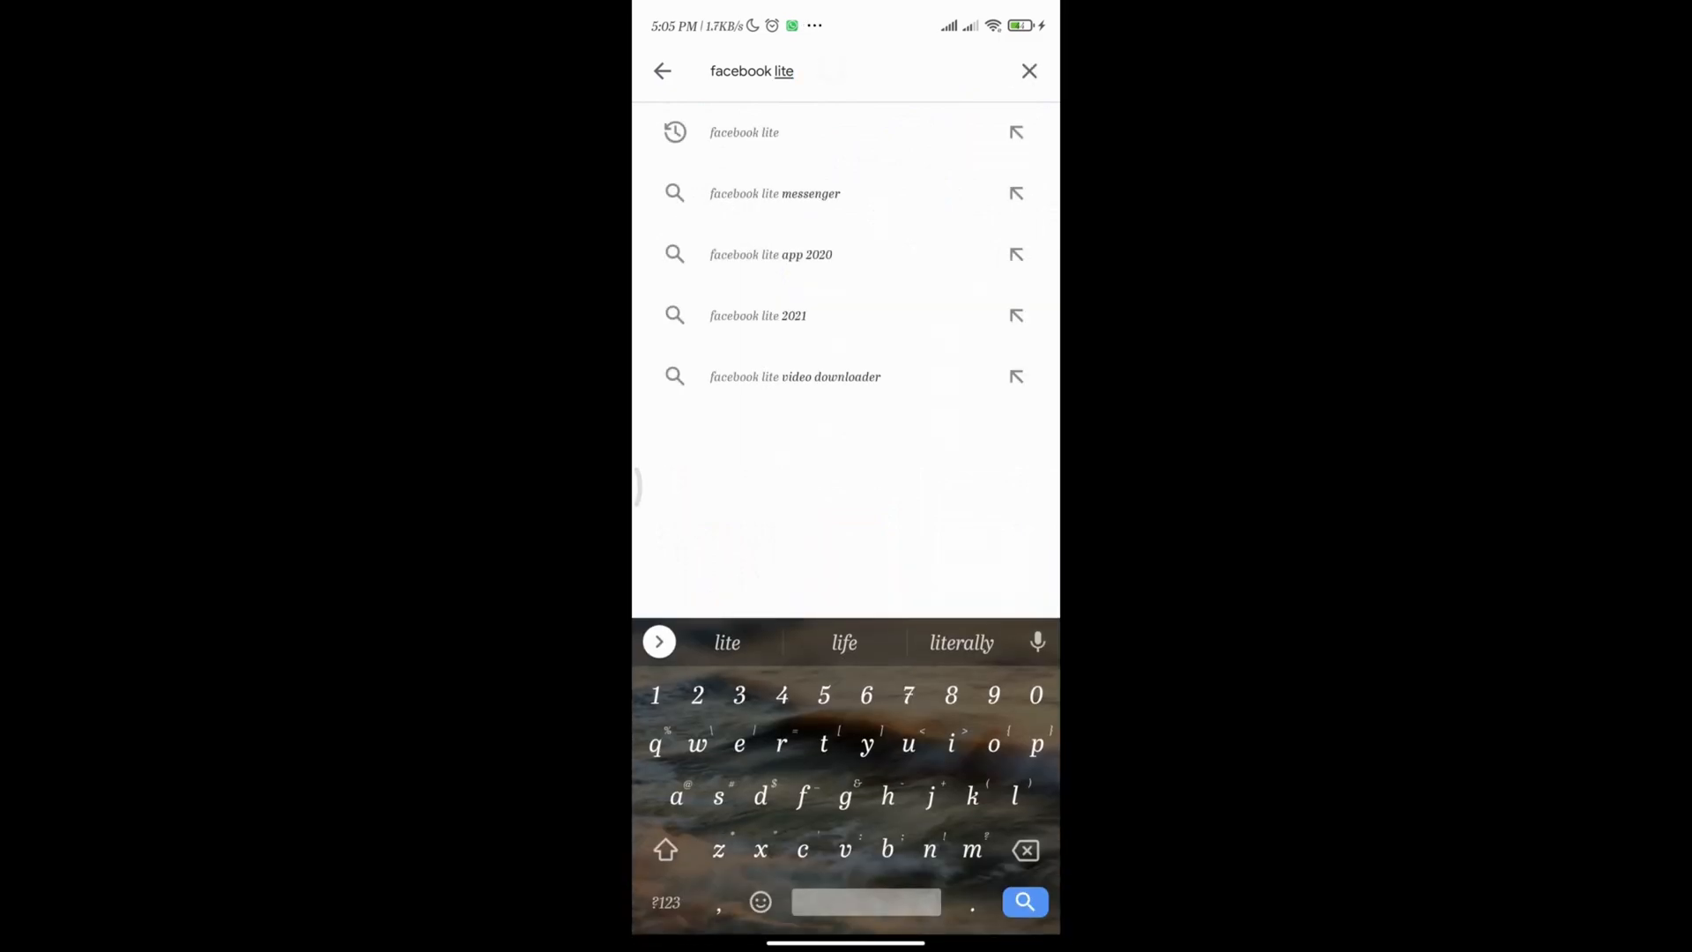
click(1028, 71)
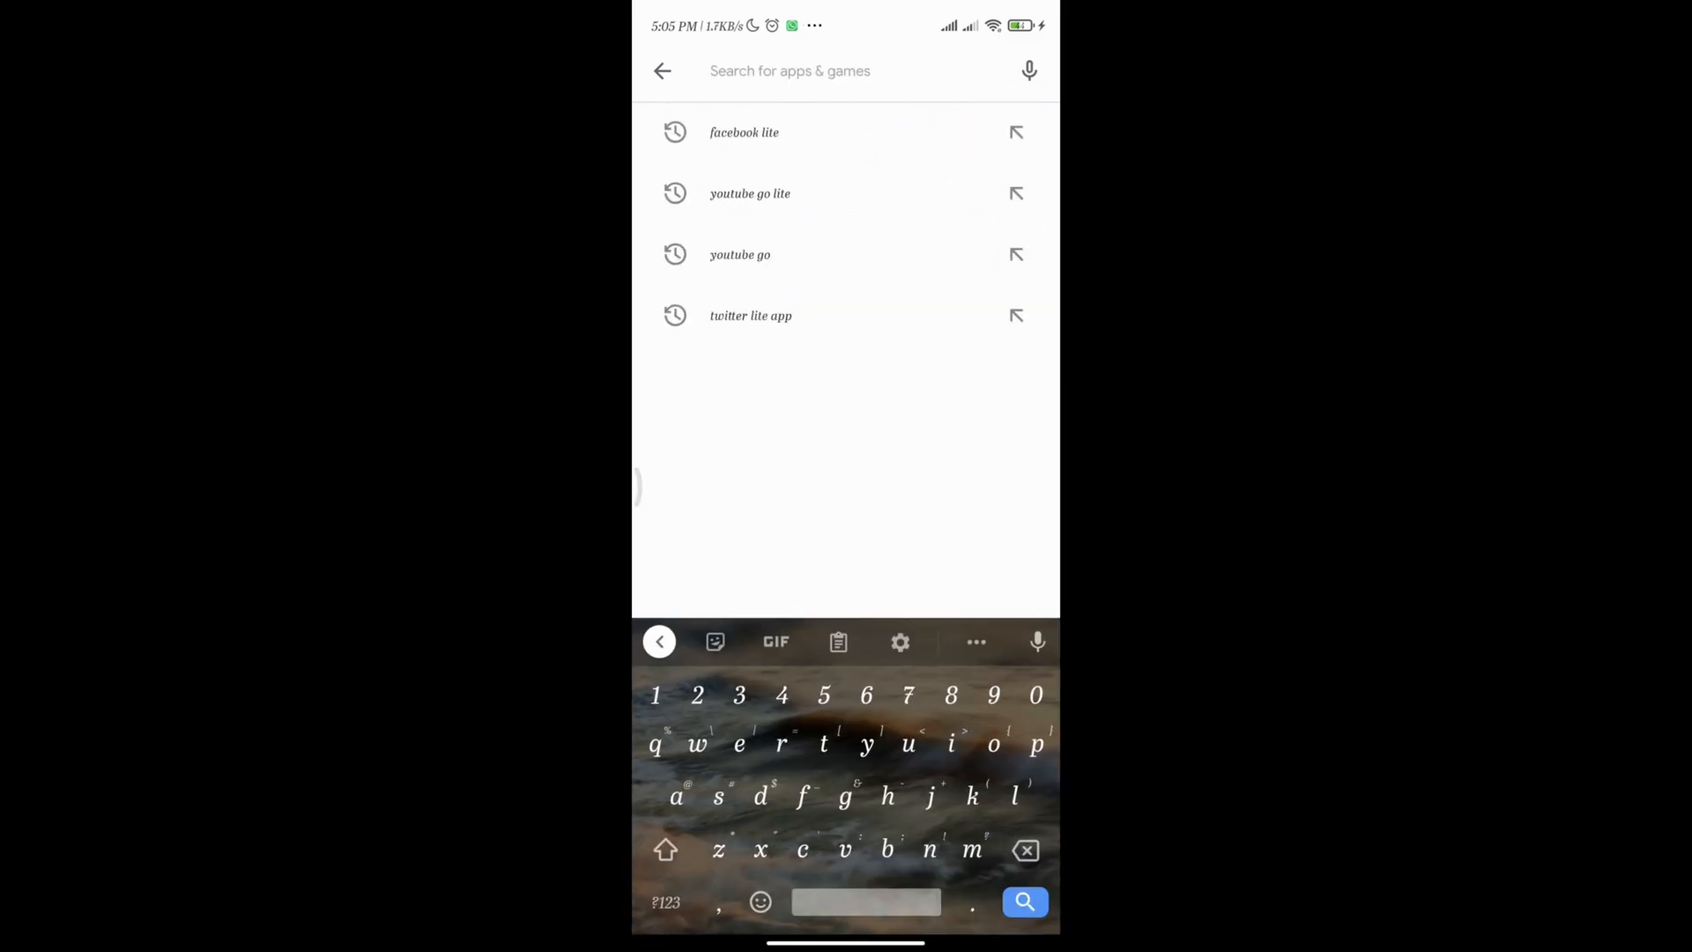
text(twitter)
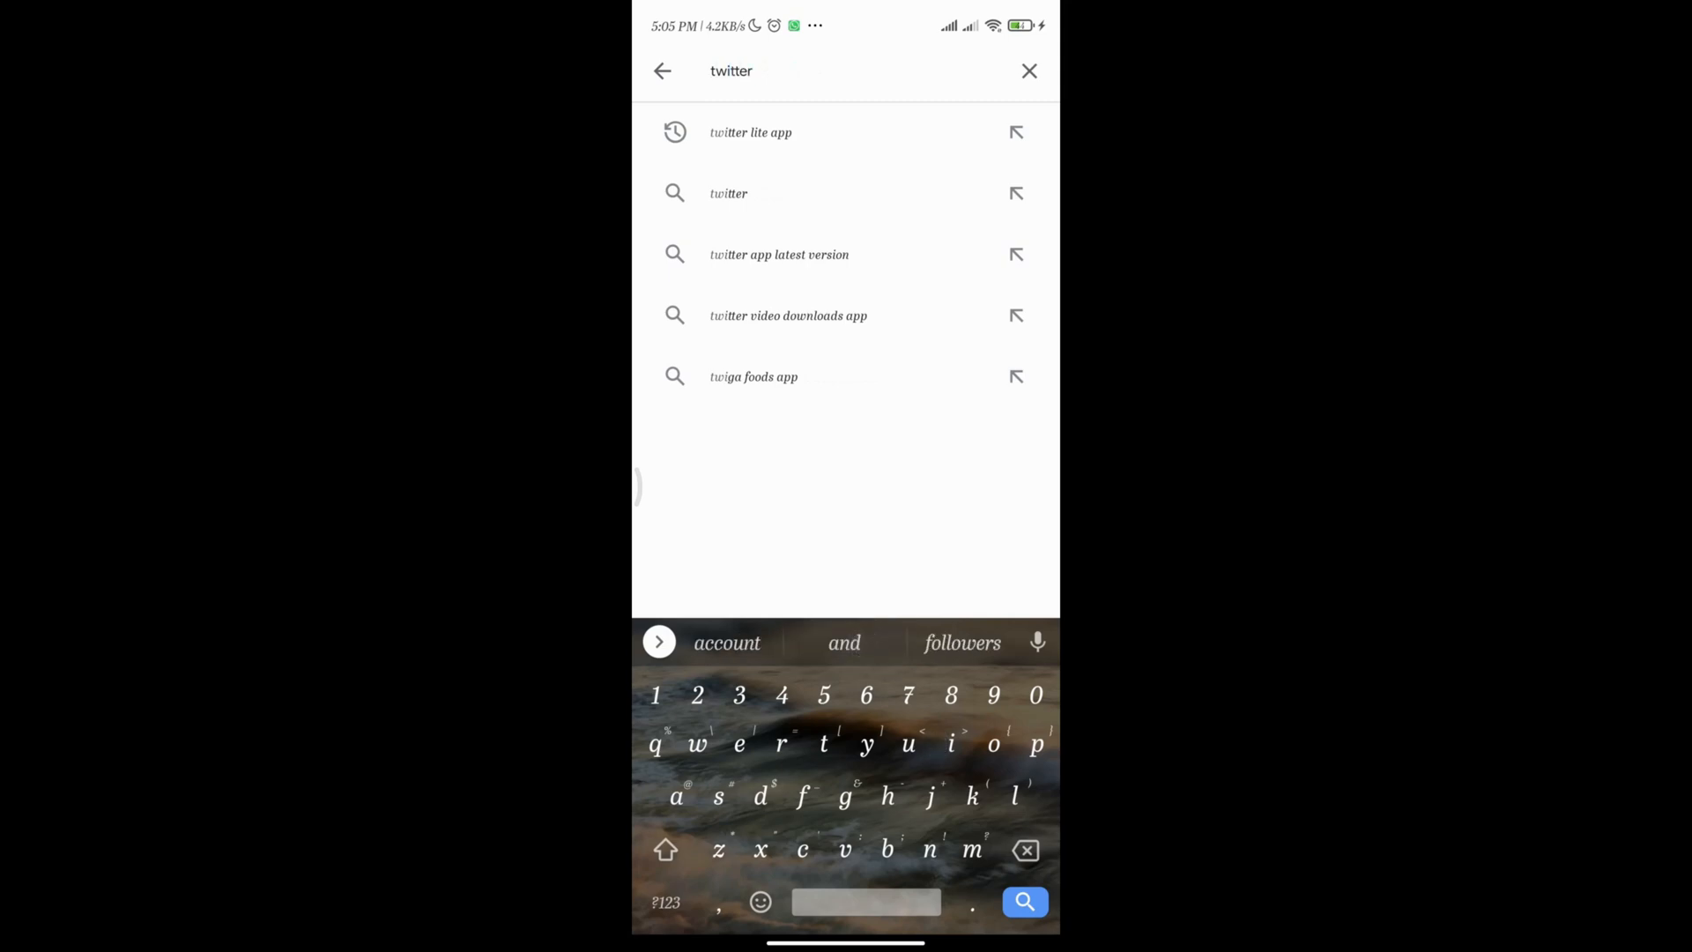
click(750, 131)
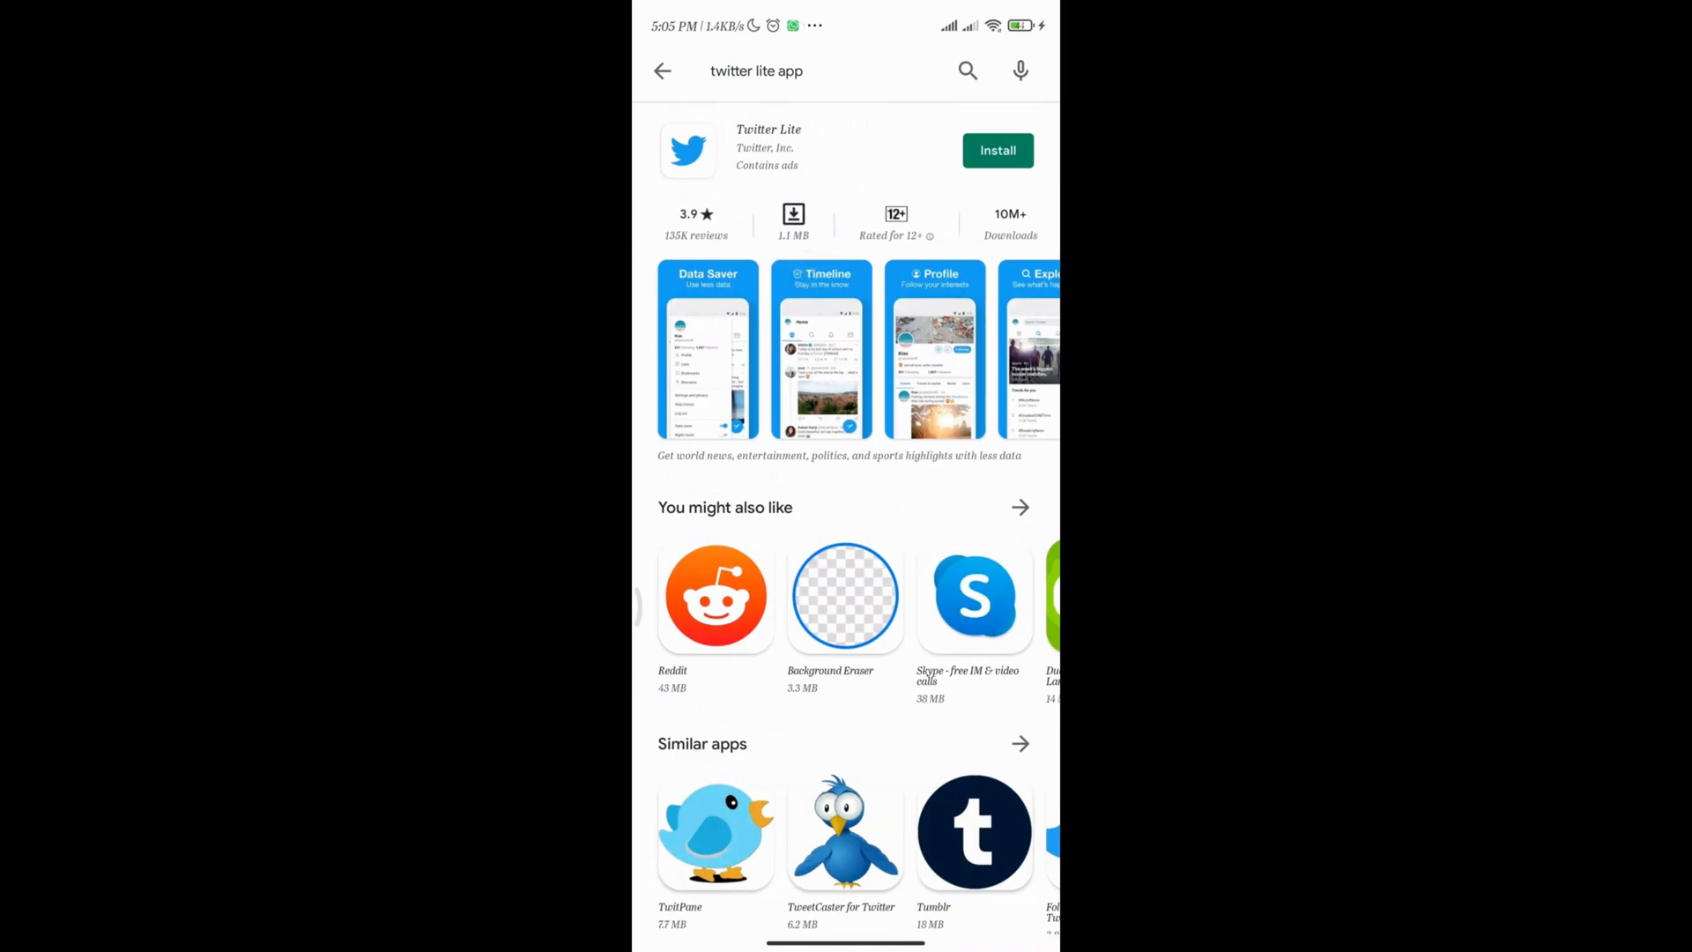
scroll(down, 3)
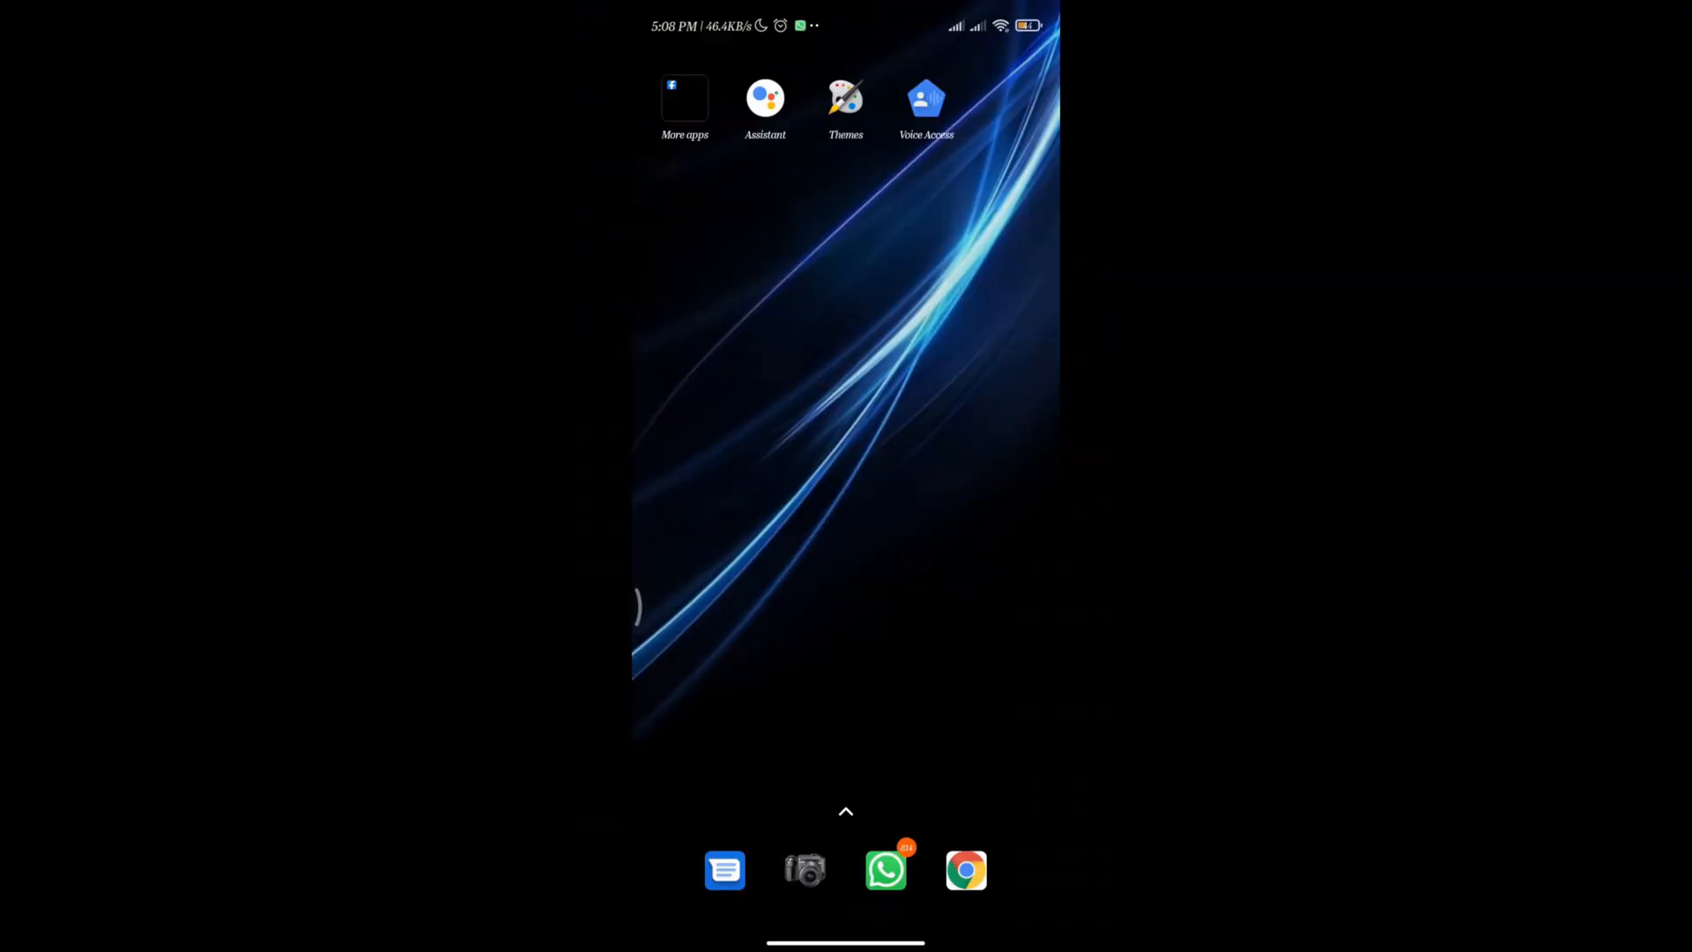
Browse the New wallpapers collection in Themes, then back out.
click(846, 99)
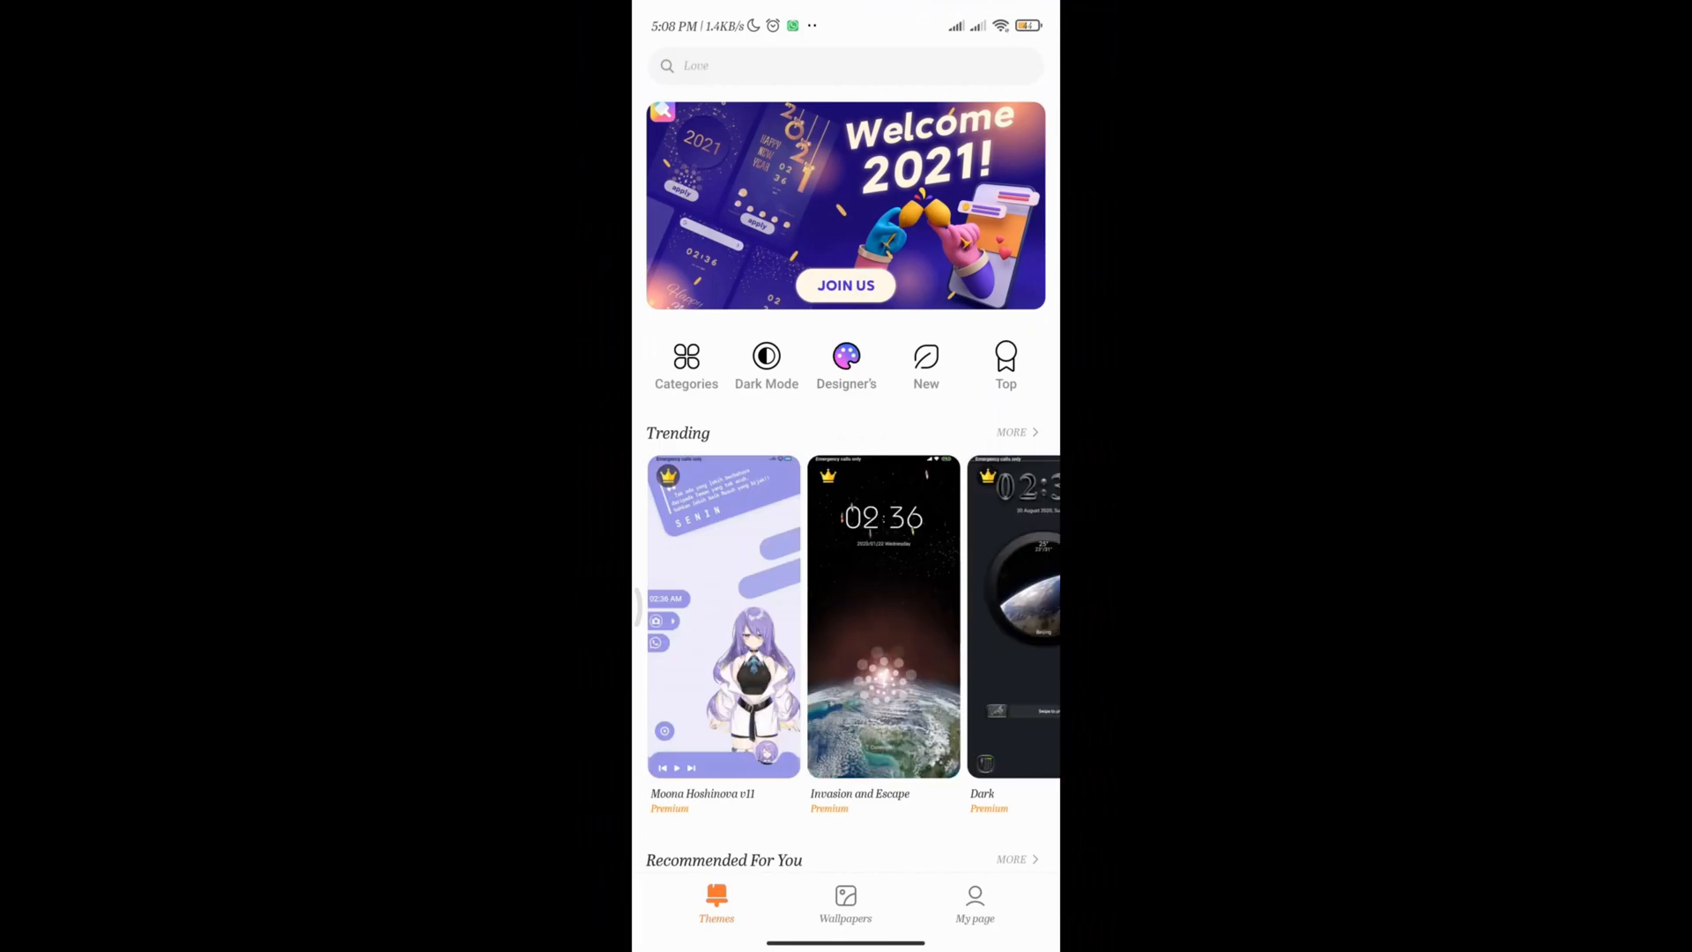
scroll(down, 3)
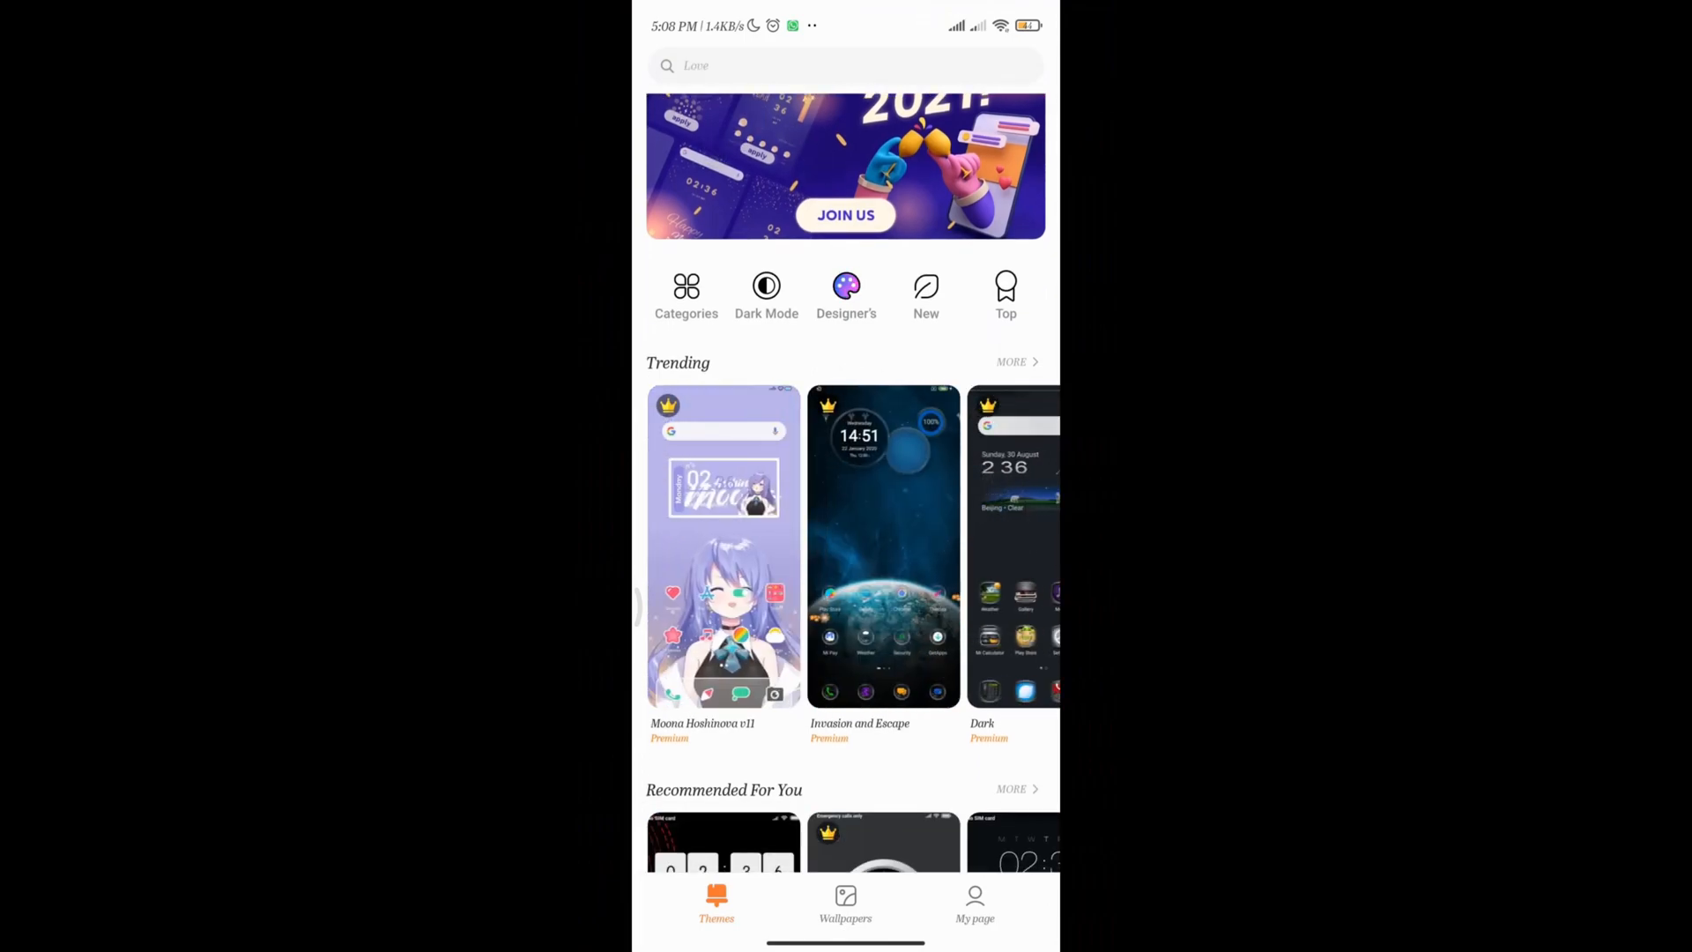
click(845, 907)
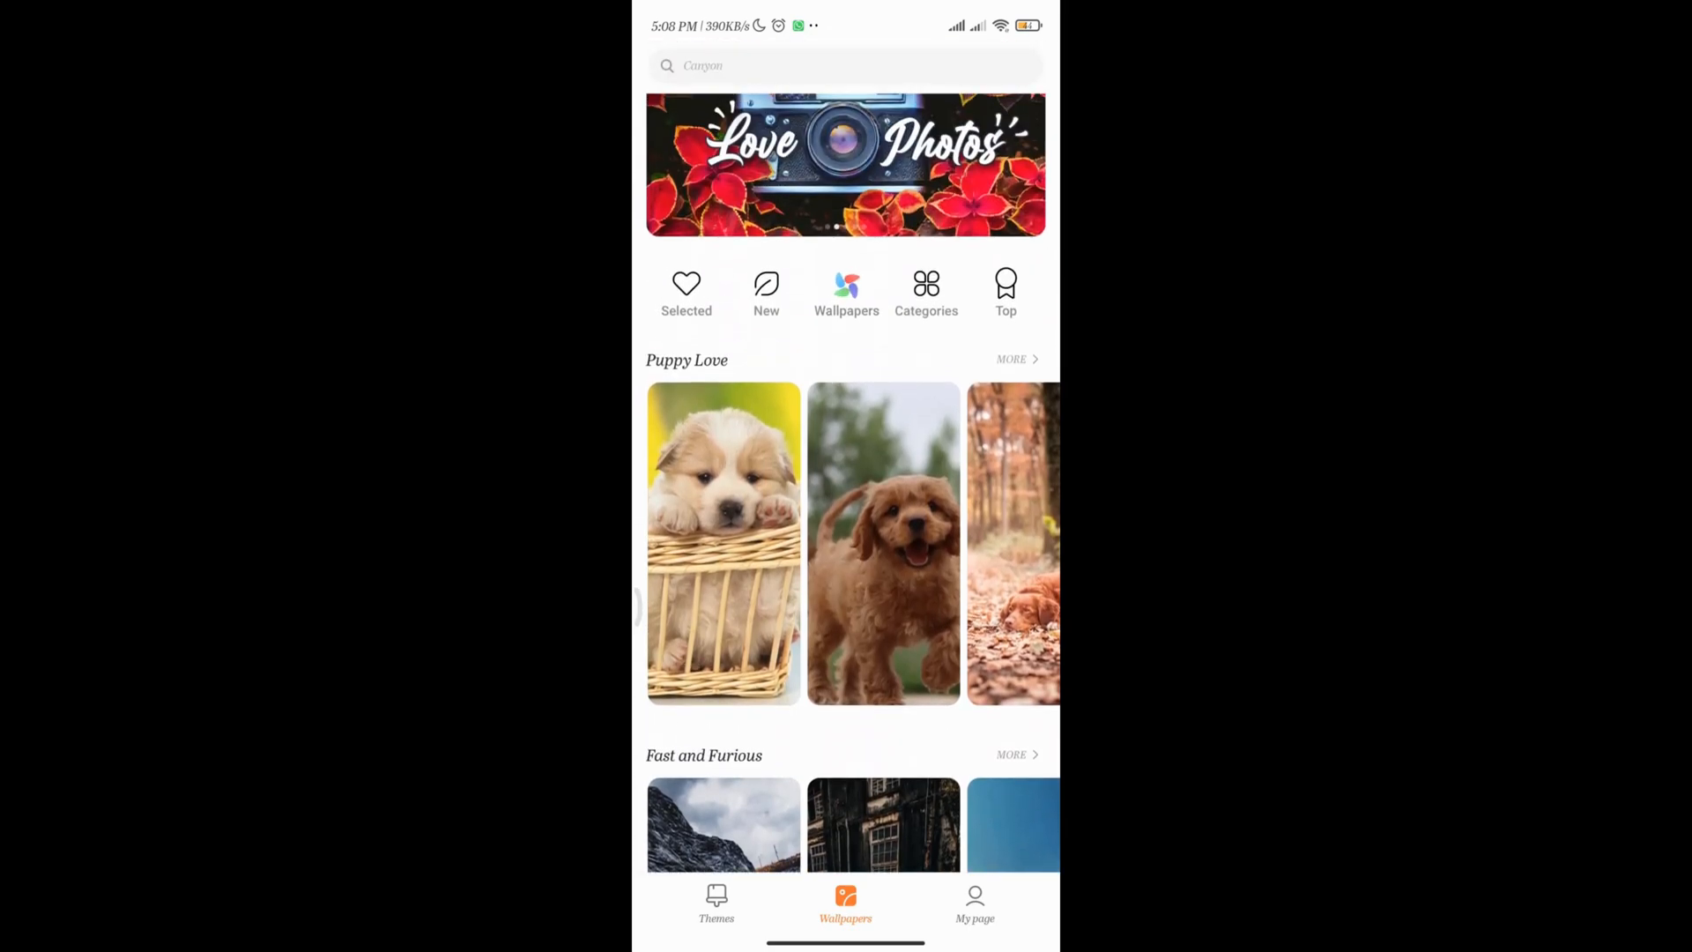
click(765, 291)
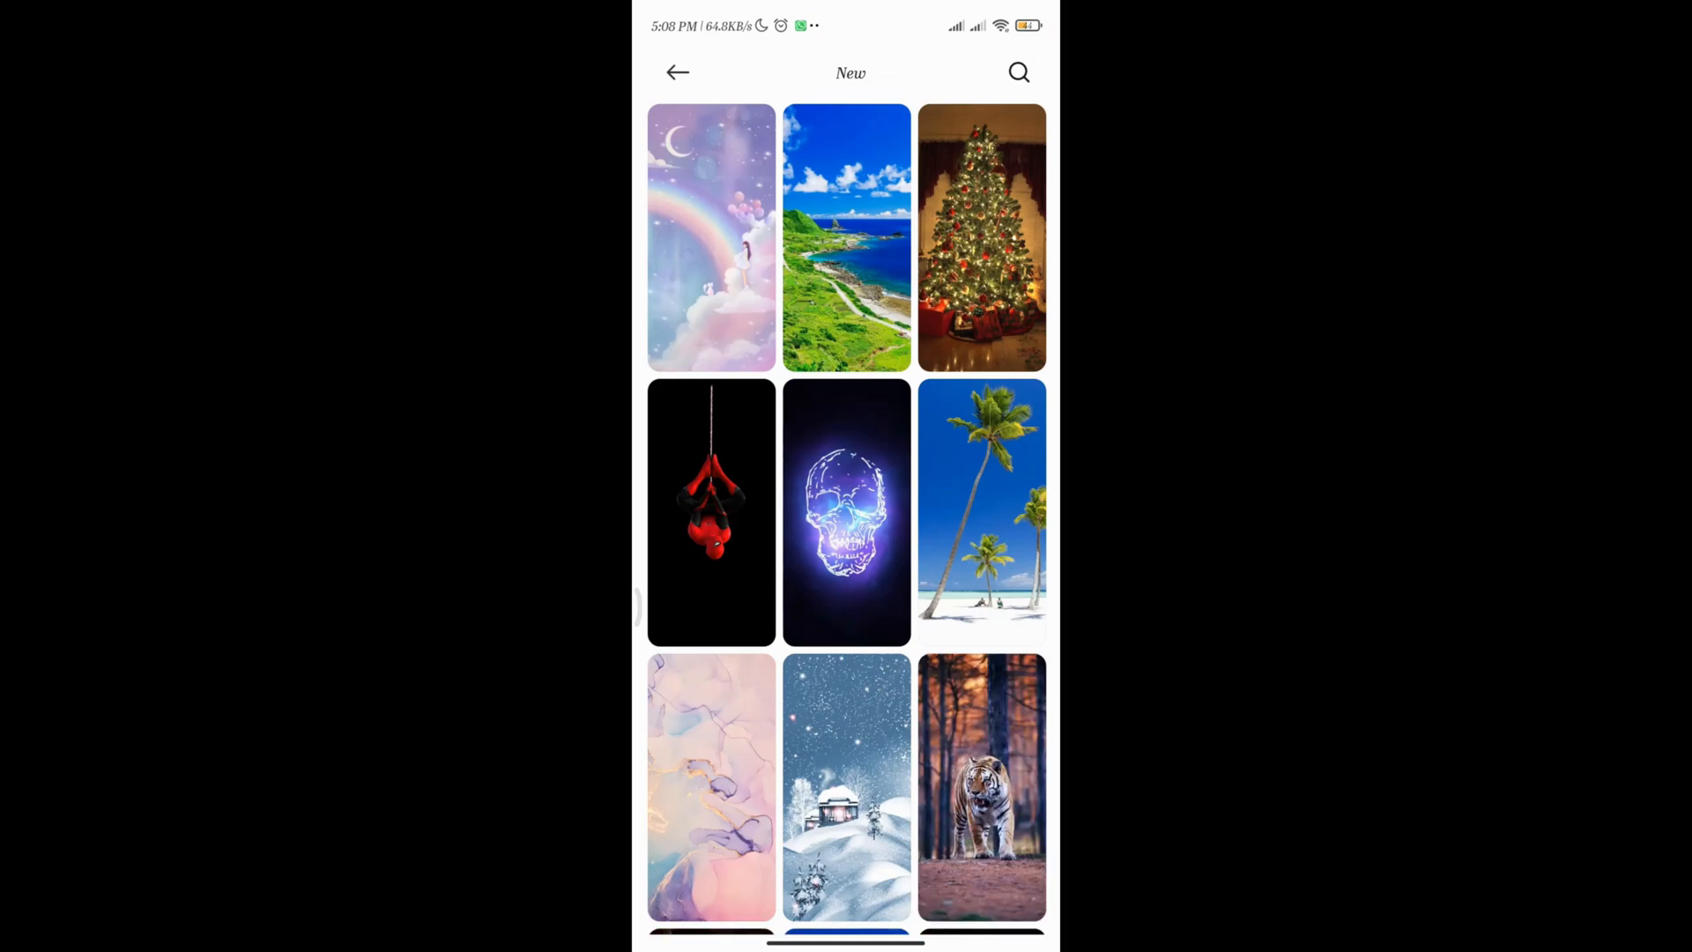
click(845, 511)
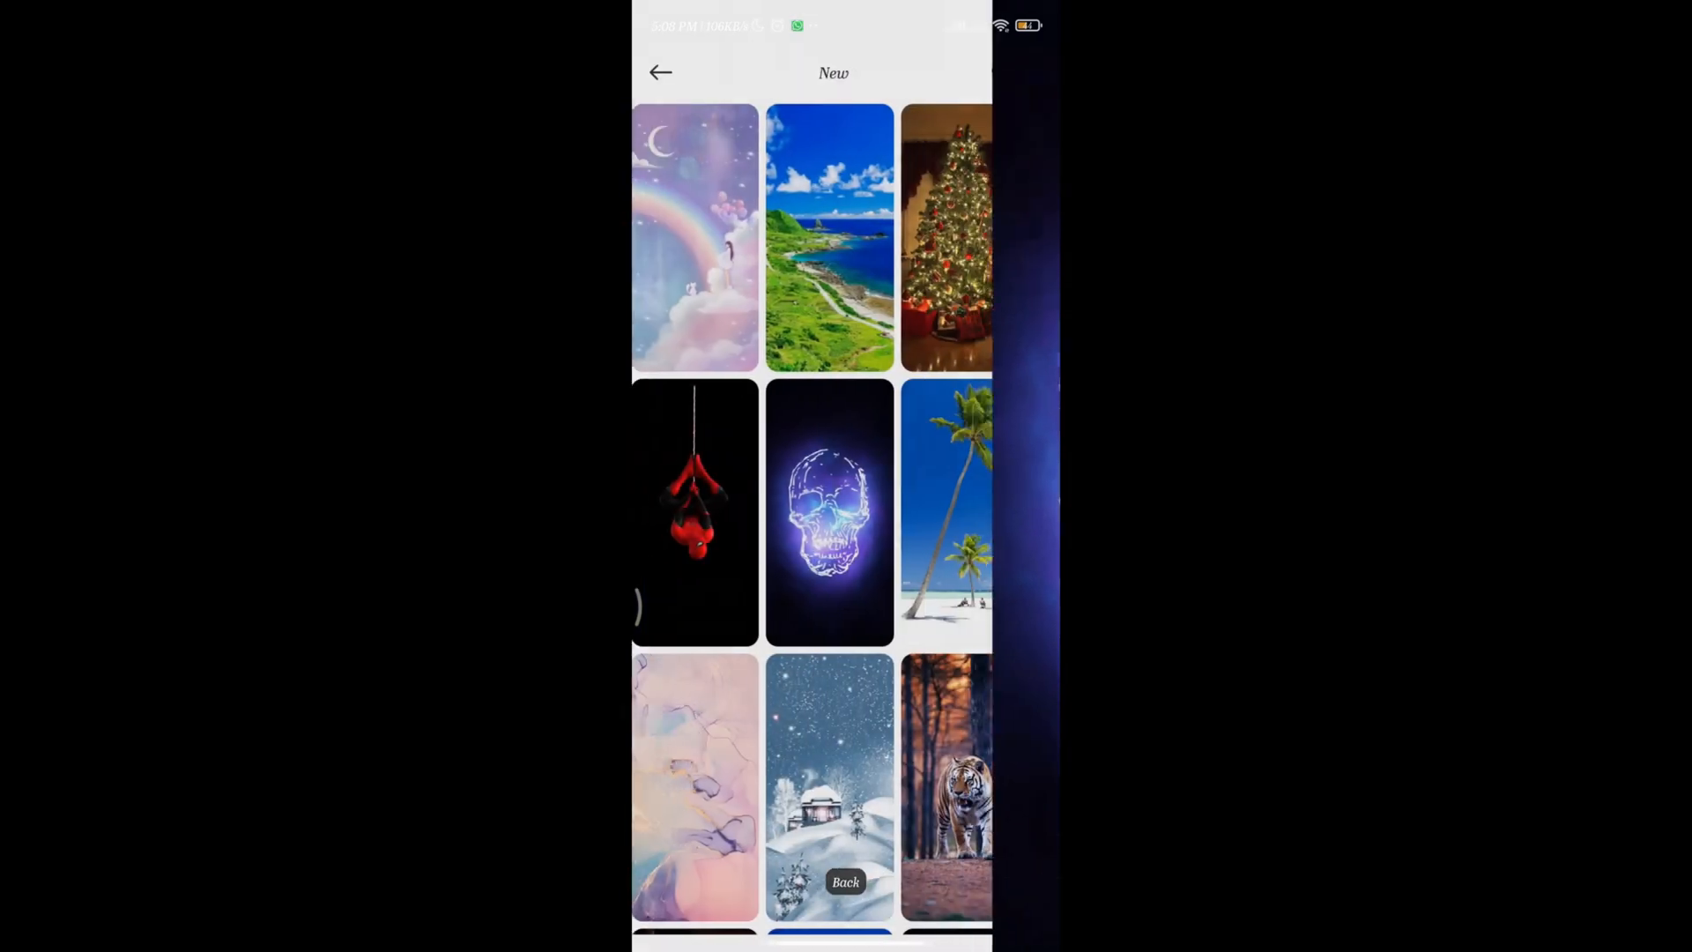
click(828, 785)
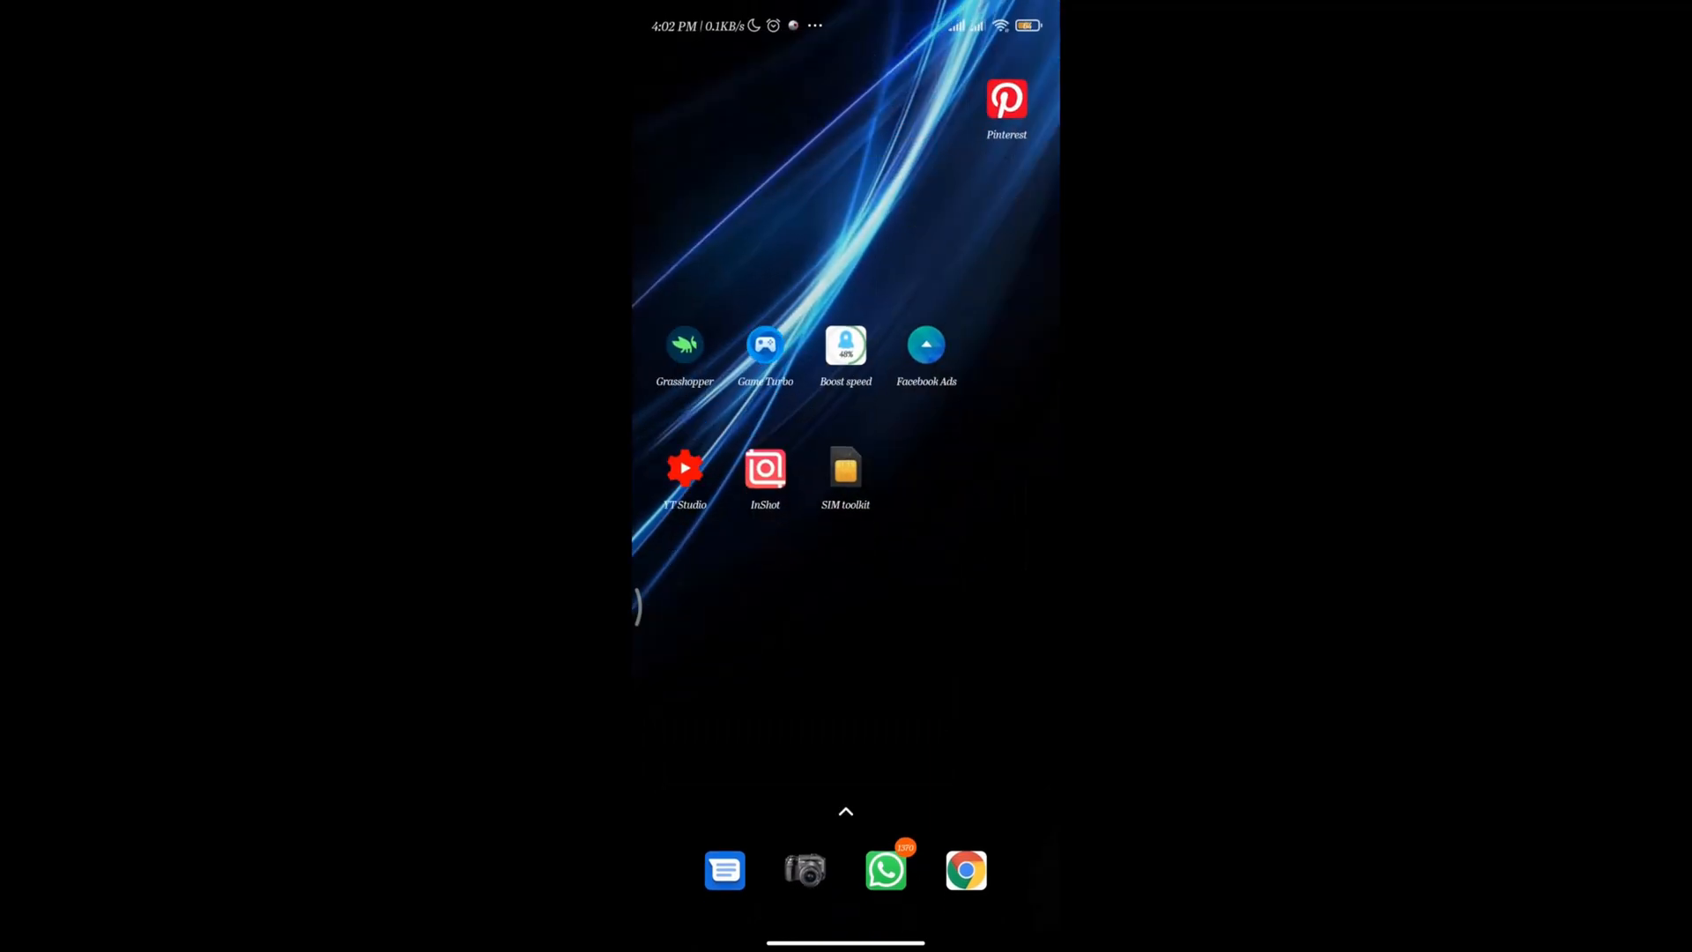
Swipe to the home screen page with Pinterest, Game Turbo and Boost speed.
scroll(up, 3)
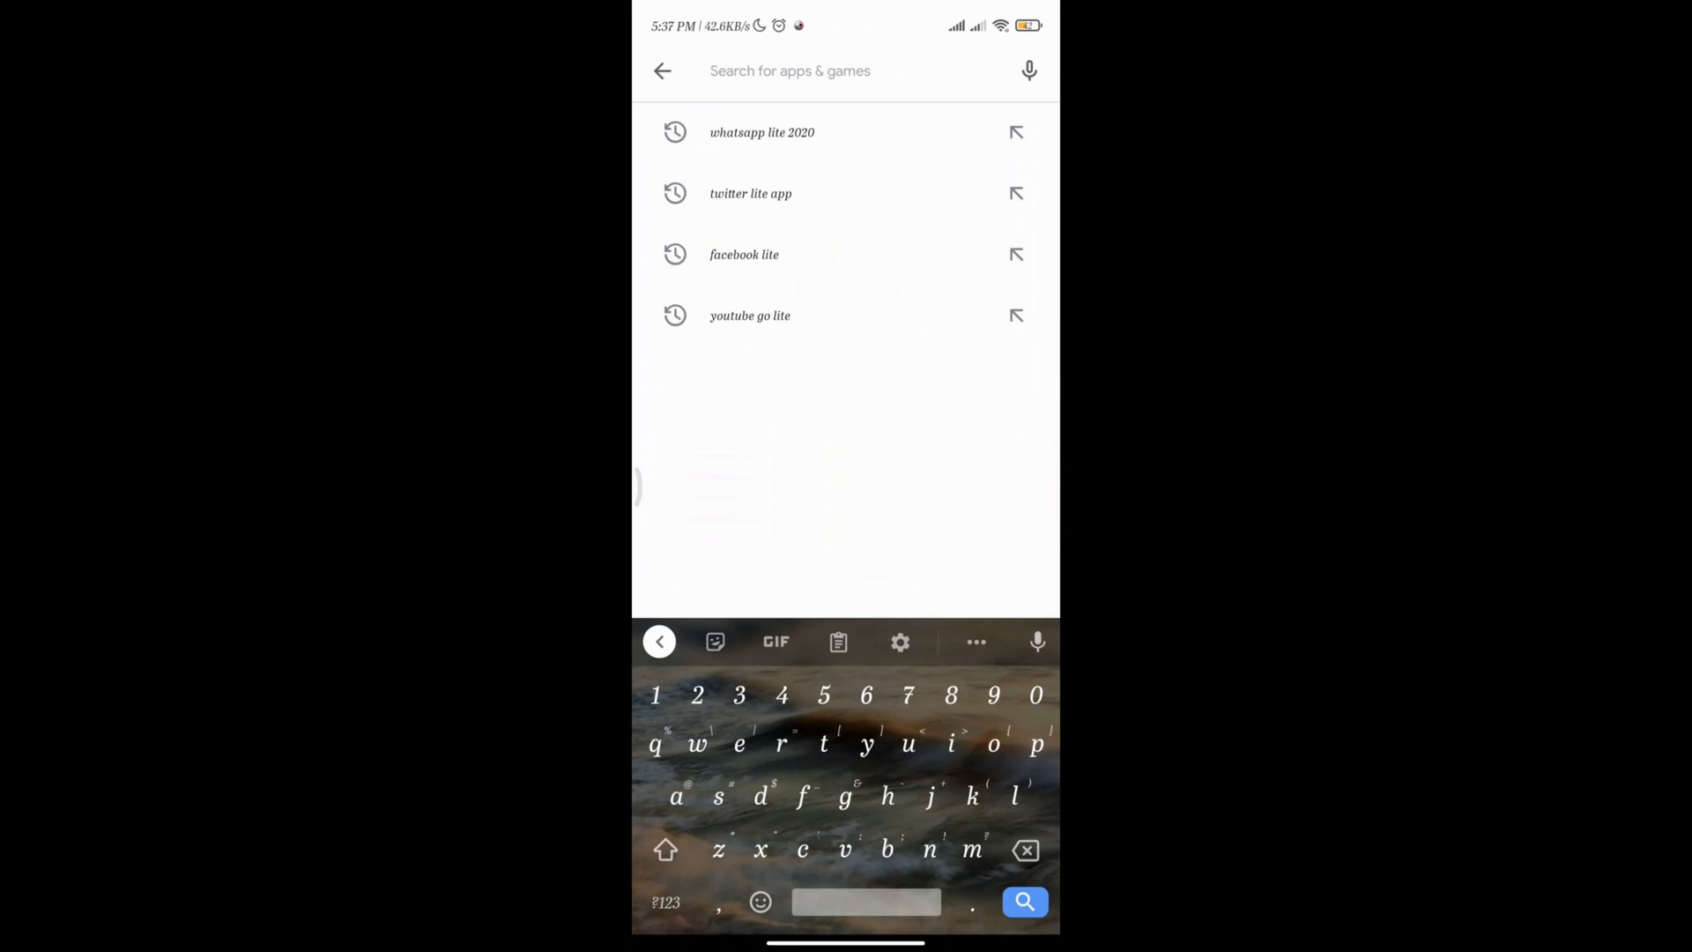
Search 'lightweight launcher for android' and view the Microsoft Launcher listing (24 MB, 4.6).
text(ili)
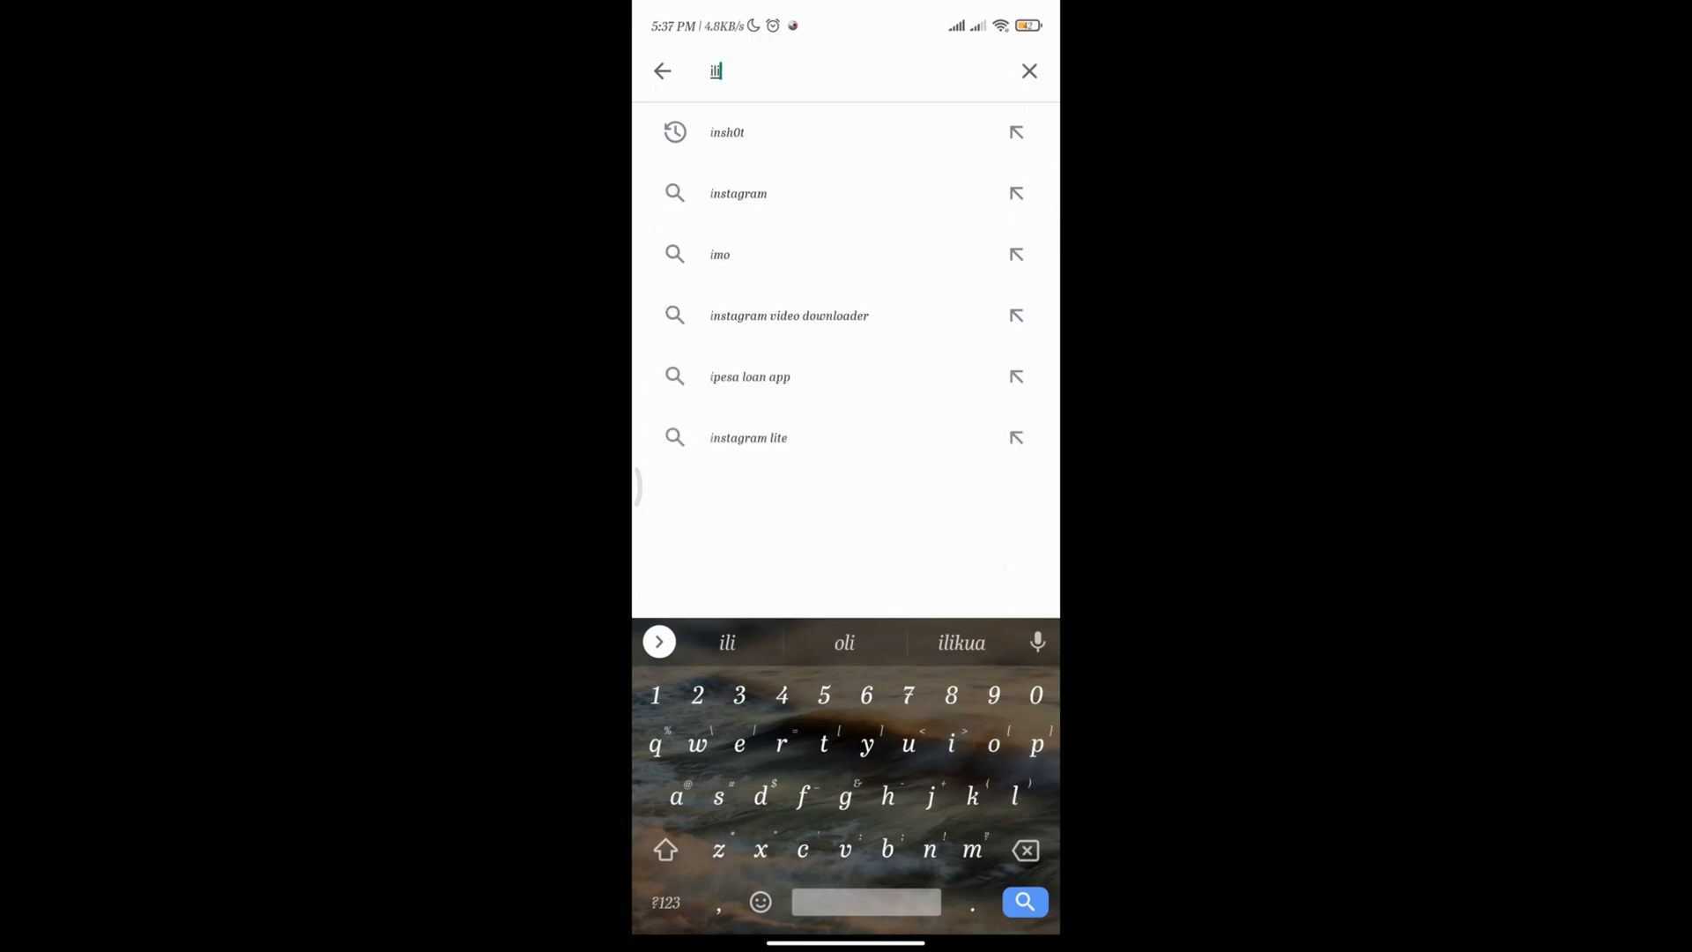
key(BackSpace)
text(ghtweight la)
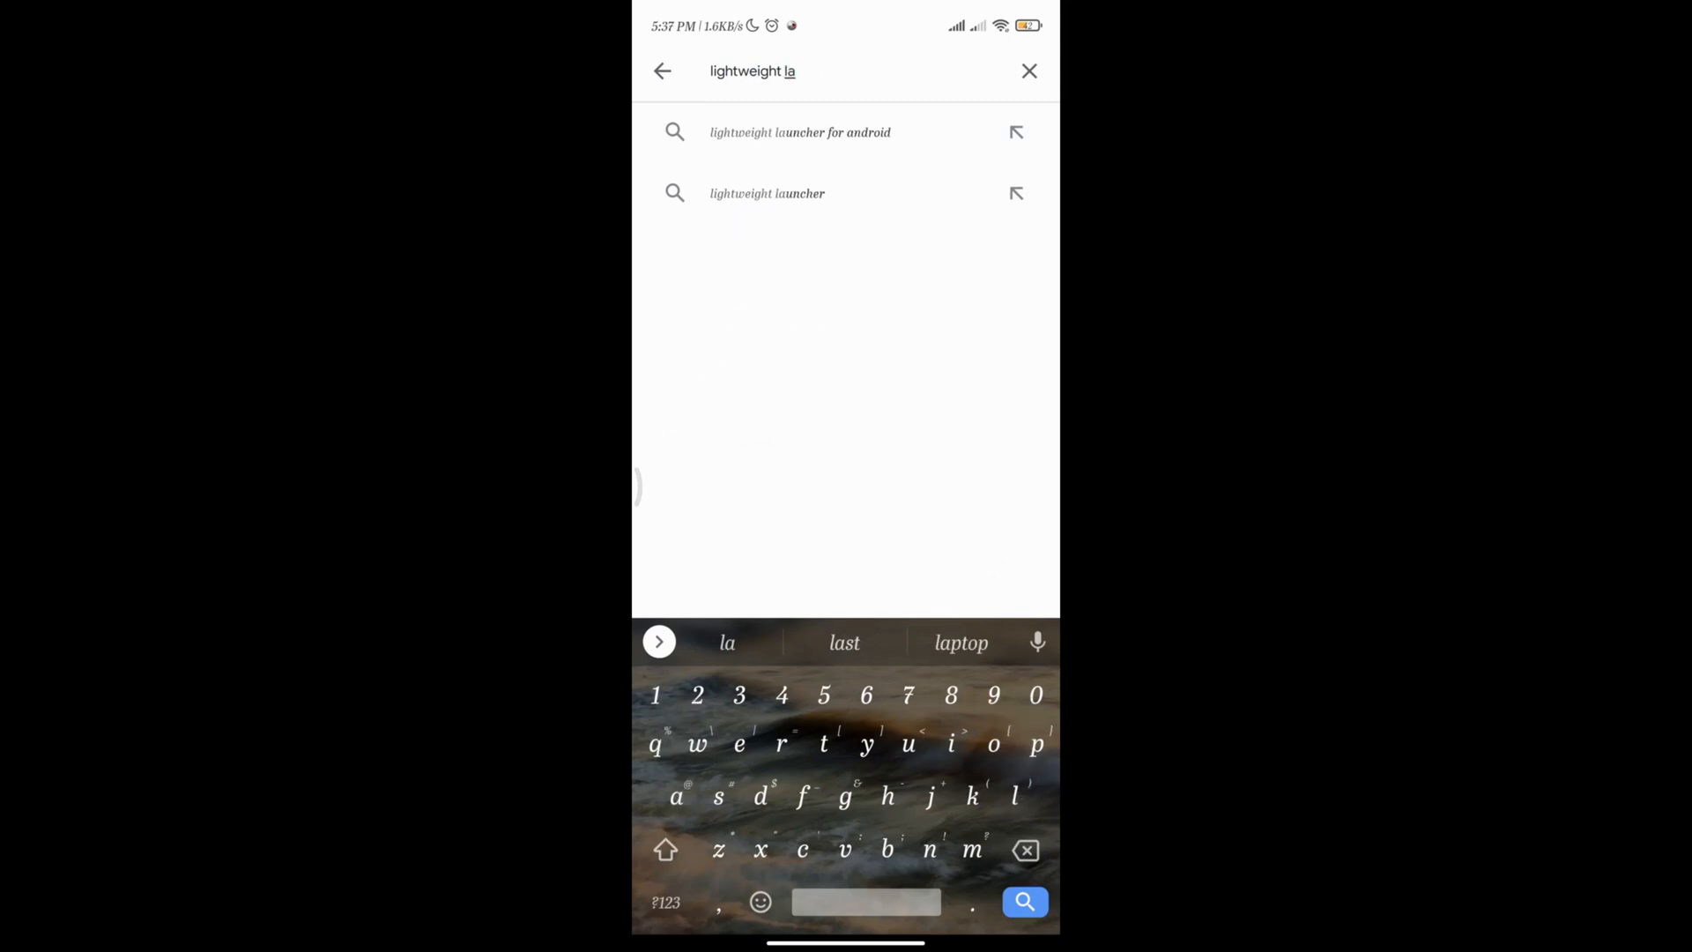
click(798, 131)
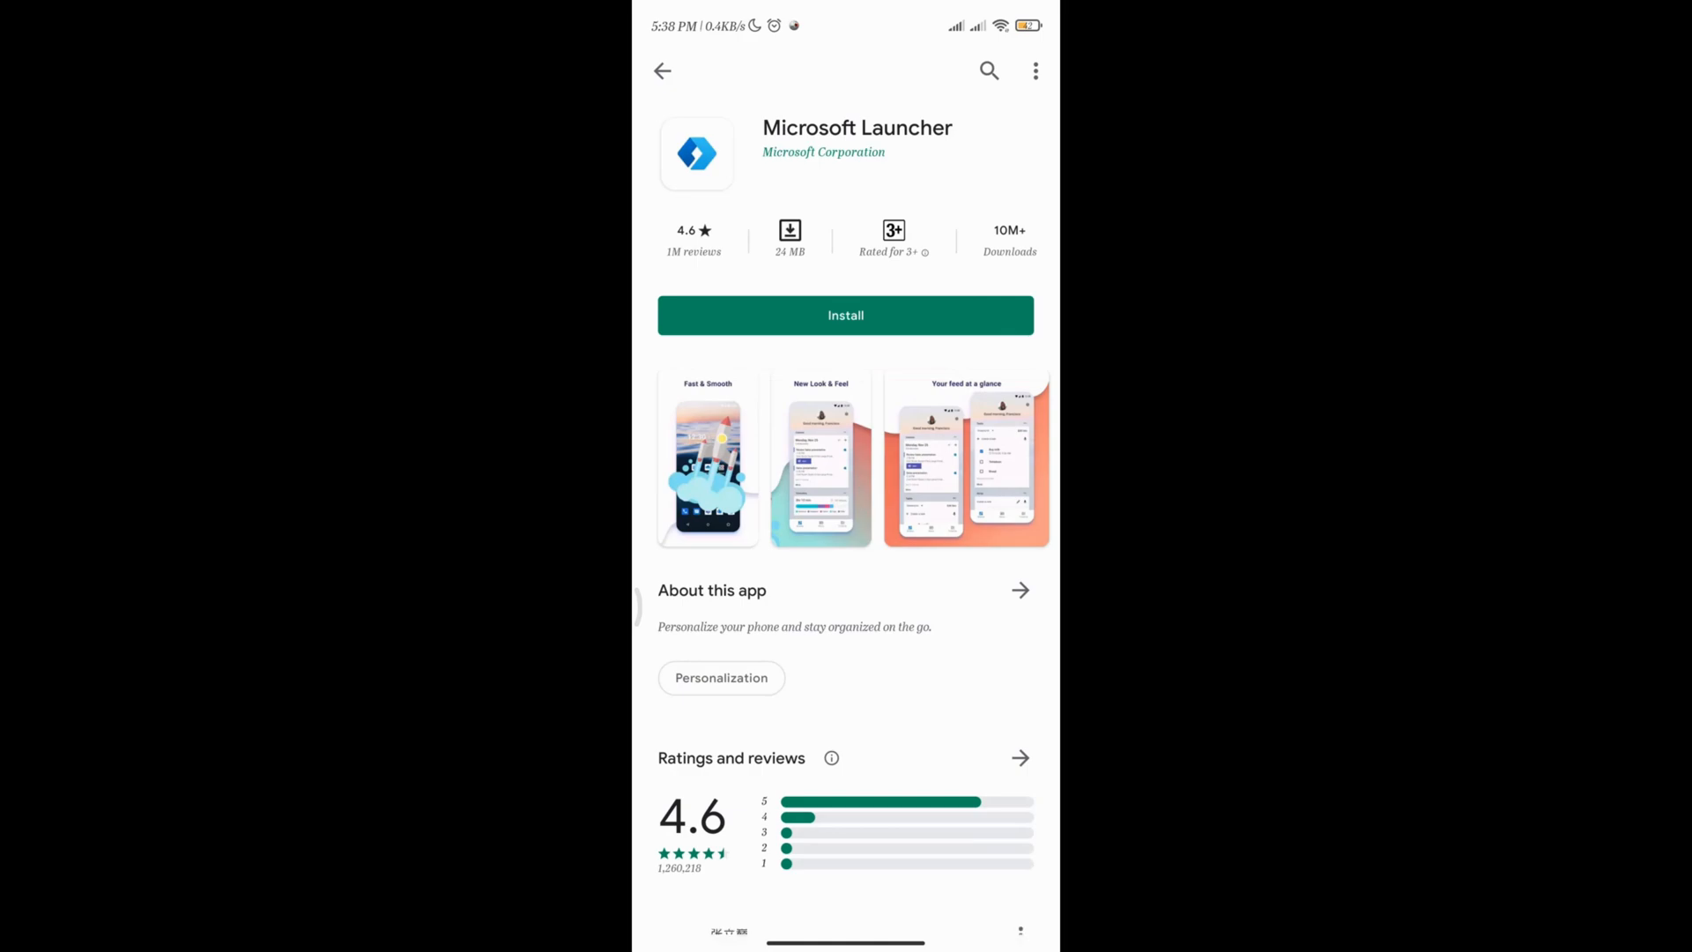
click(1019, 758)
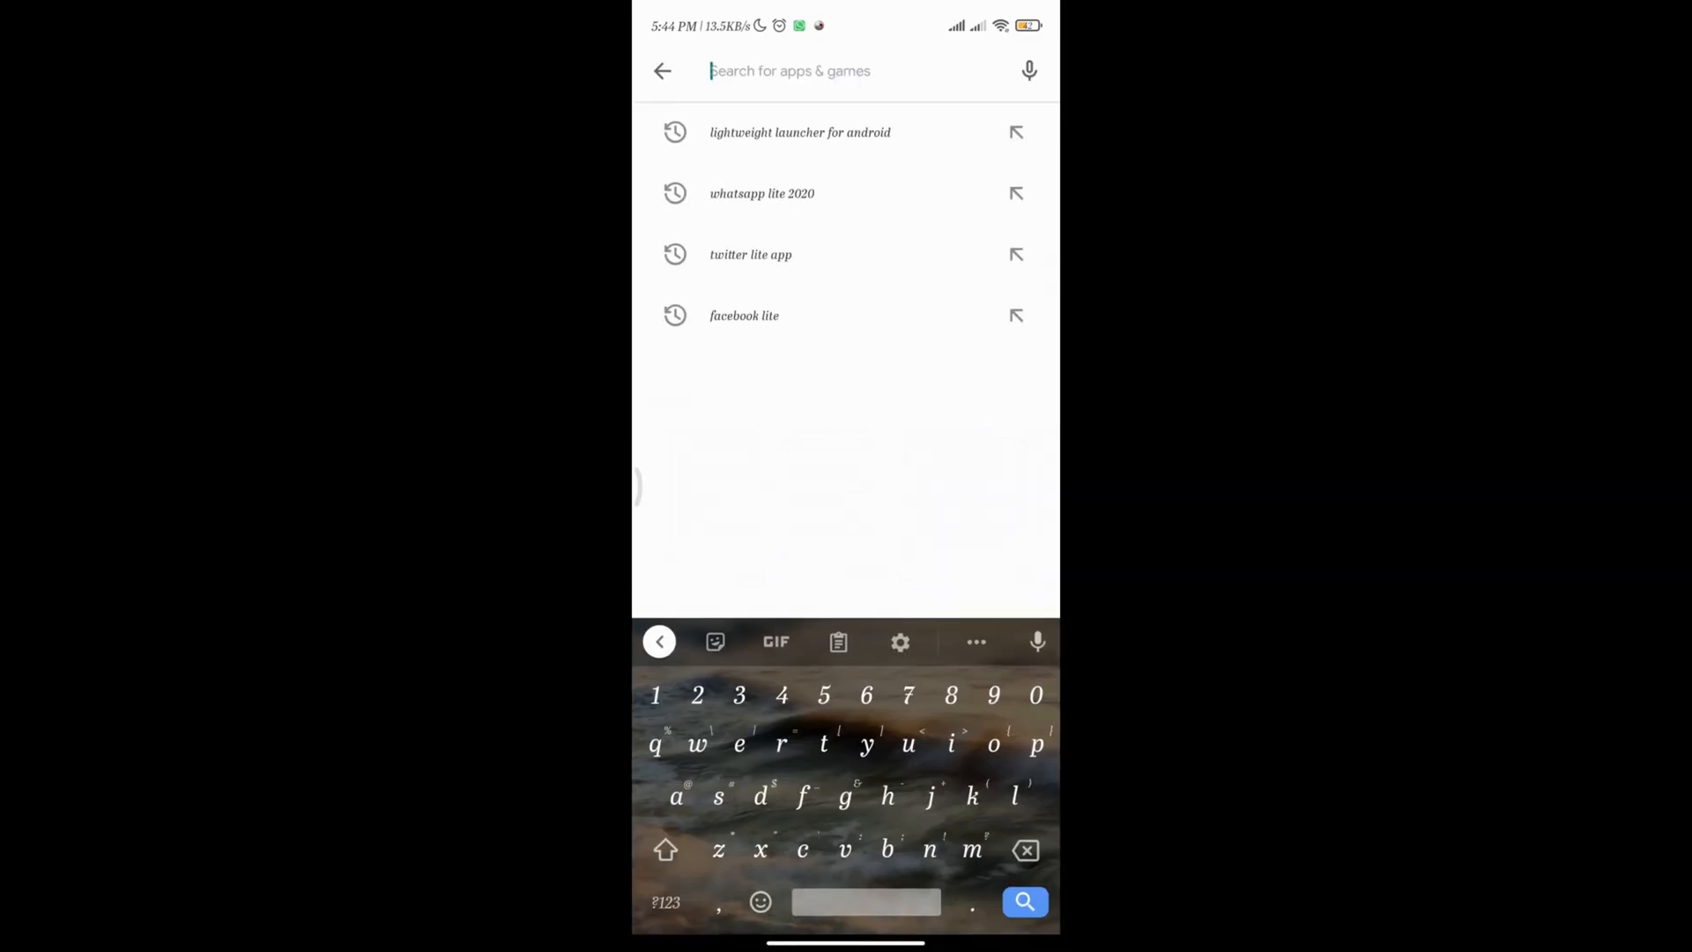
Search the Play Store for 'firefox' to list Firefox browsers, including Firefox Lite.
text(f)
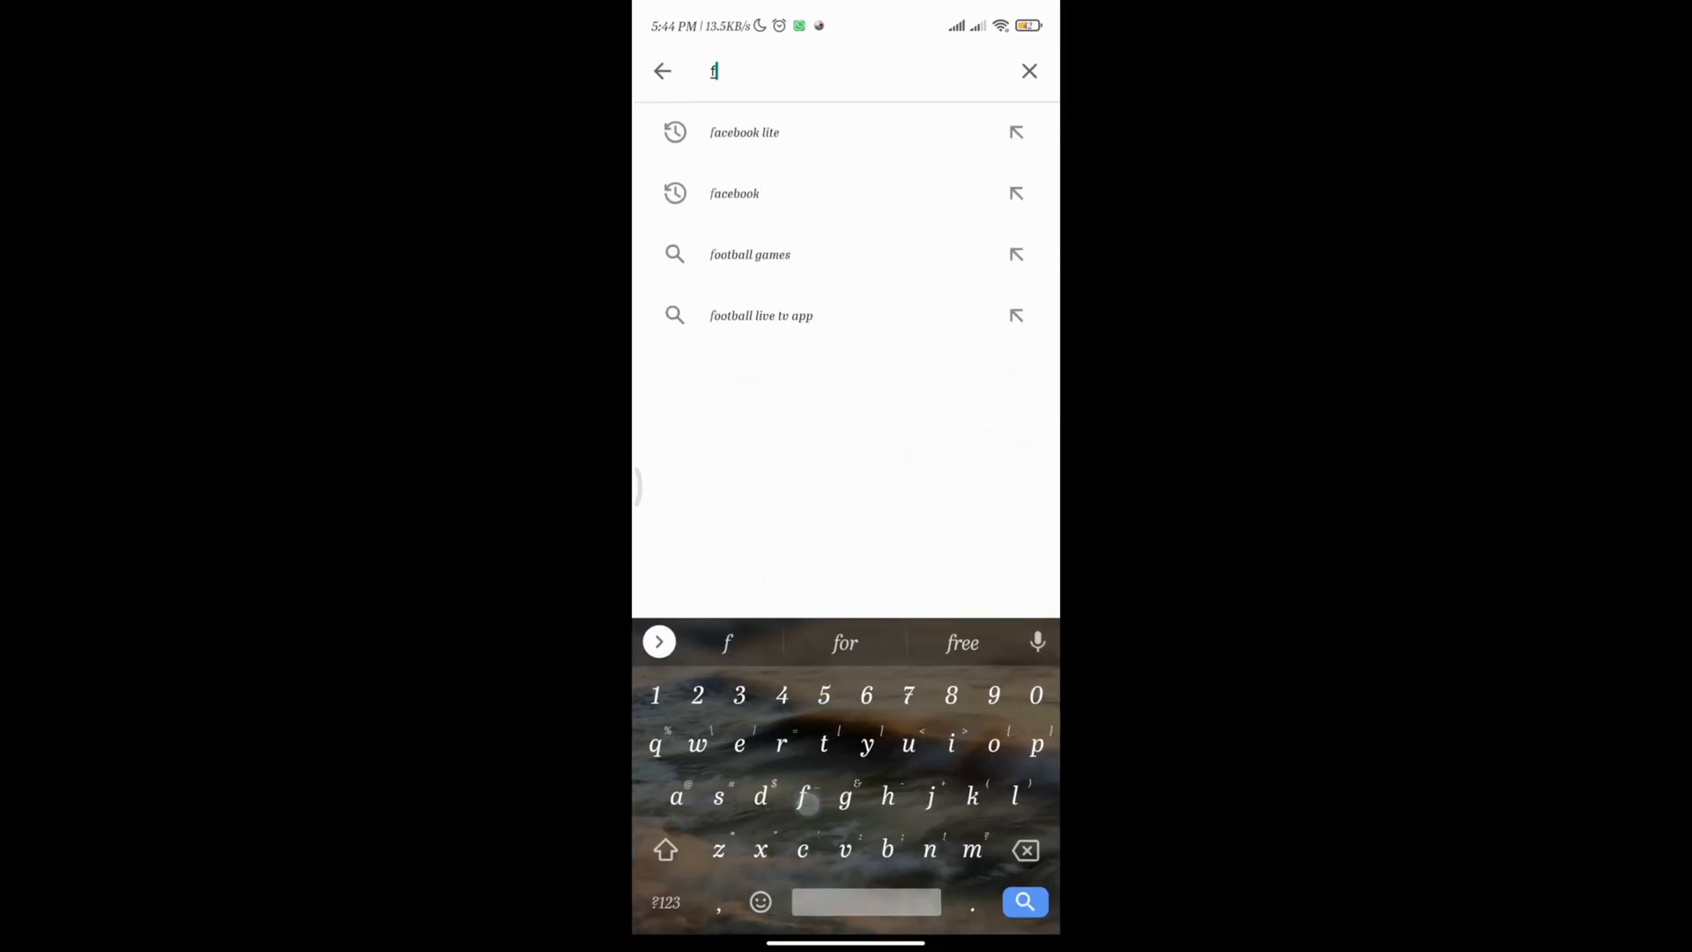
text(irefox l)
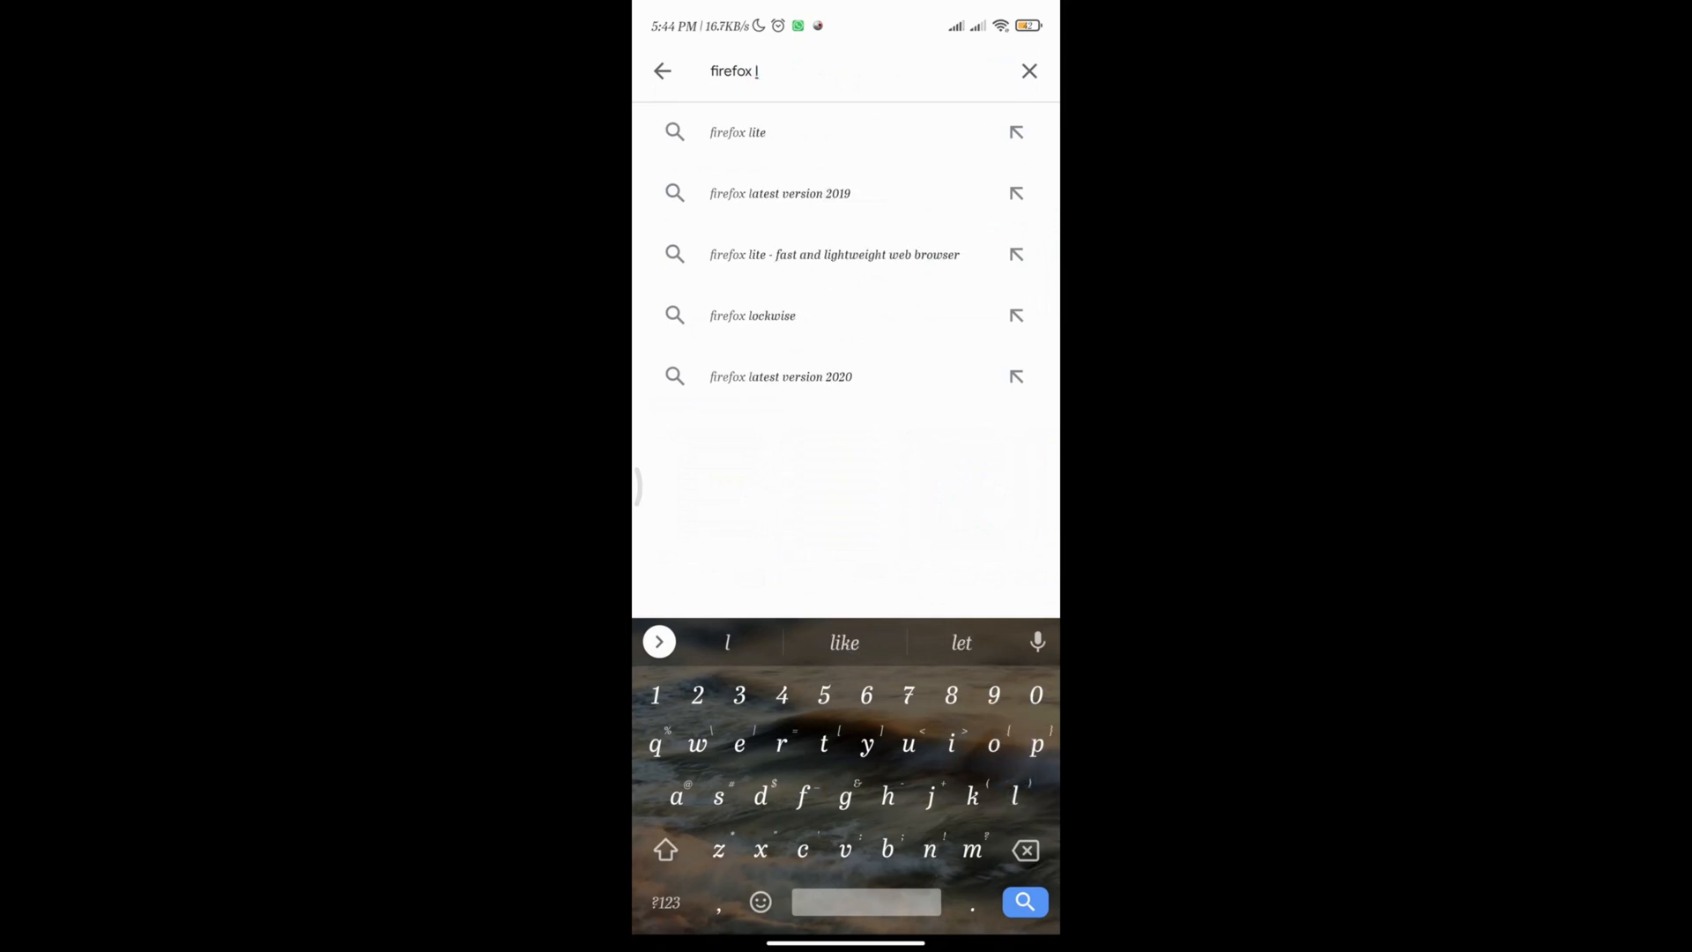
click(1022, 901)
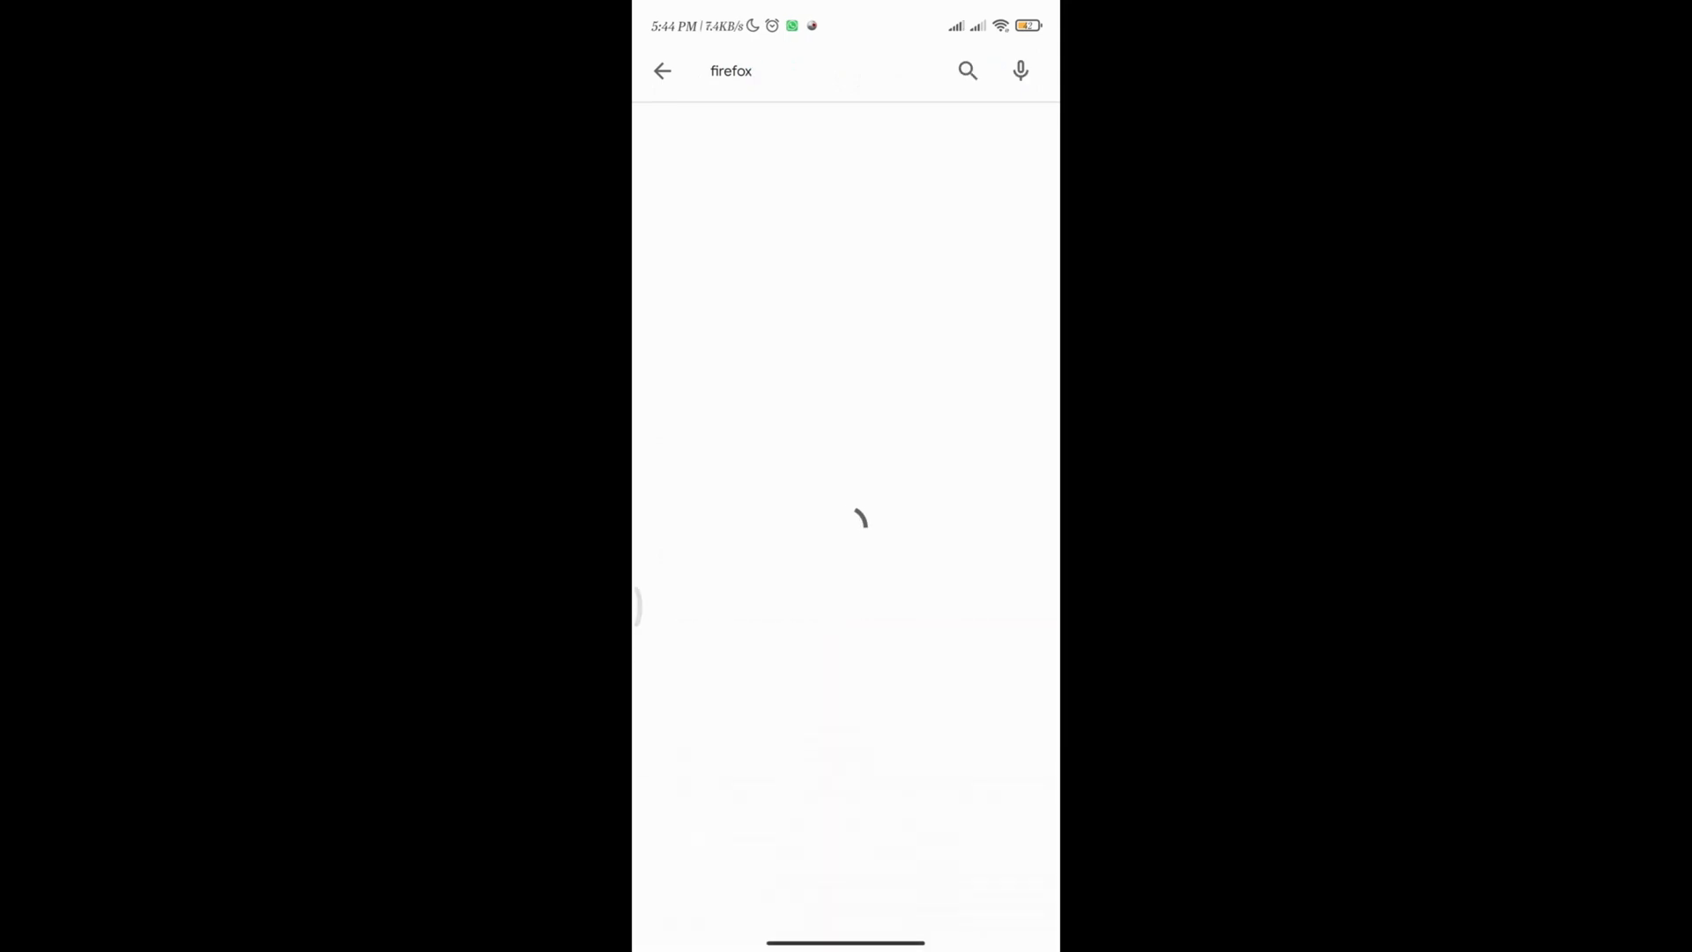
click(730, 71)
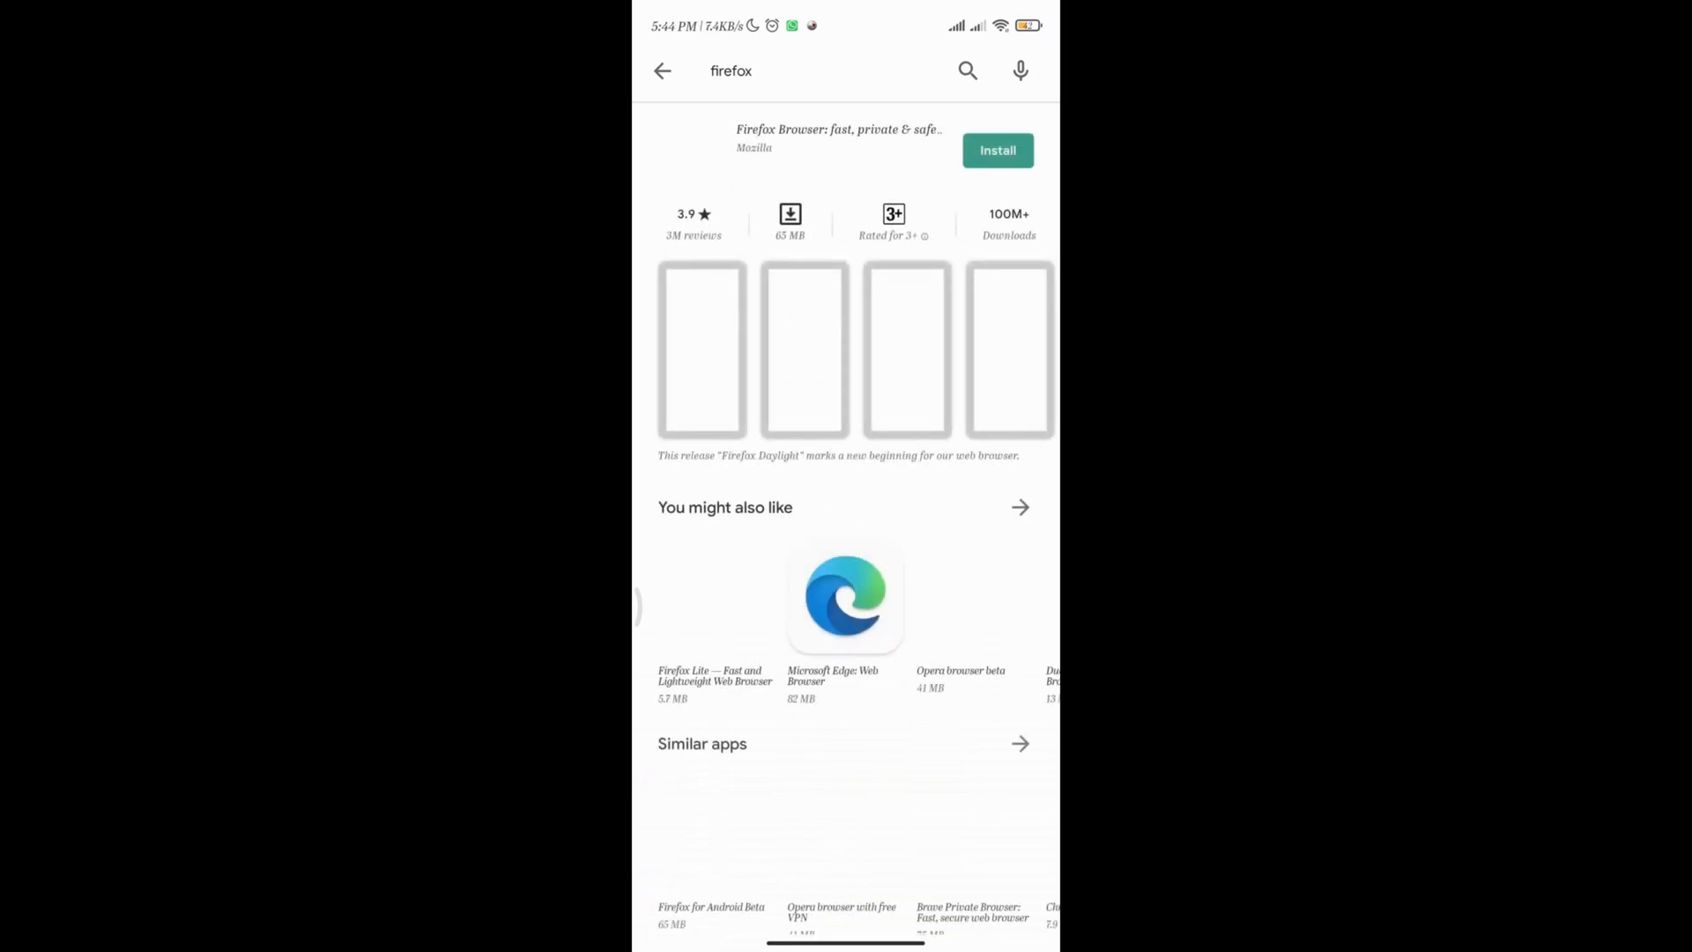
Open the Microsoft Edge: Web Browser listing from the firefox results.
scroll(down, 3)
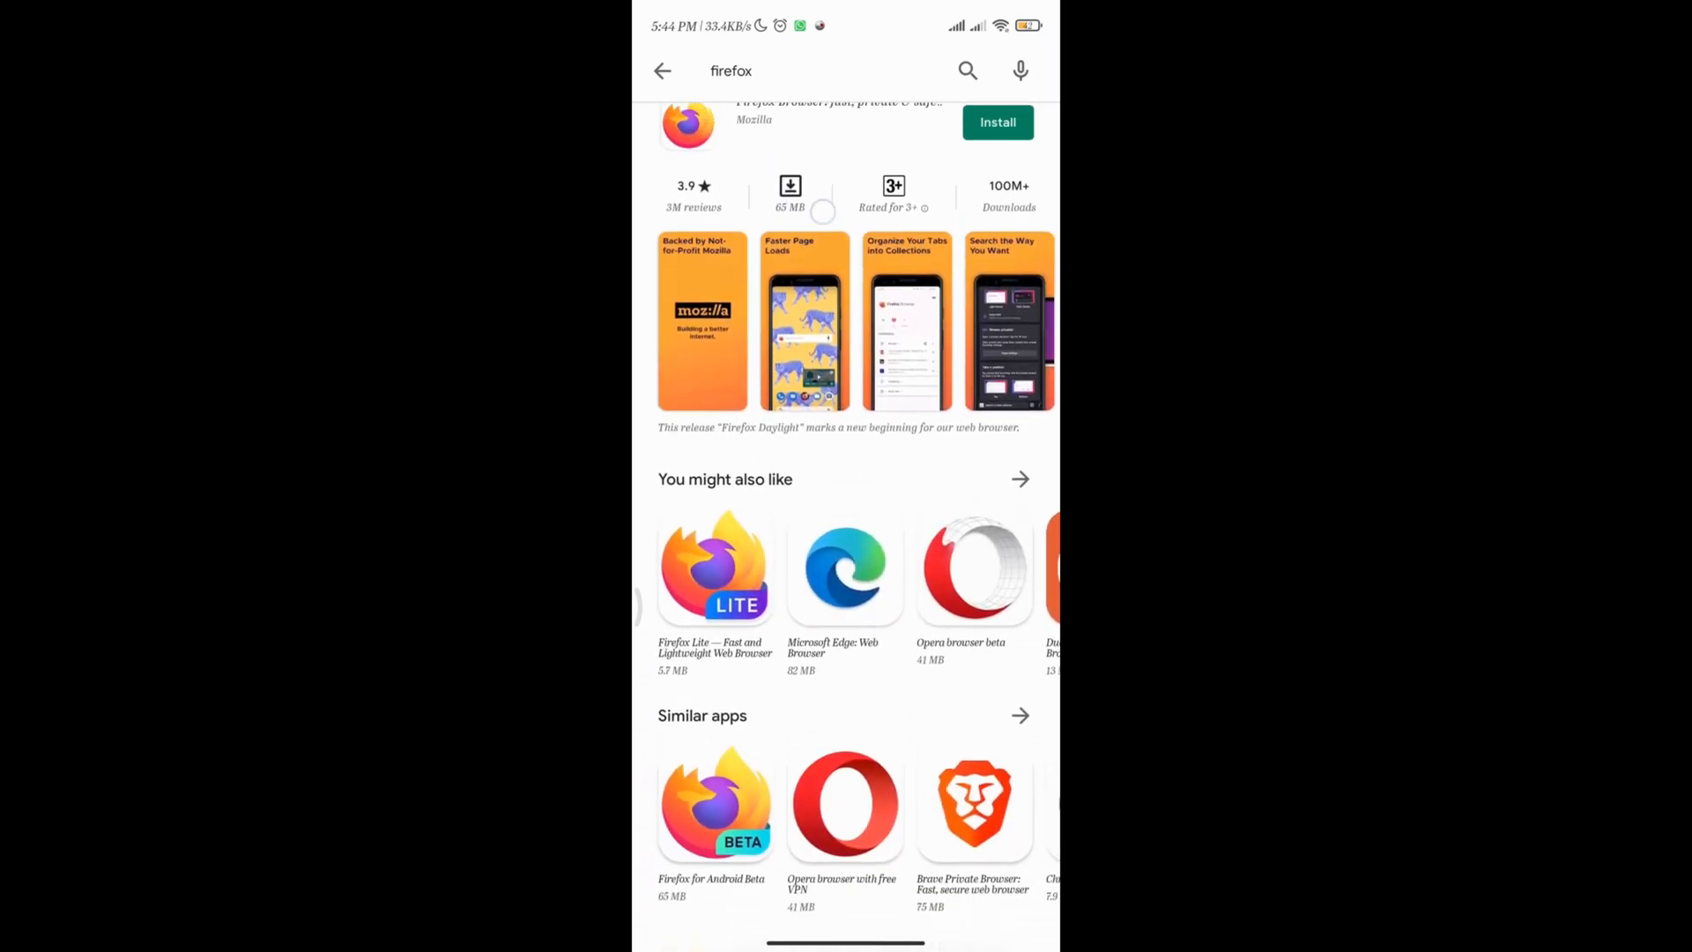
scroll(down, 3)
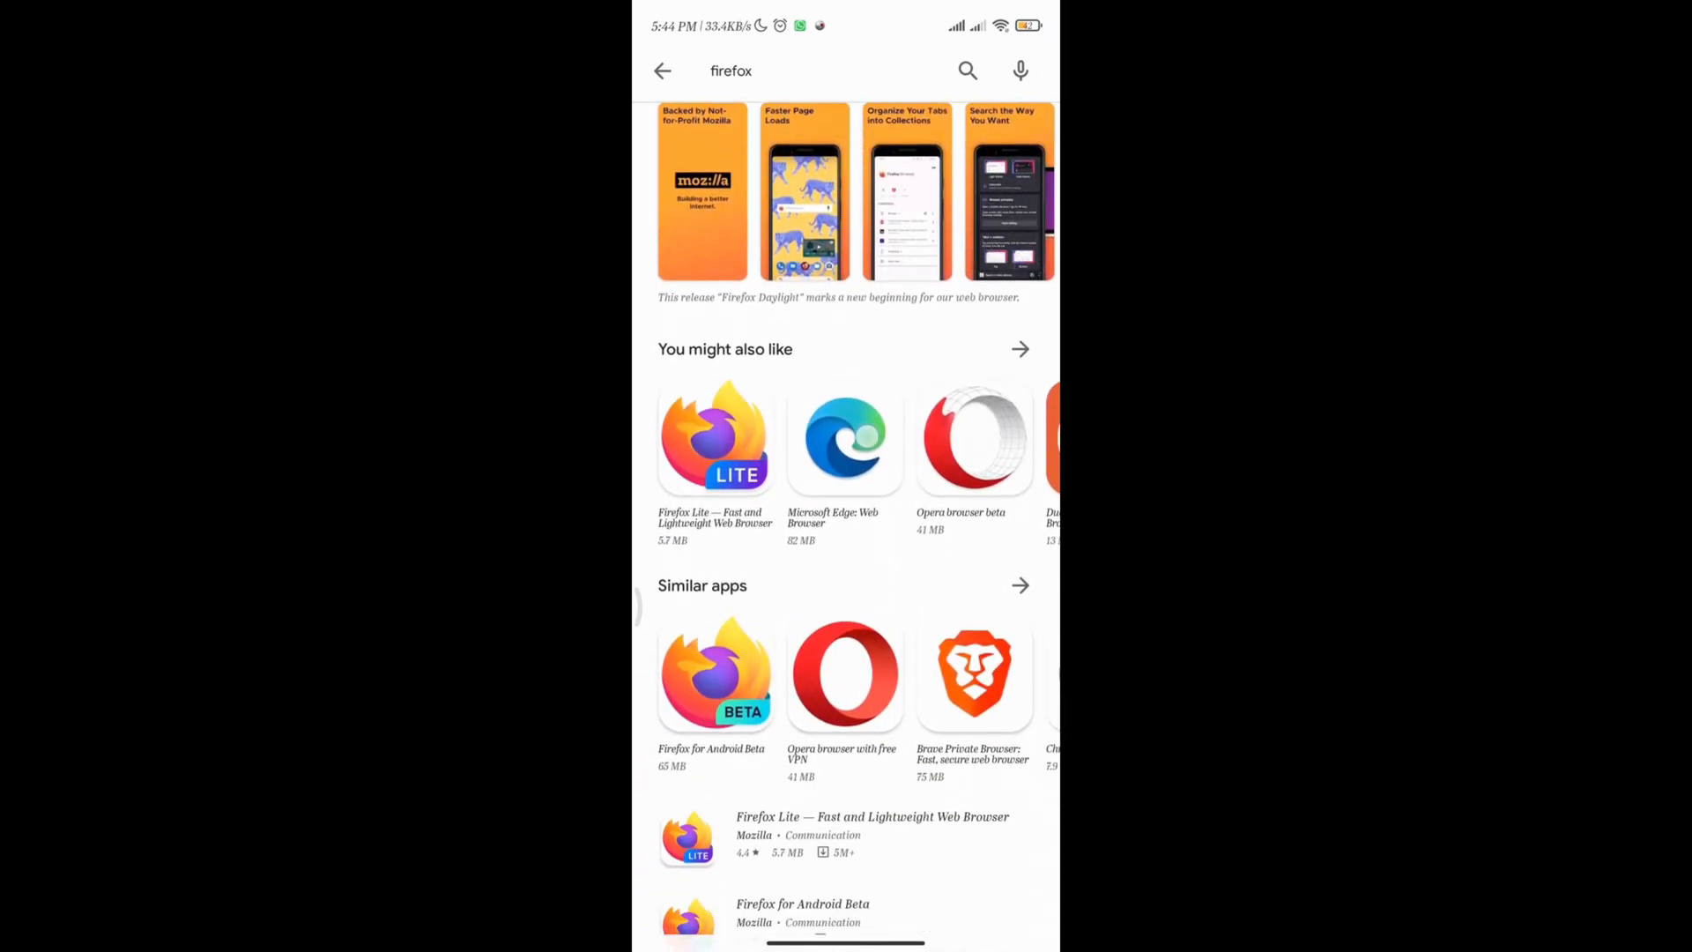
click(845, 437)
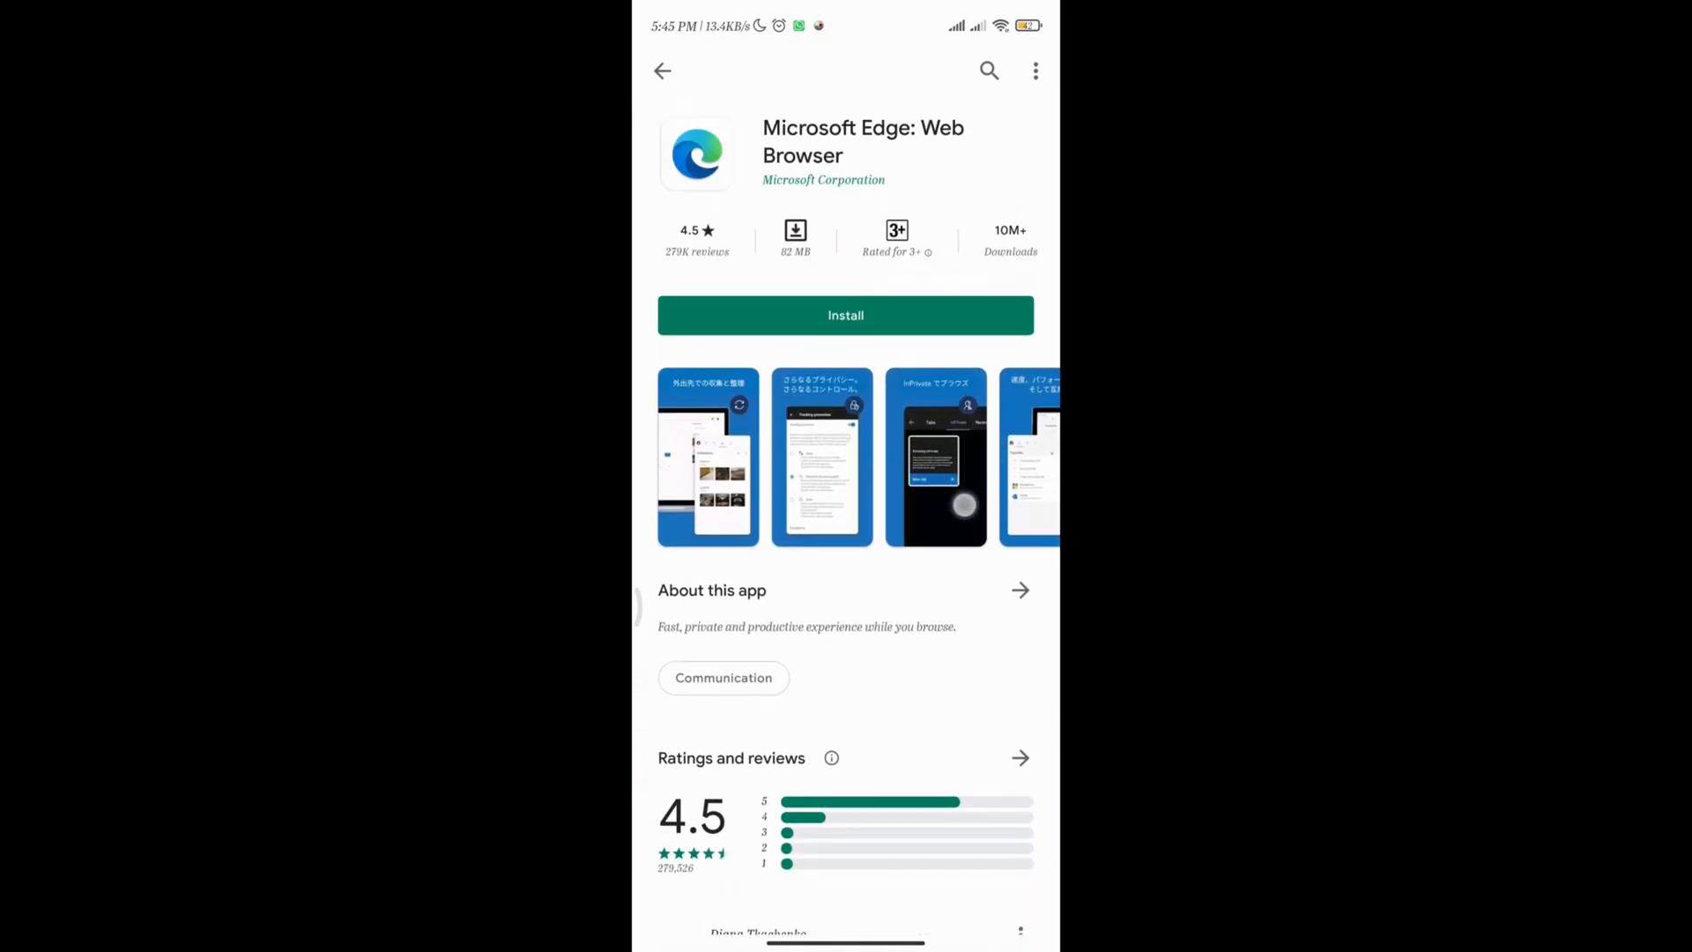
scroll(down, 3)
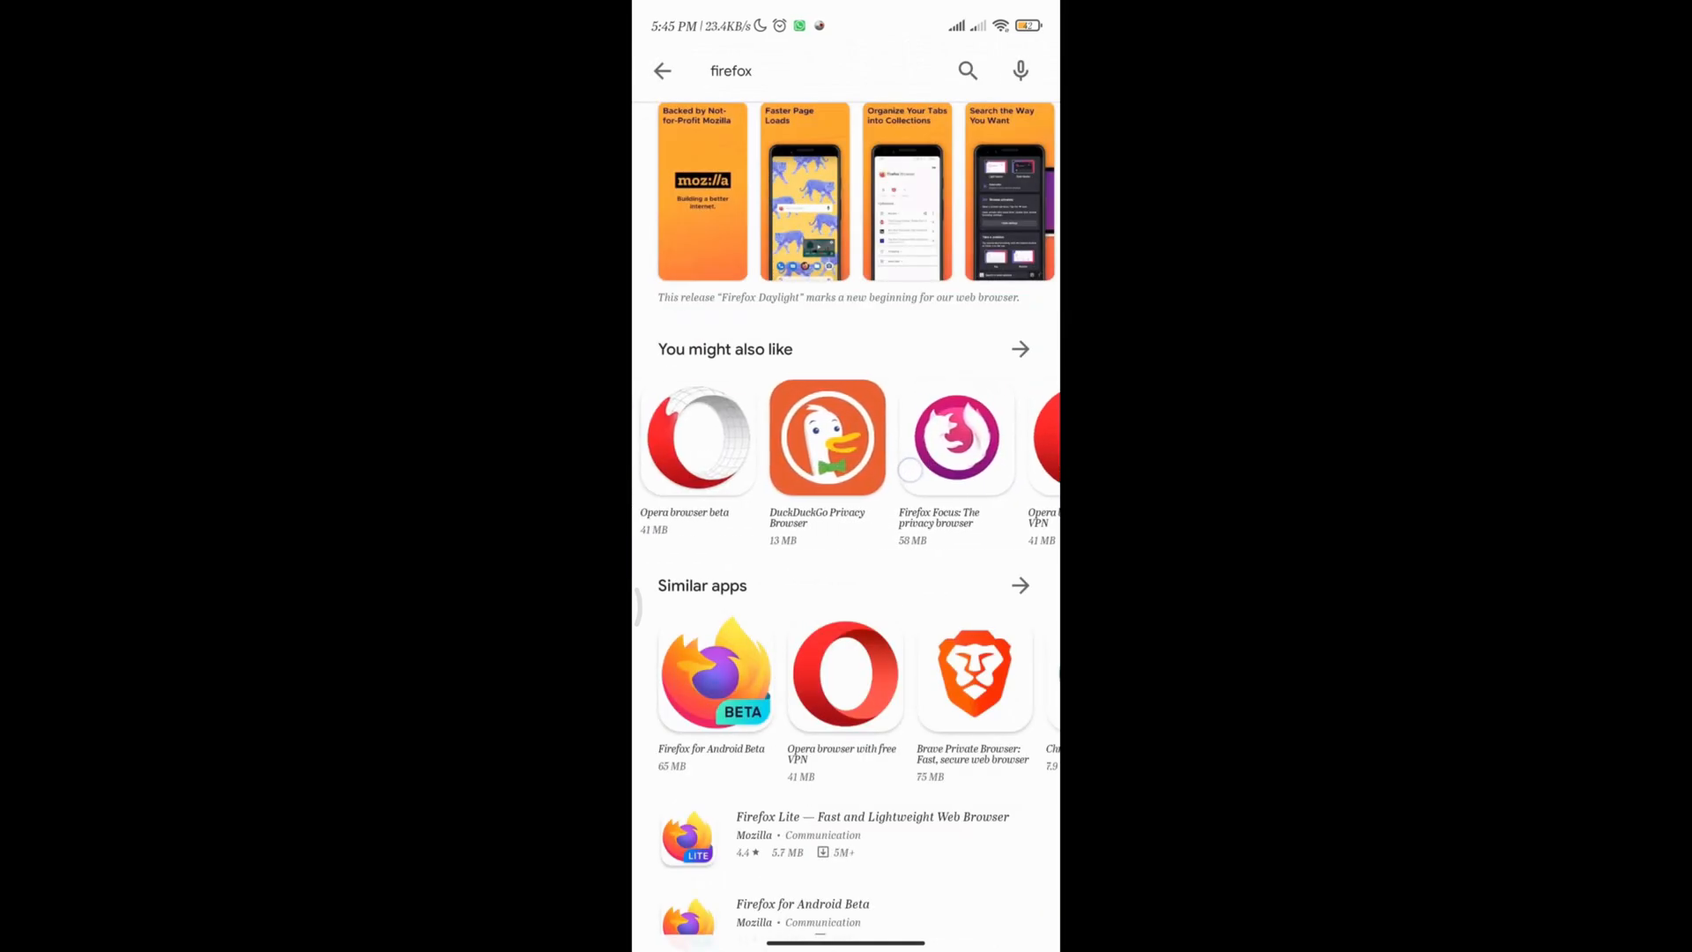
click(827, 437)
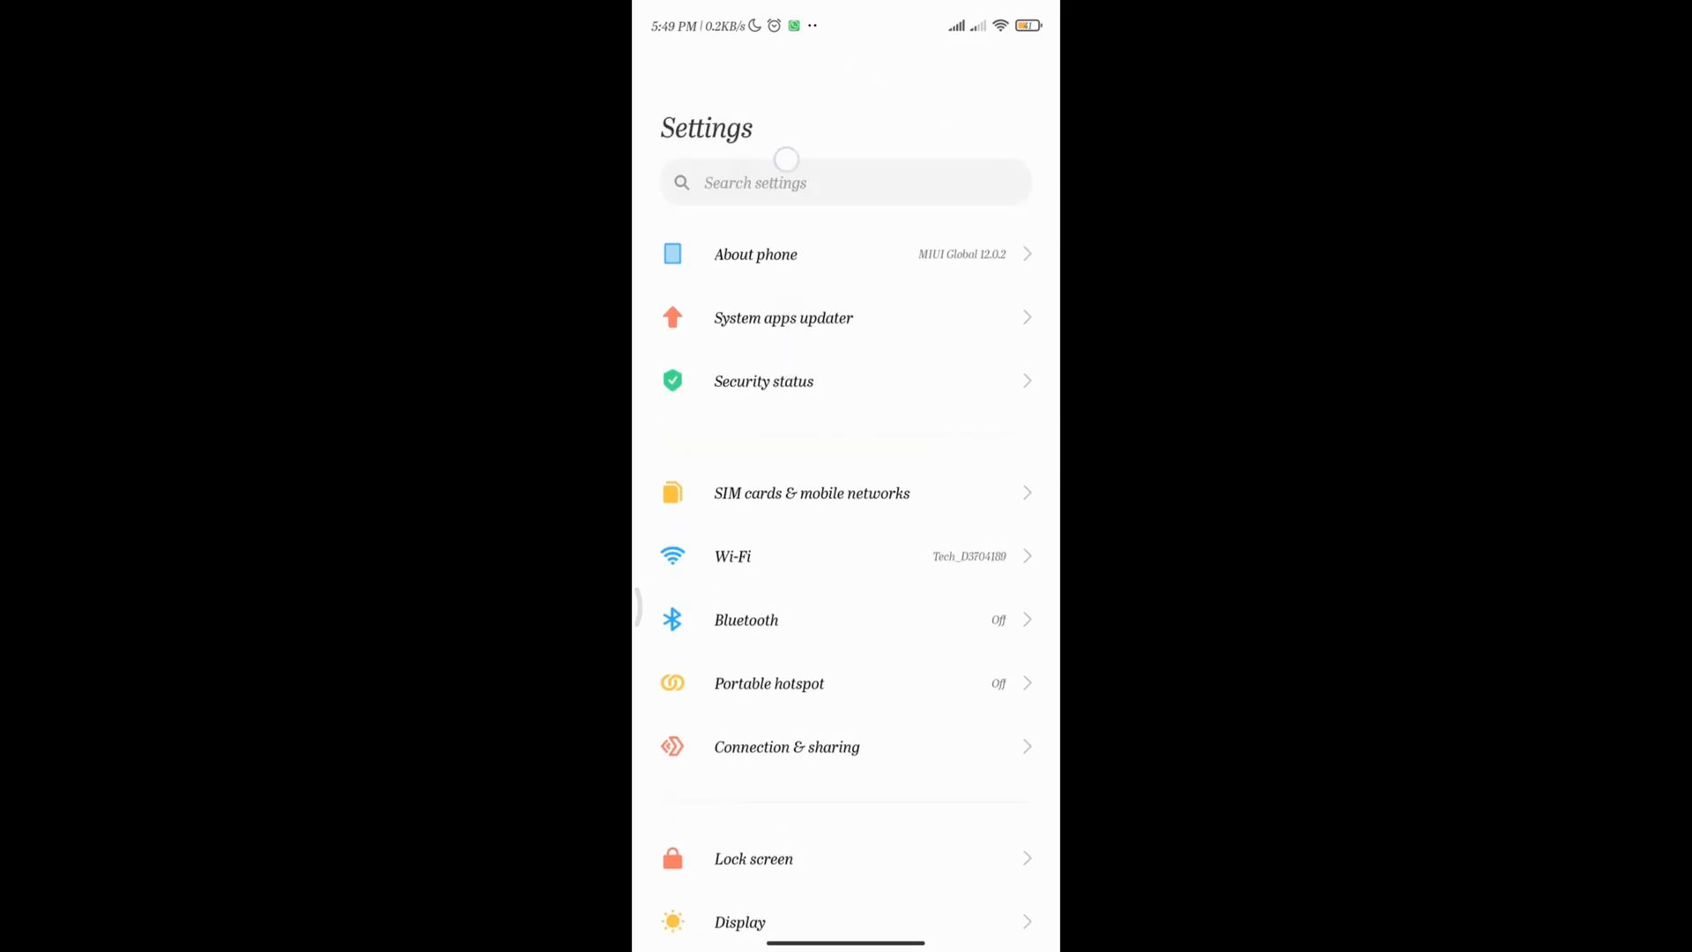
Review Battery usage stats, led by Android system 28.71% and Screen 24.79%, including Facebook's usage.
text(battery)
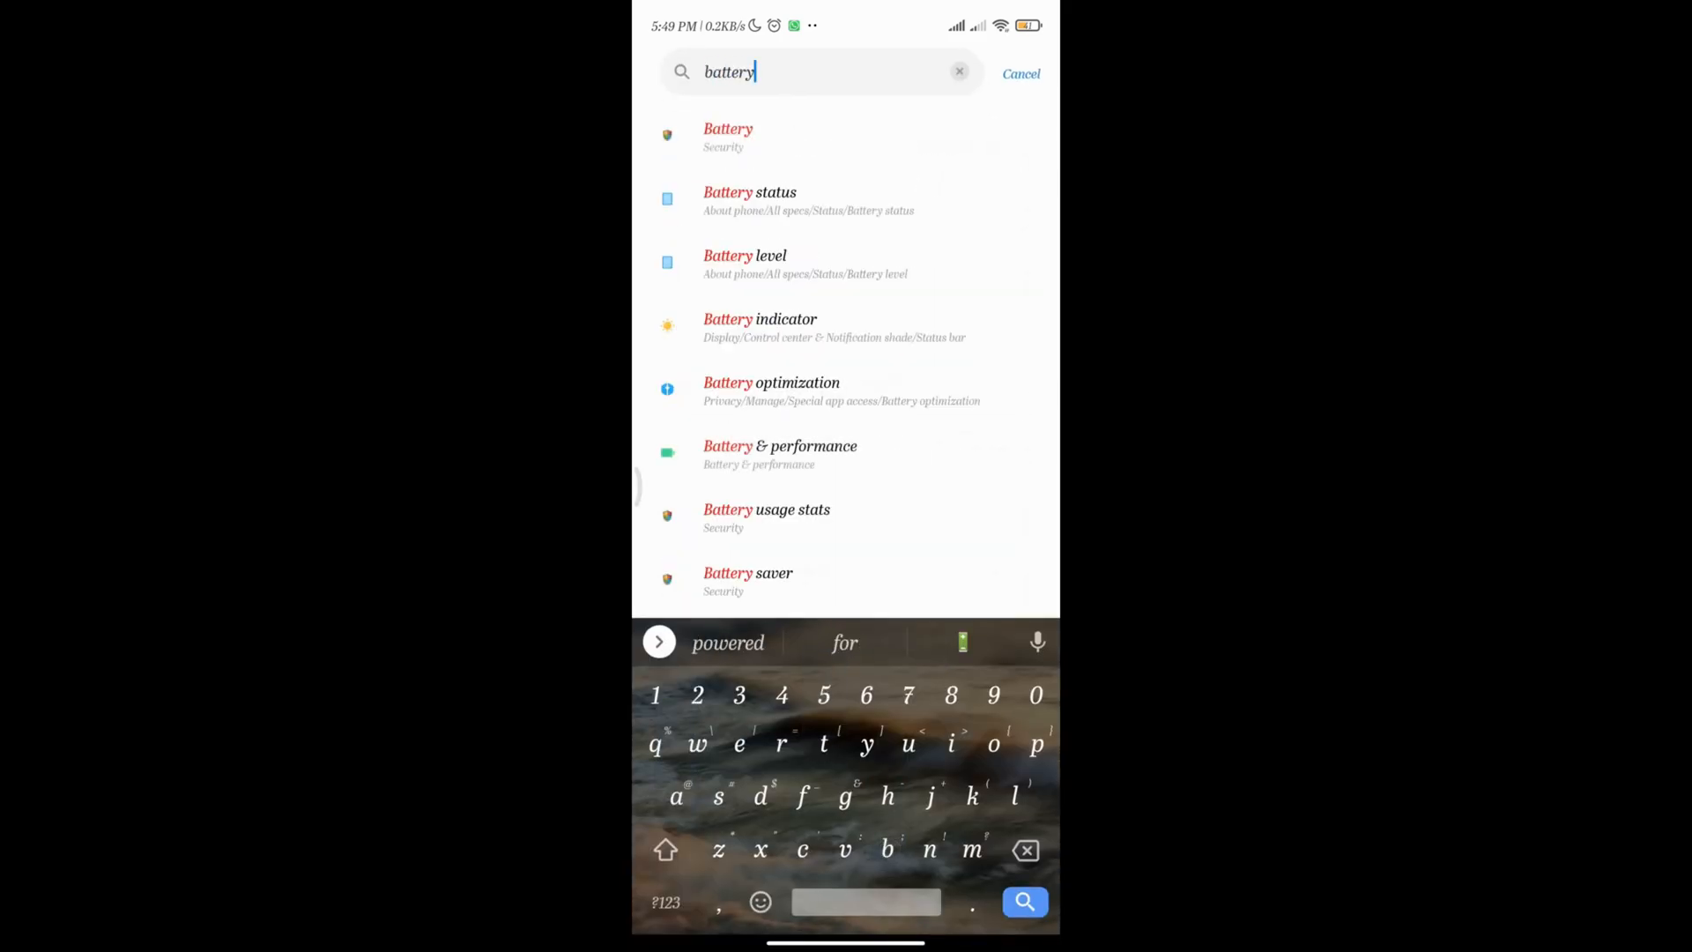
click(729, 135)
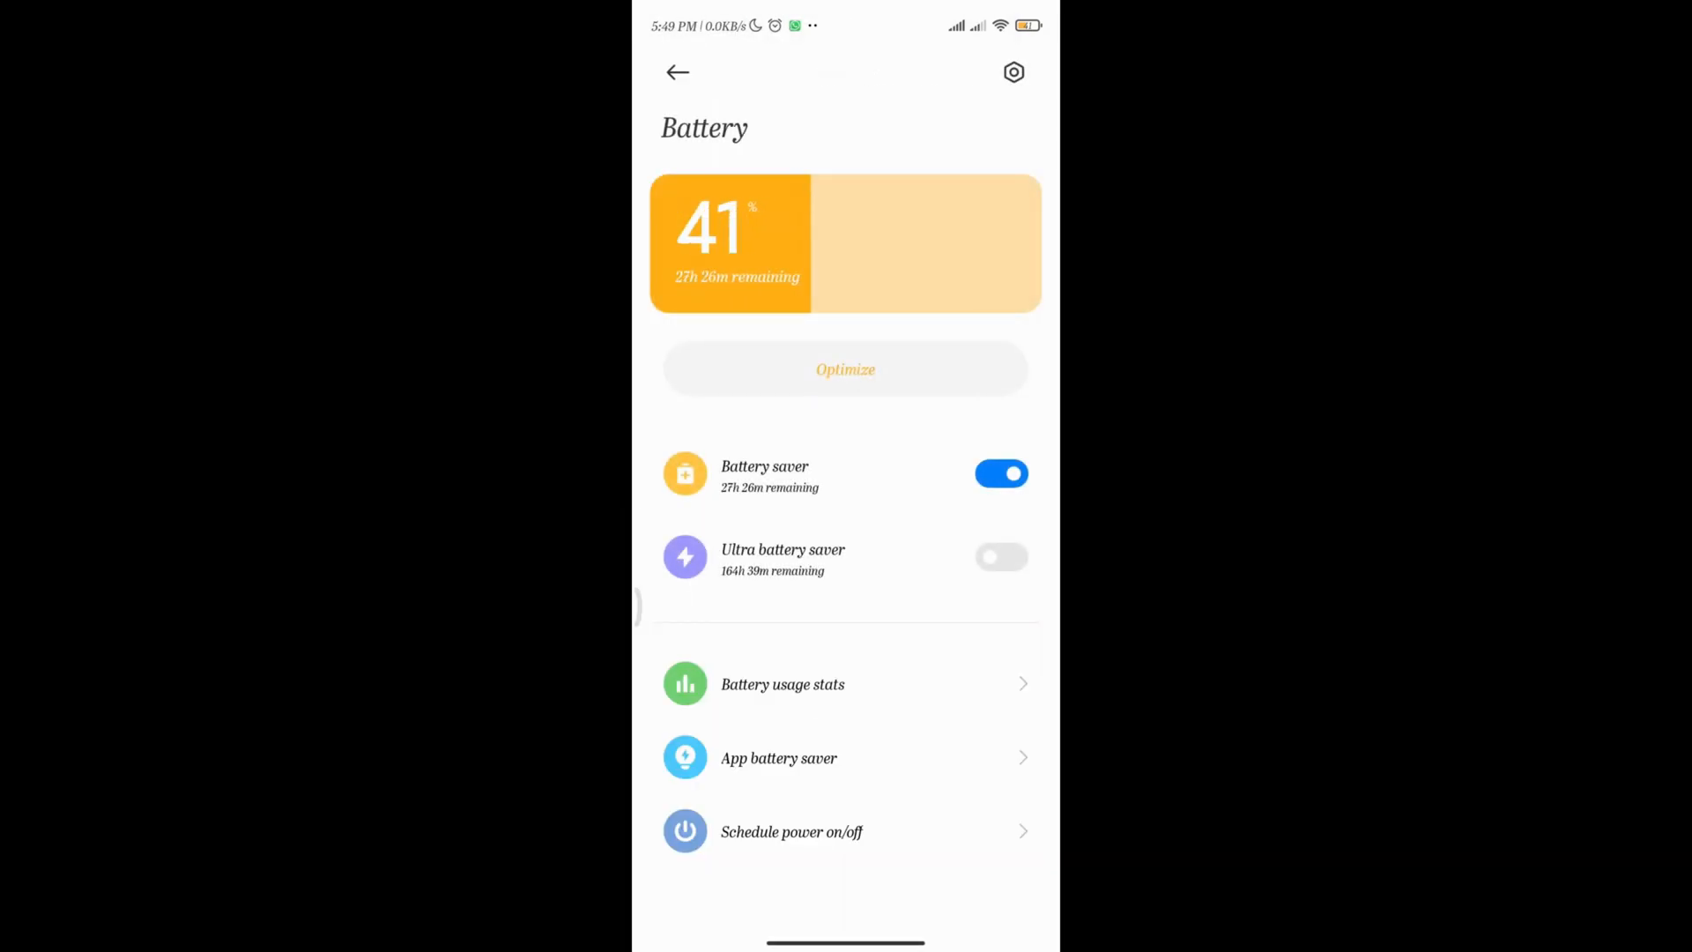
click(782, 683)
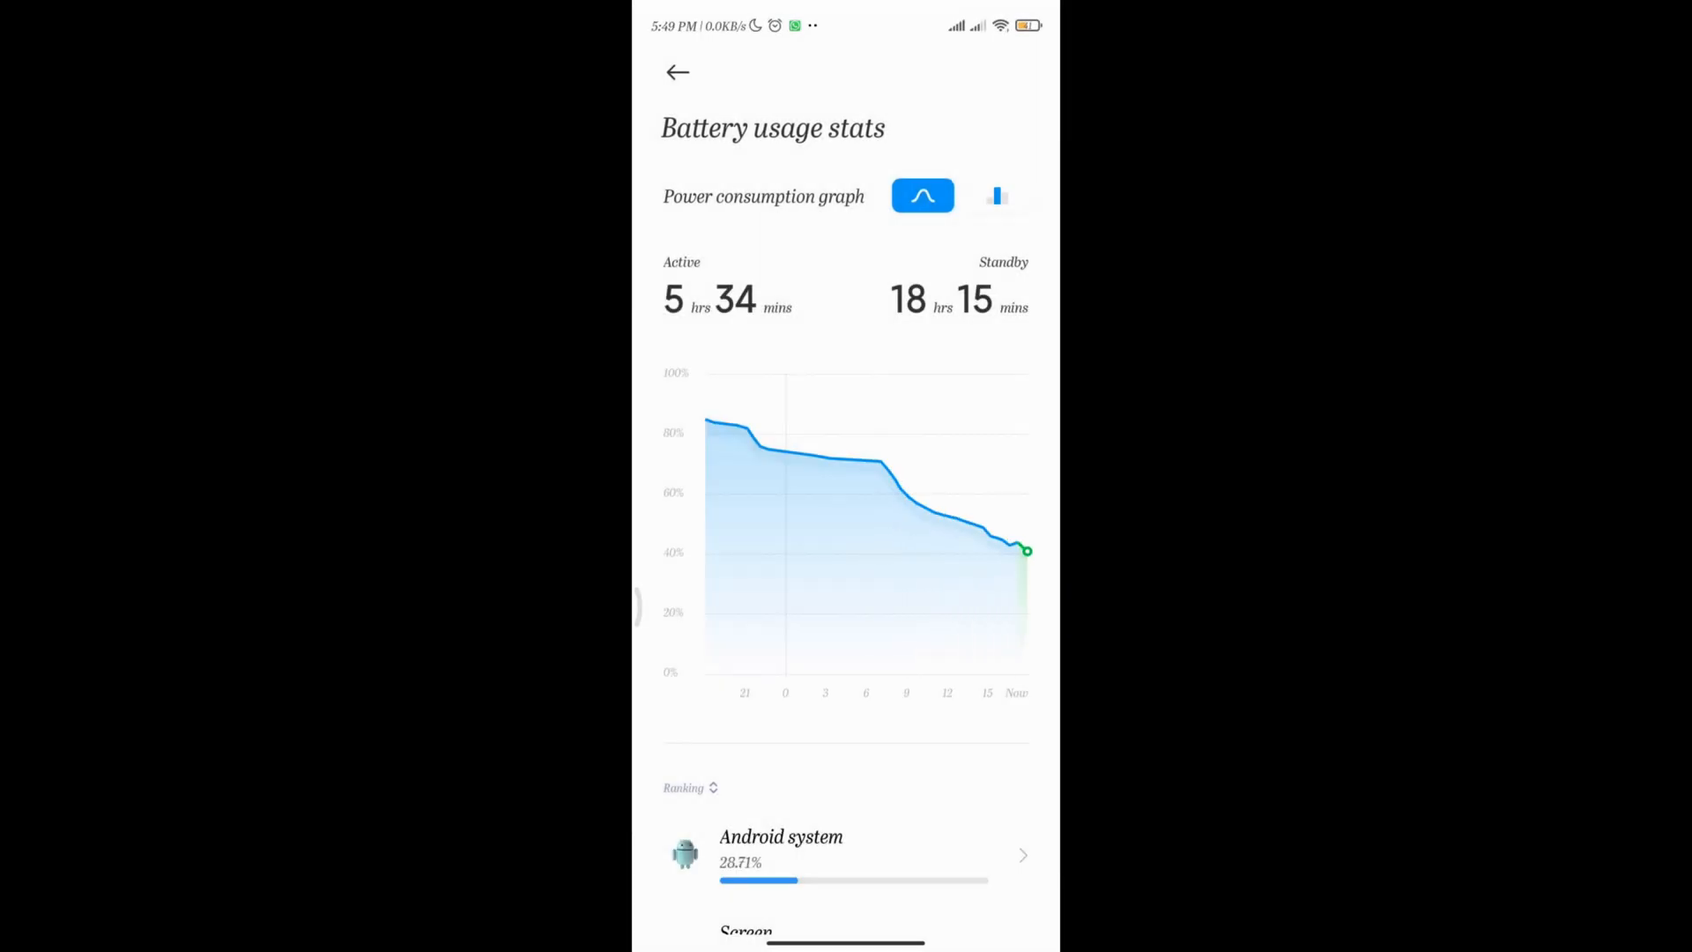
scroll(down, 3)
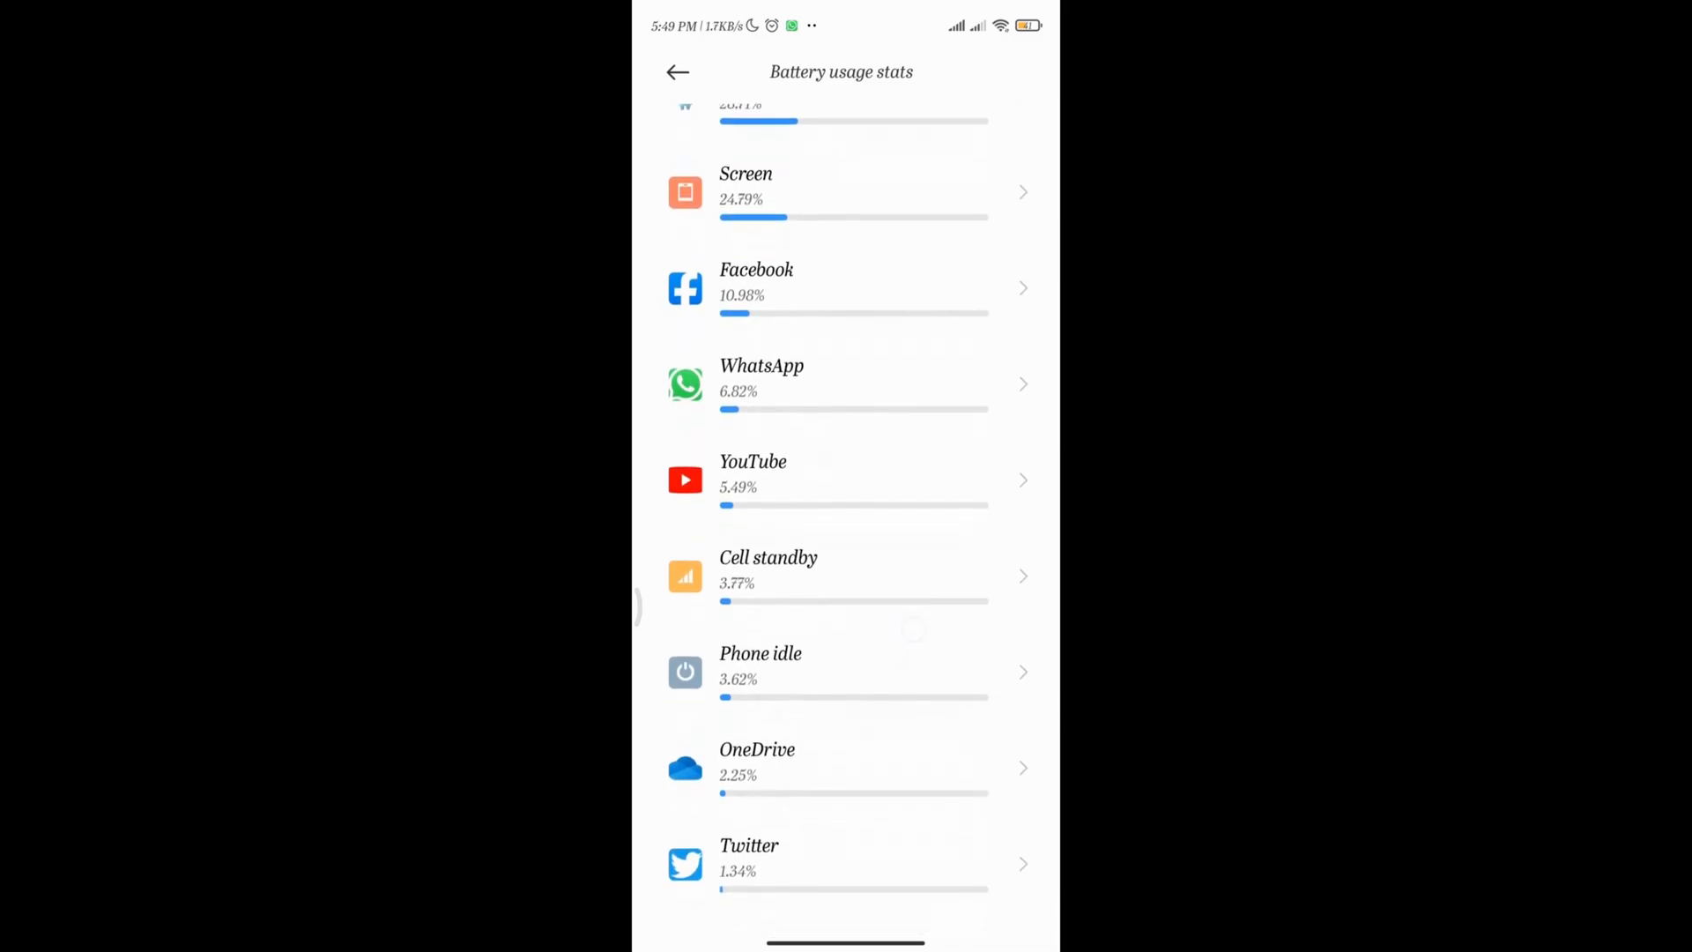
scroll(down, 3)
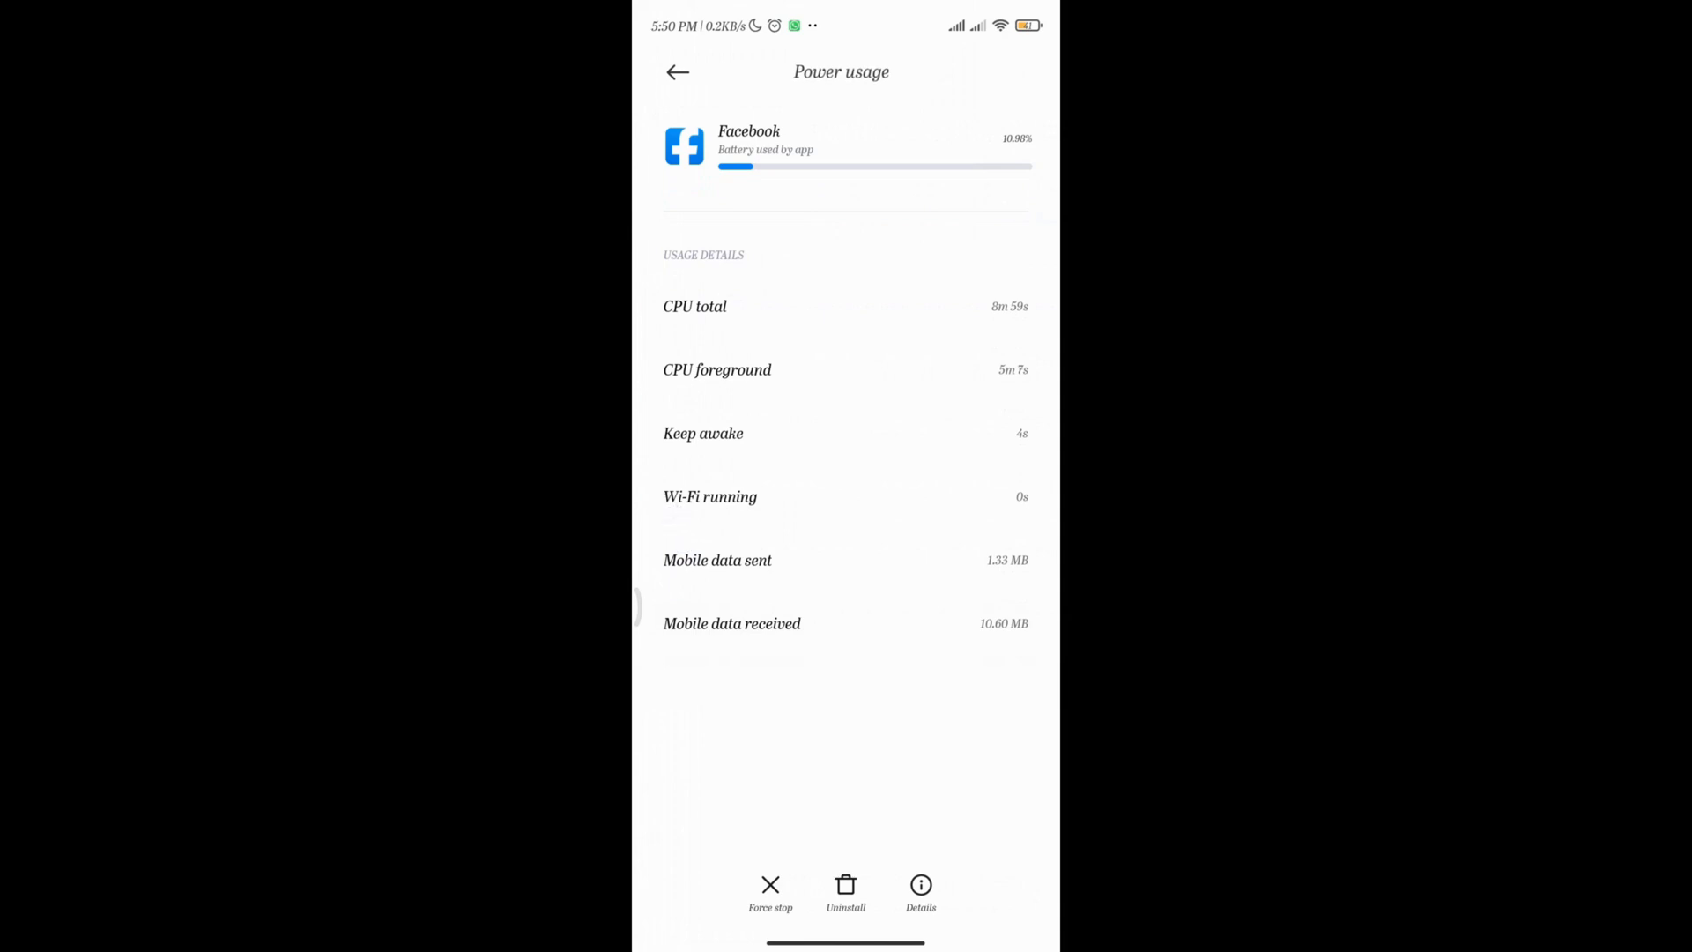
click(676, 71)
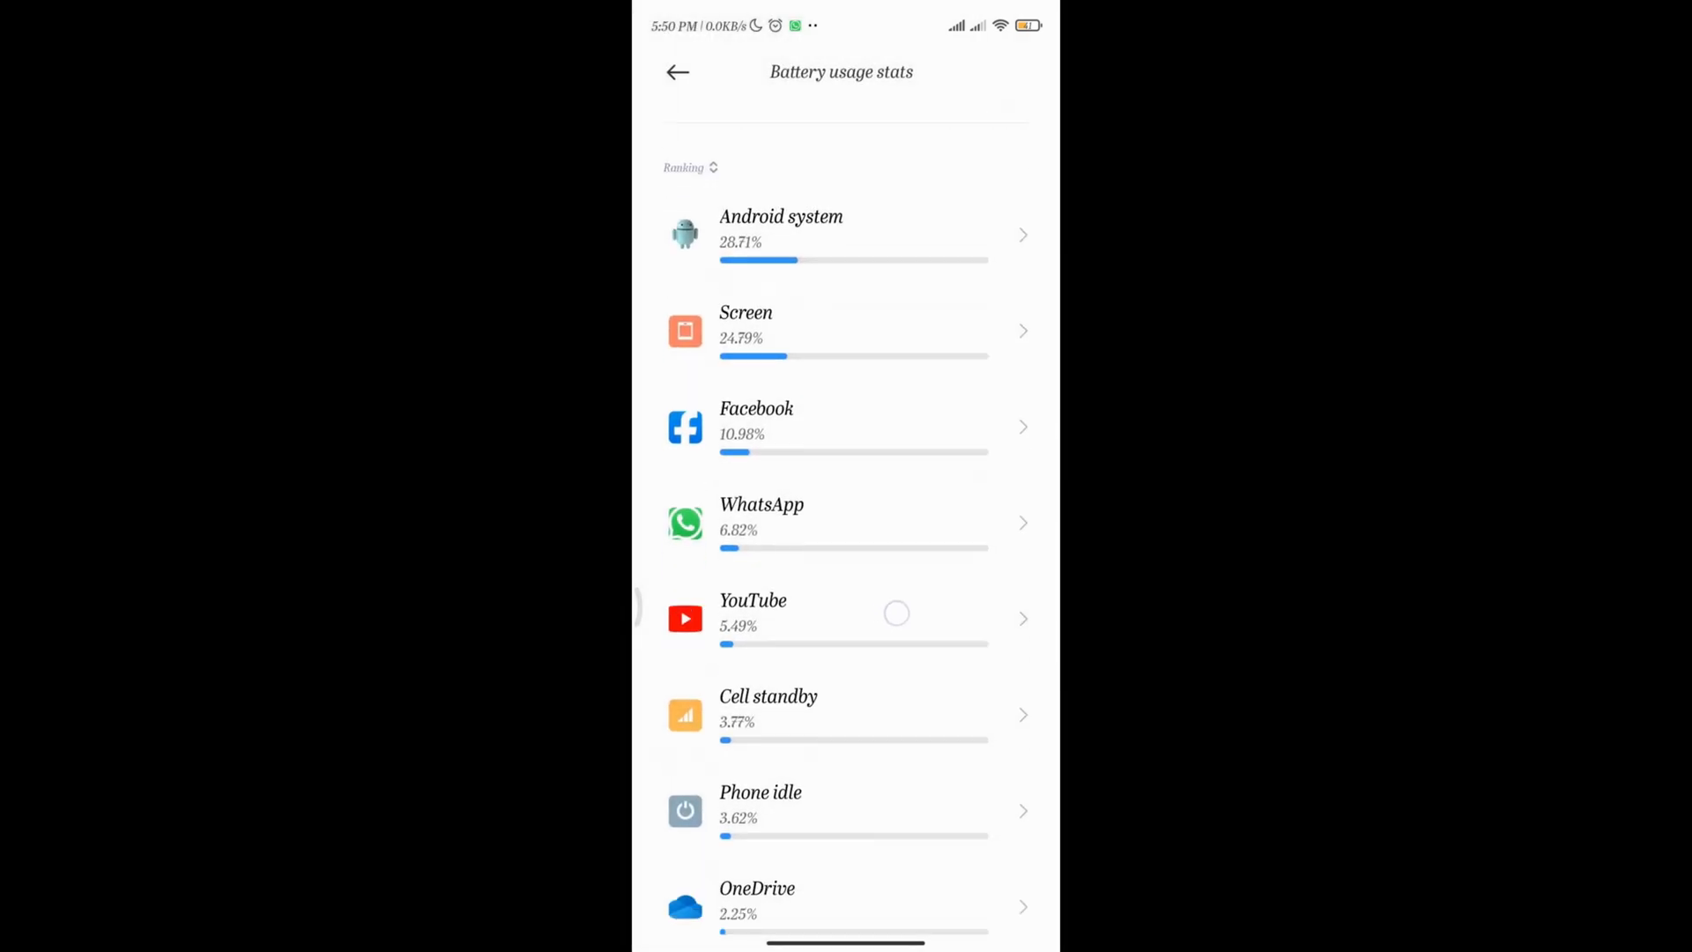
scroll(down, 3)
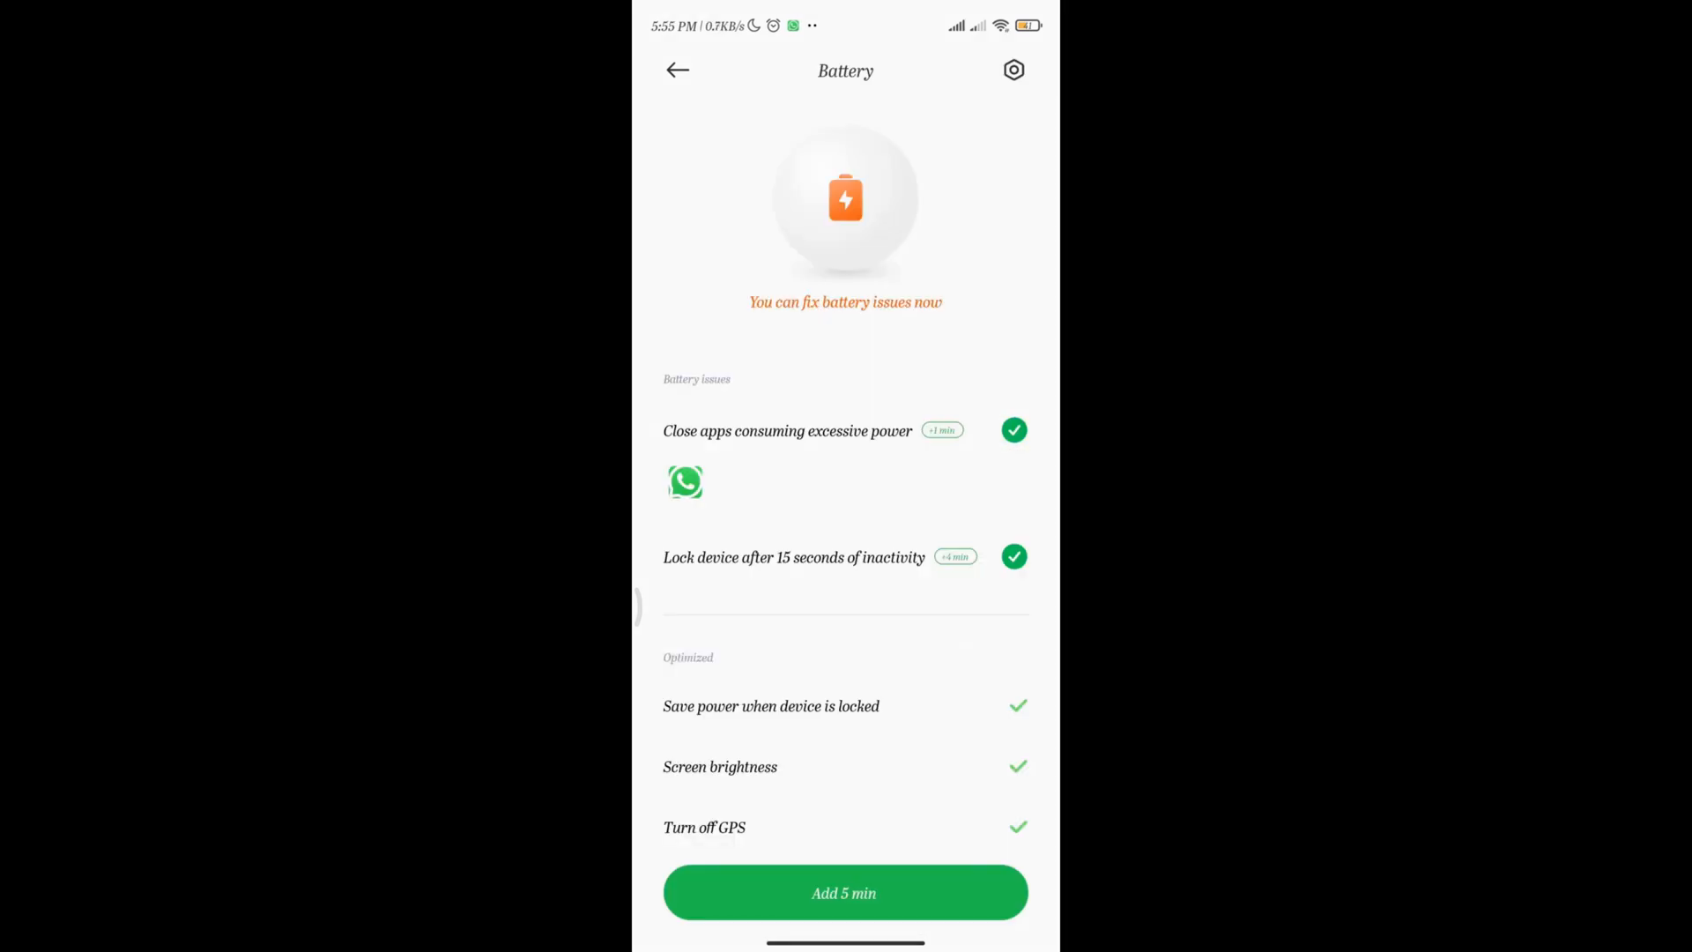
Review the Battery page showing 41% charge, about 27h 26m left, battery saver on.
scroll(down, 3)
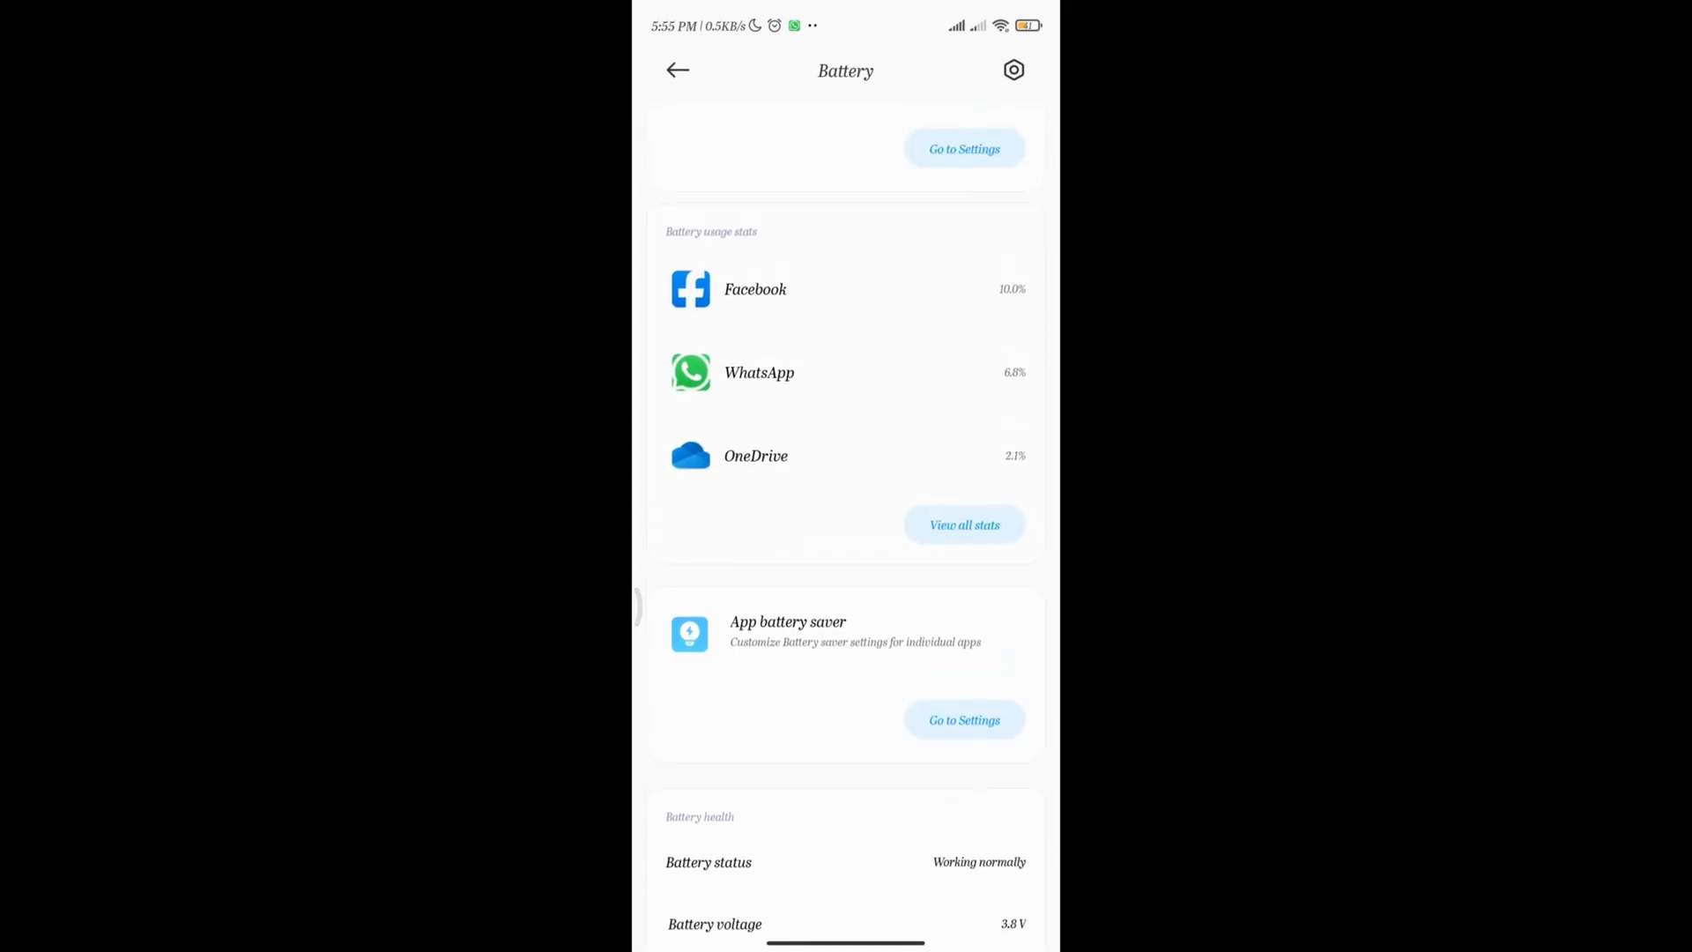
scroll(down, 3)
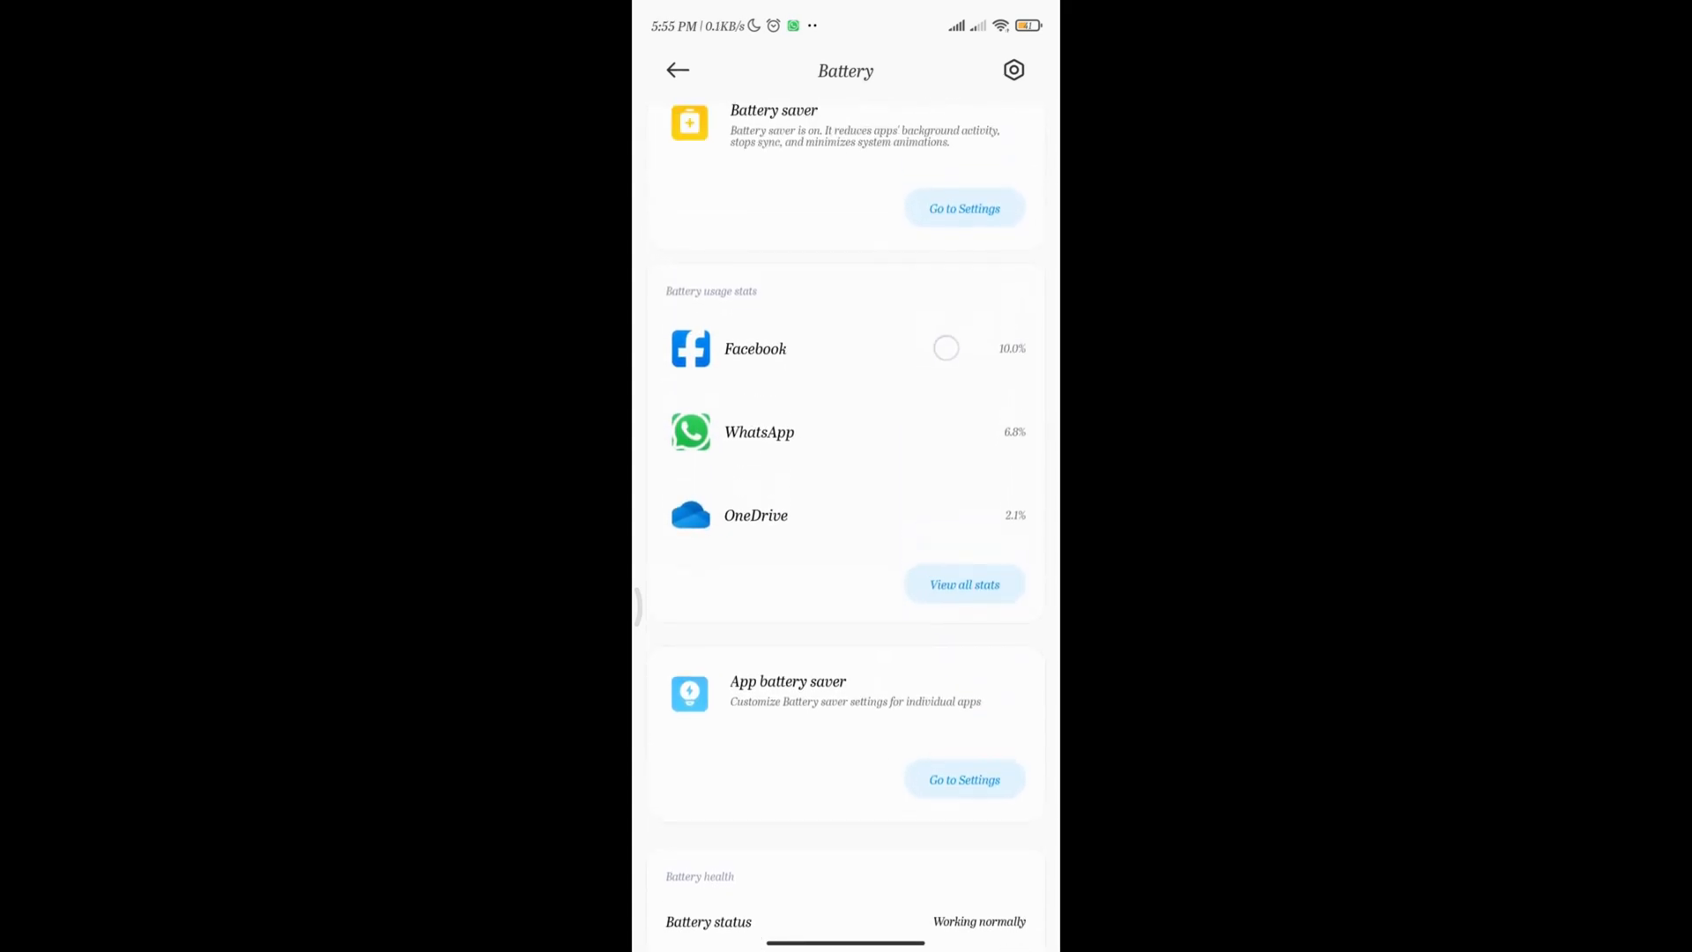
scroll(down, 3)
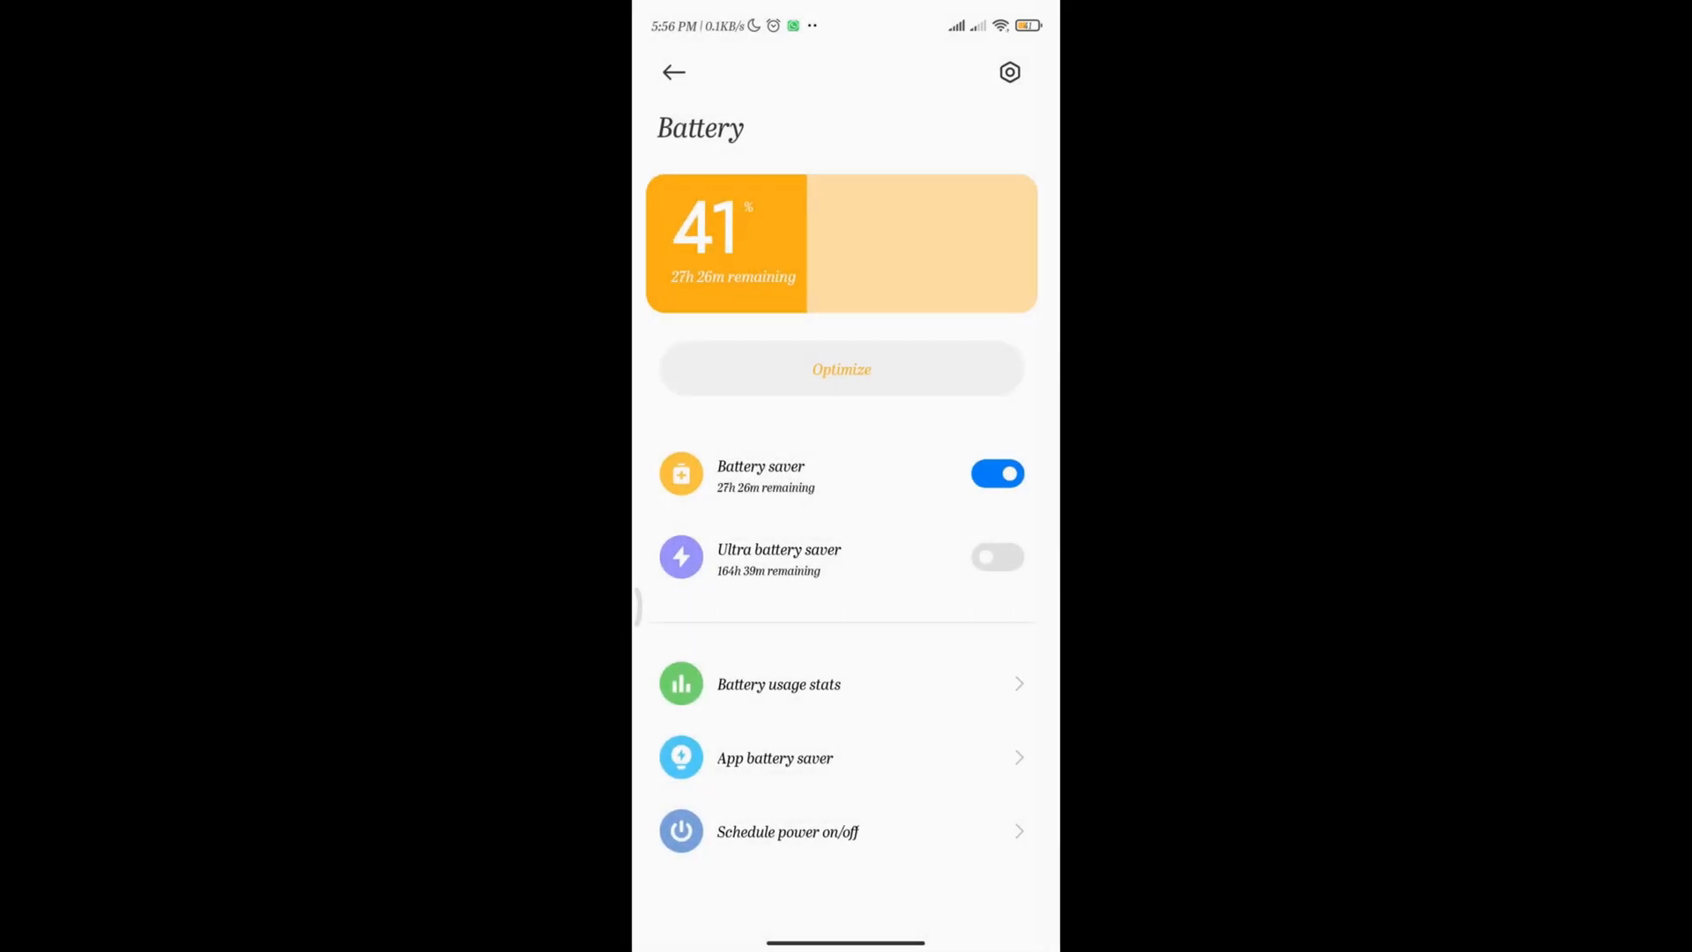
click(672, 72)
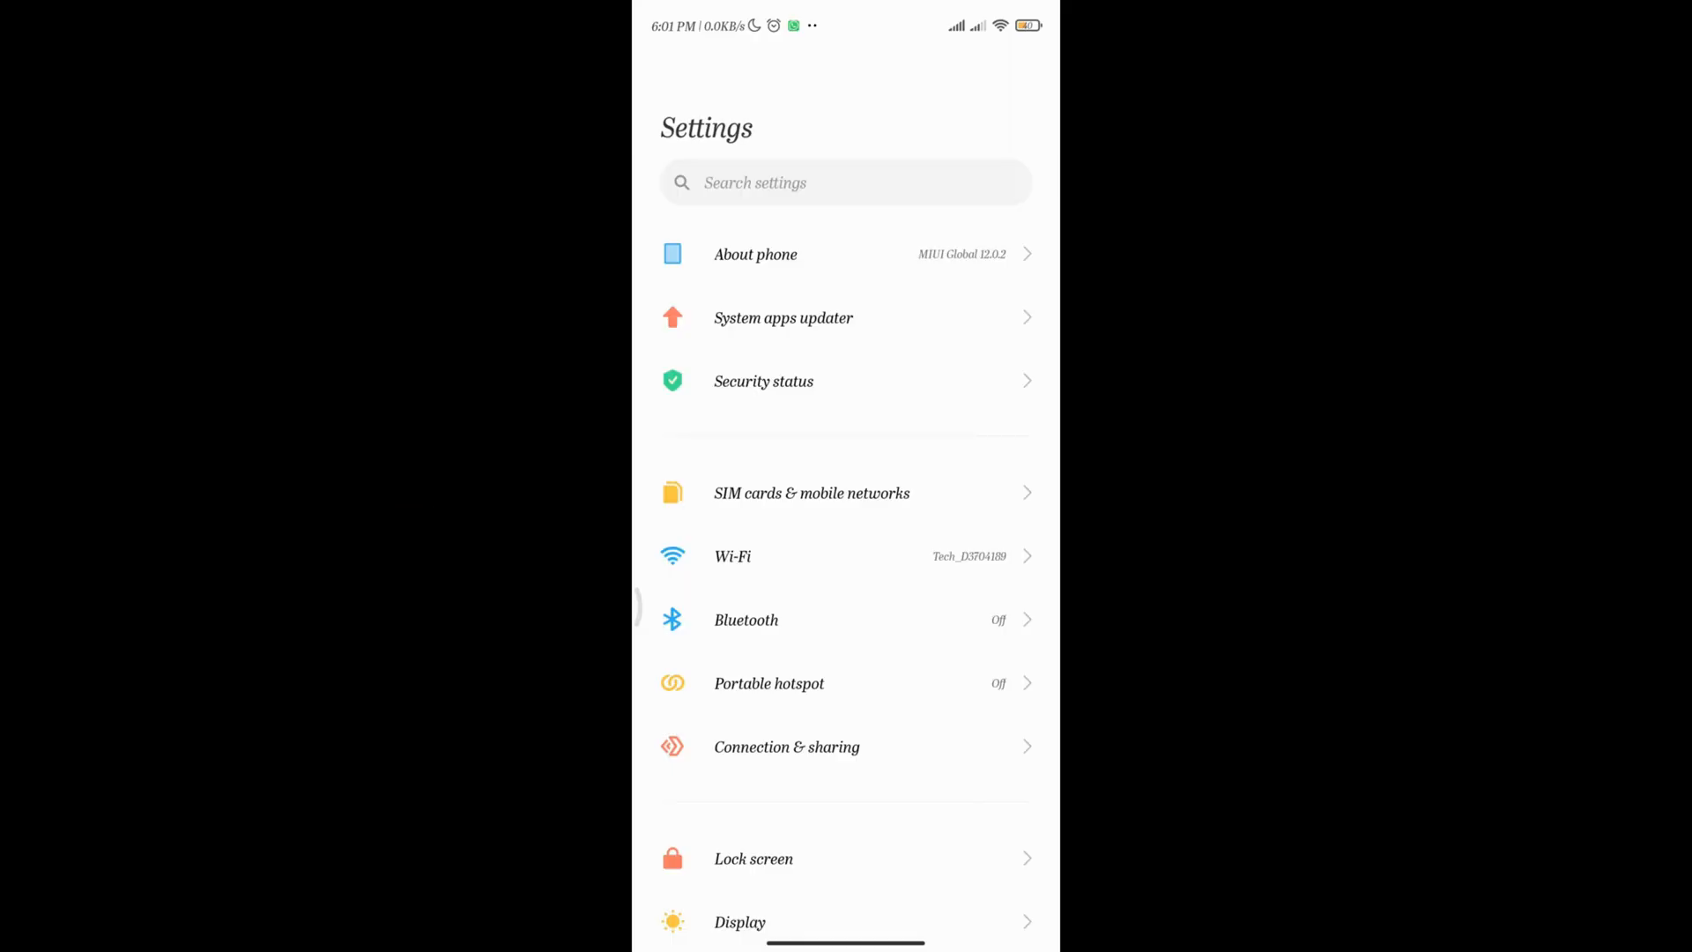
Tap MIUI Global 12.0.2 in About phone repeatedly, reaching three steps from developer mode.
click(756, 254)
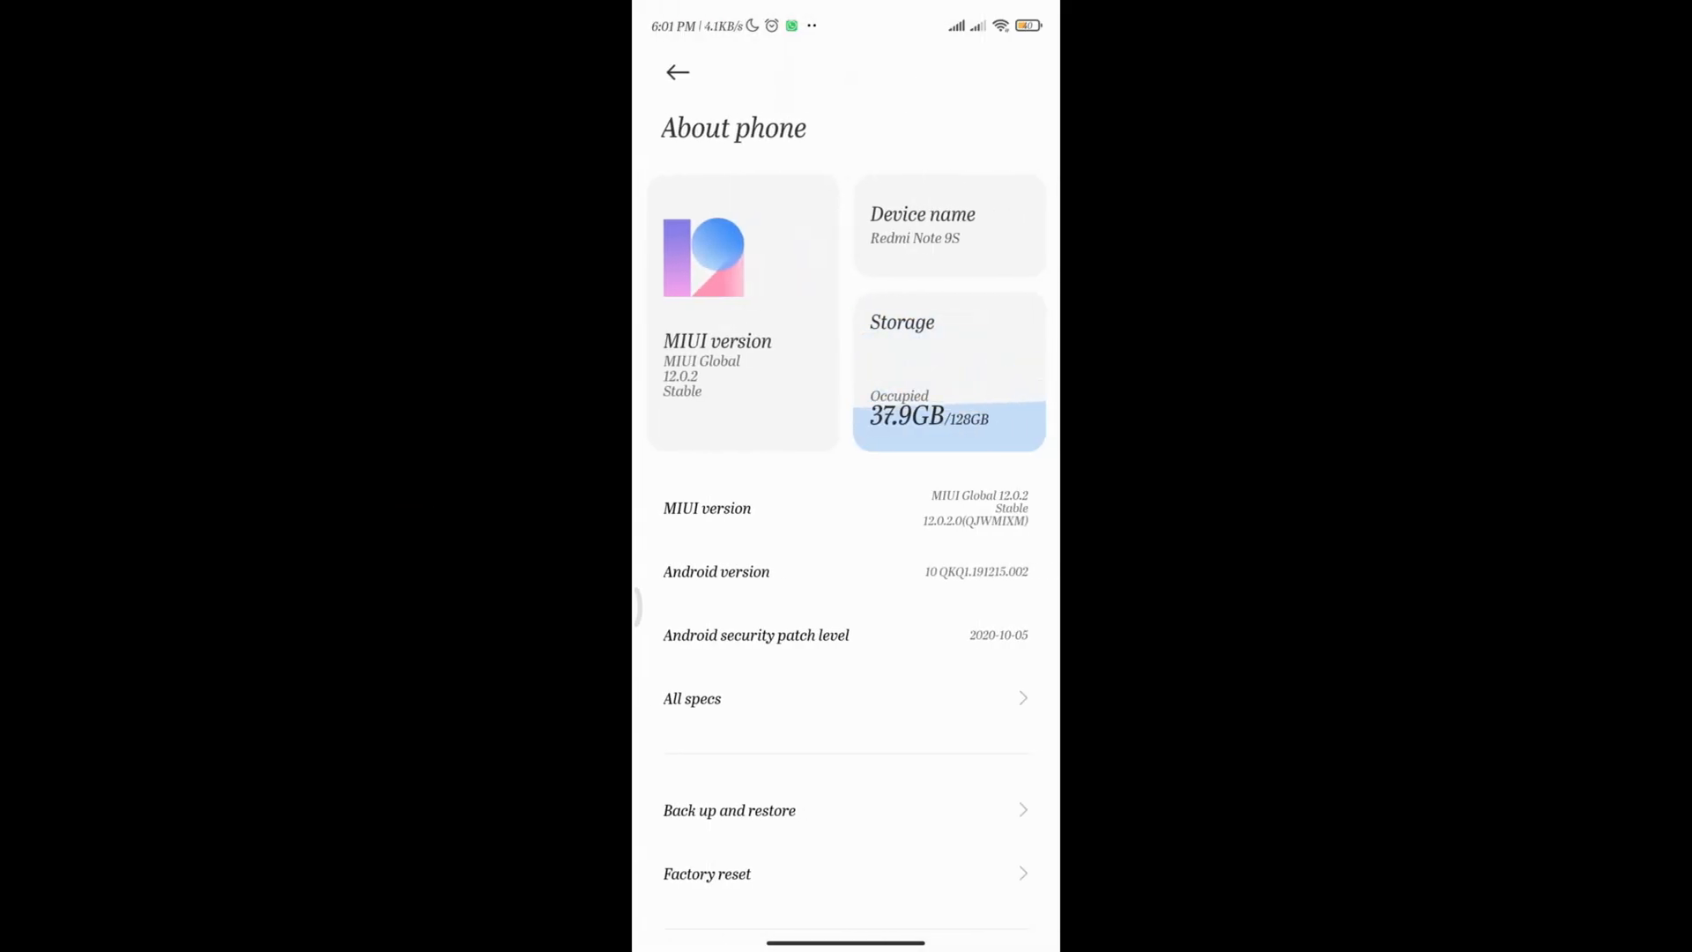
click(716, 341)
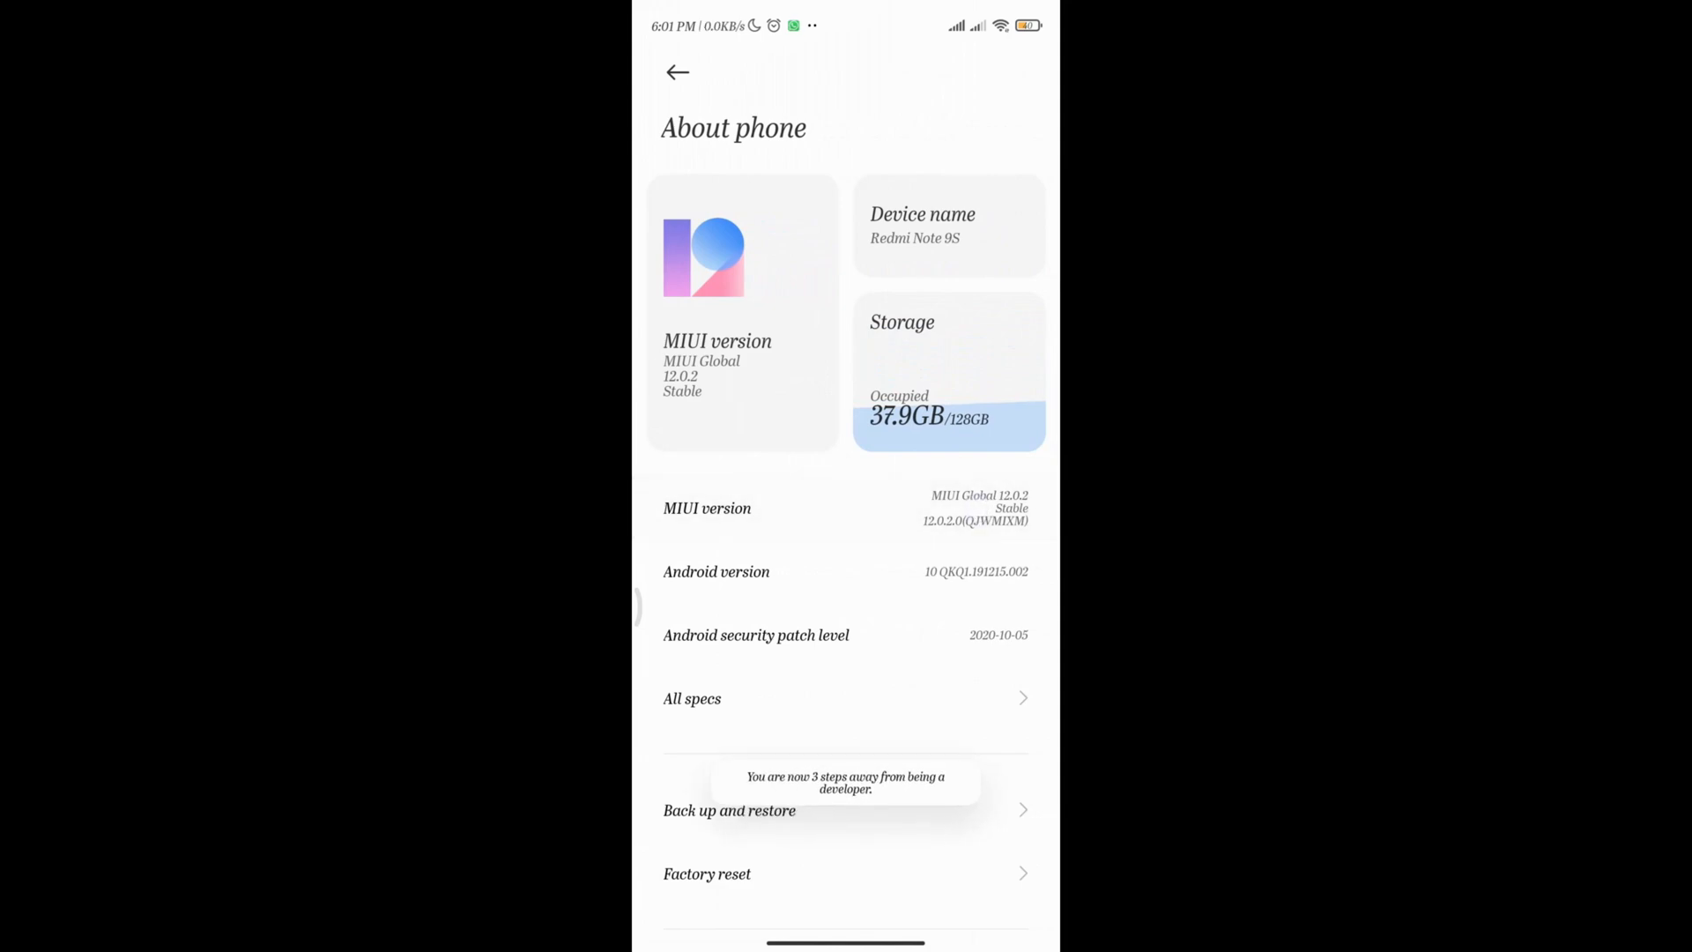
click(716, 356)
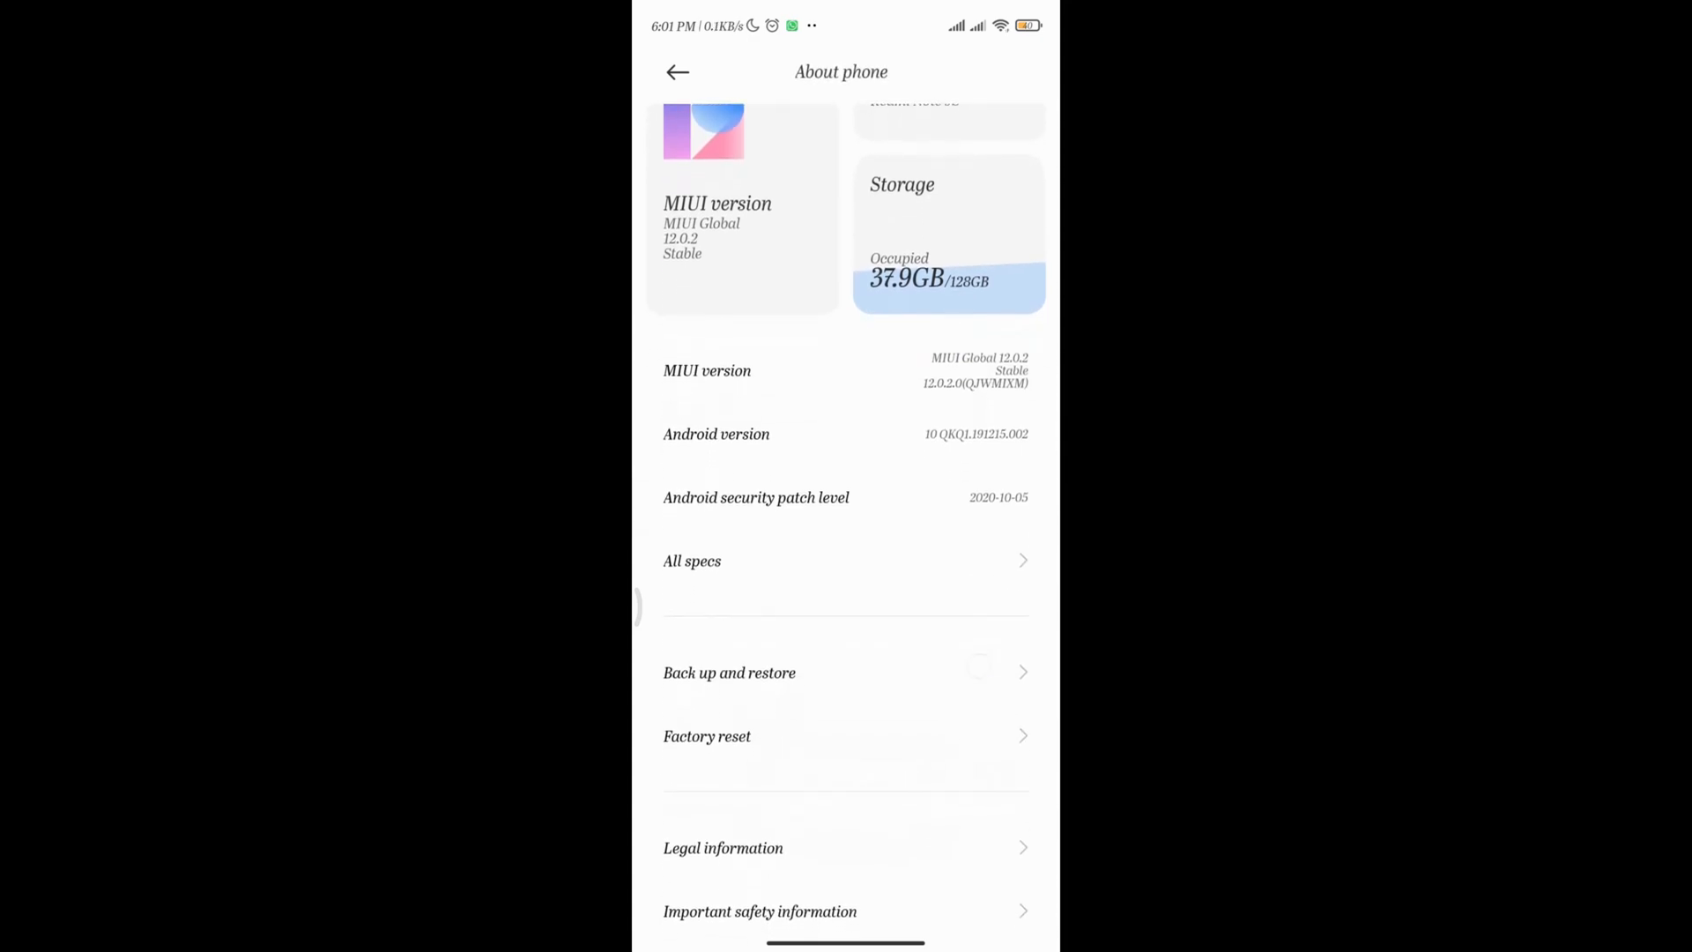
click(677, 71)
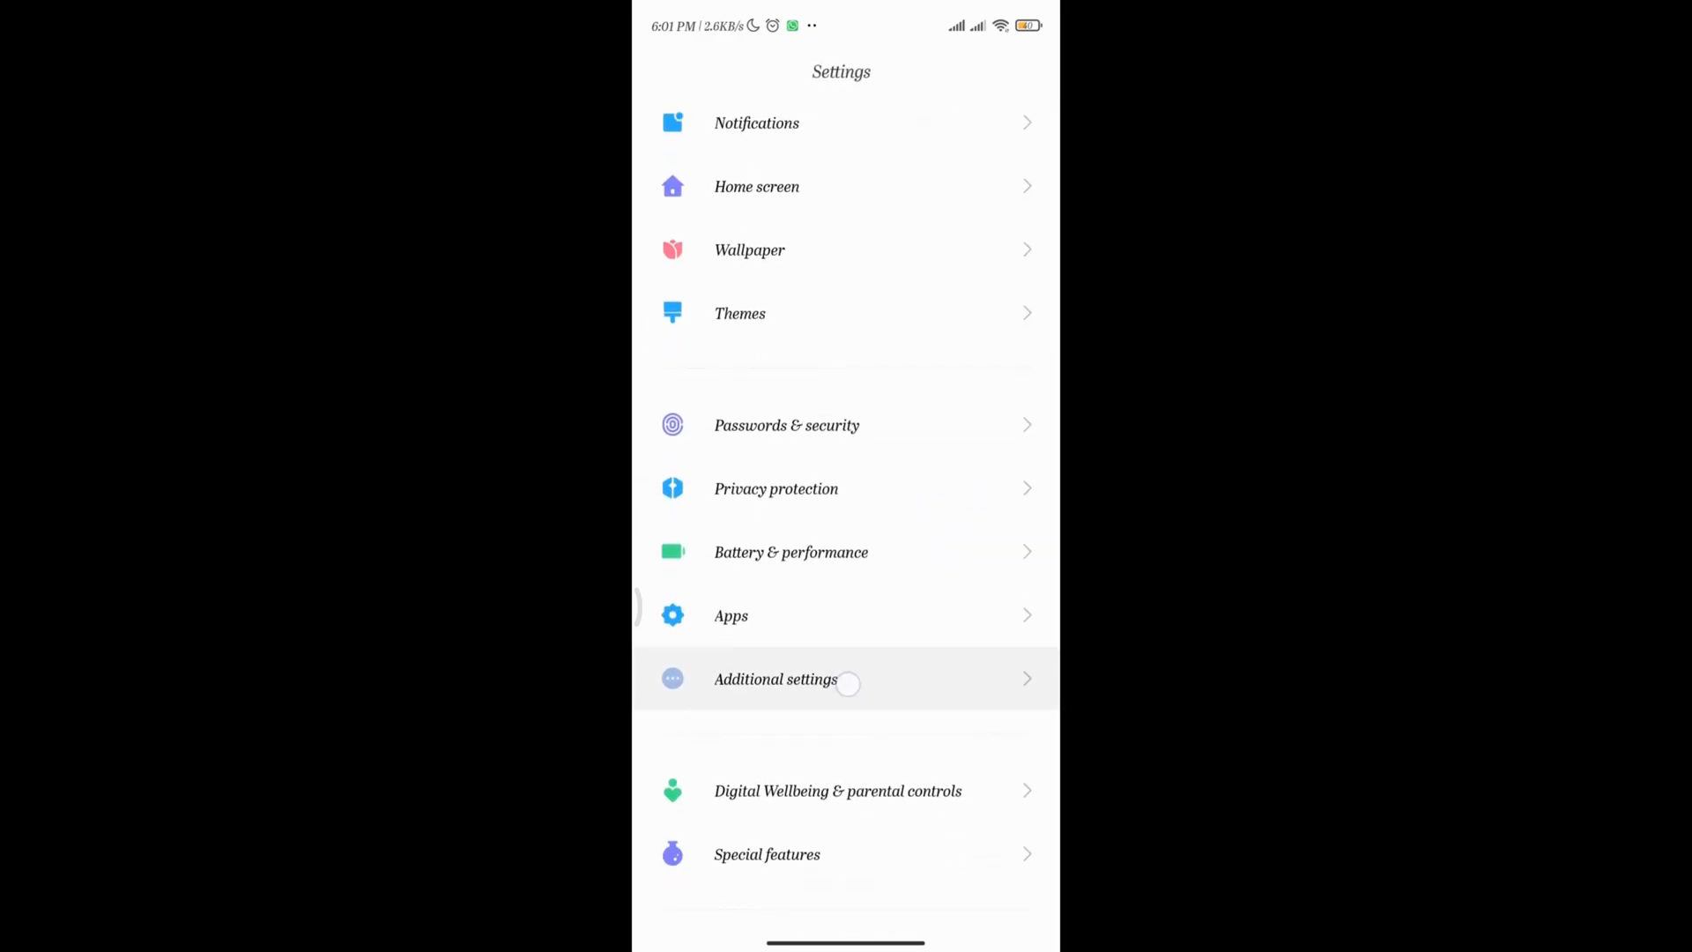
Scroll Additional settings > Developer options to the 1x window, transition and animator scales.
click(775, 678)
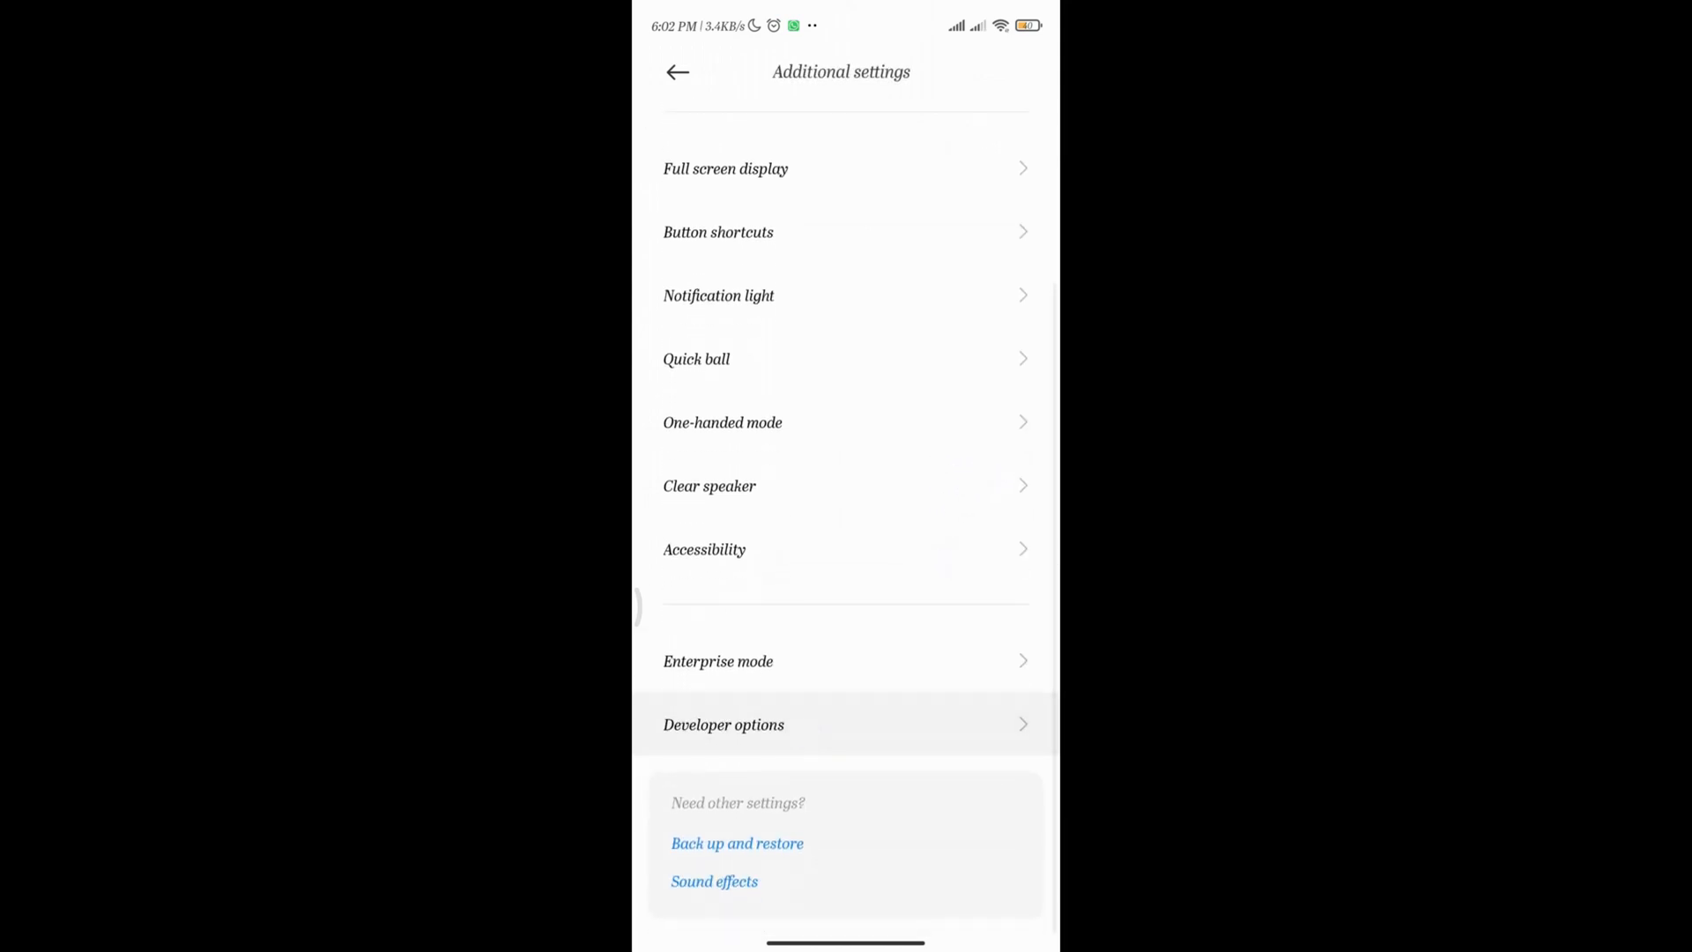
click(722, 724)
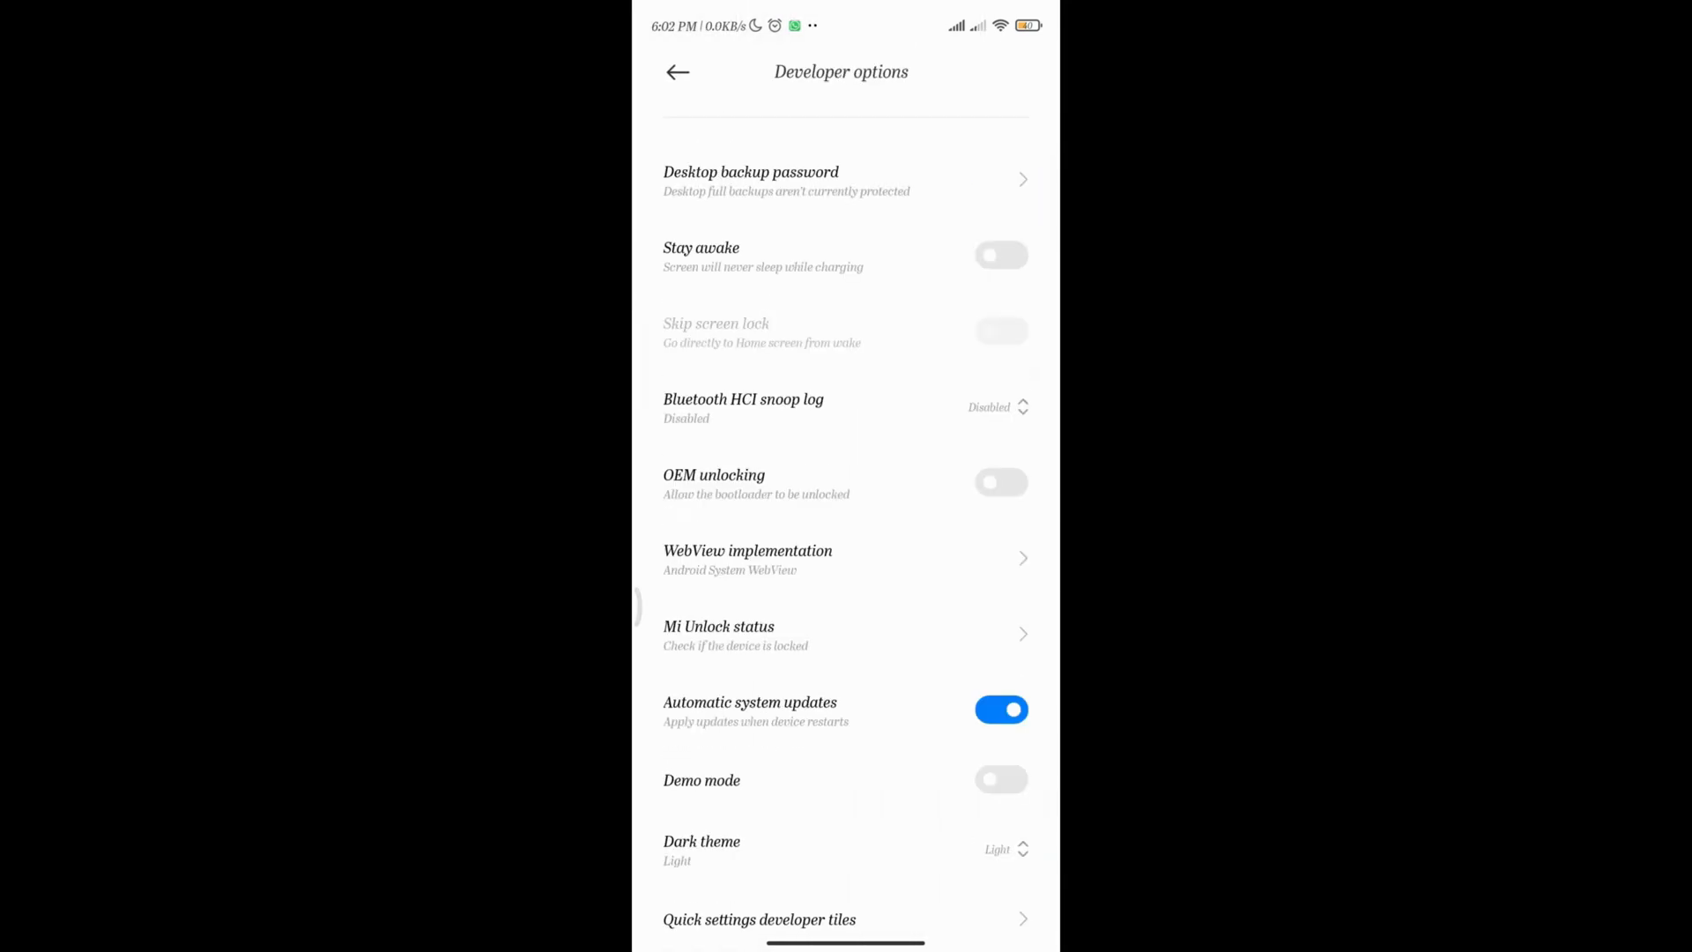
scroll(down, 3)
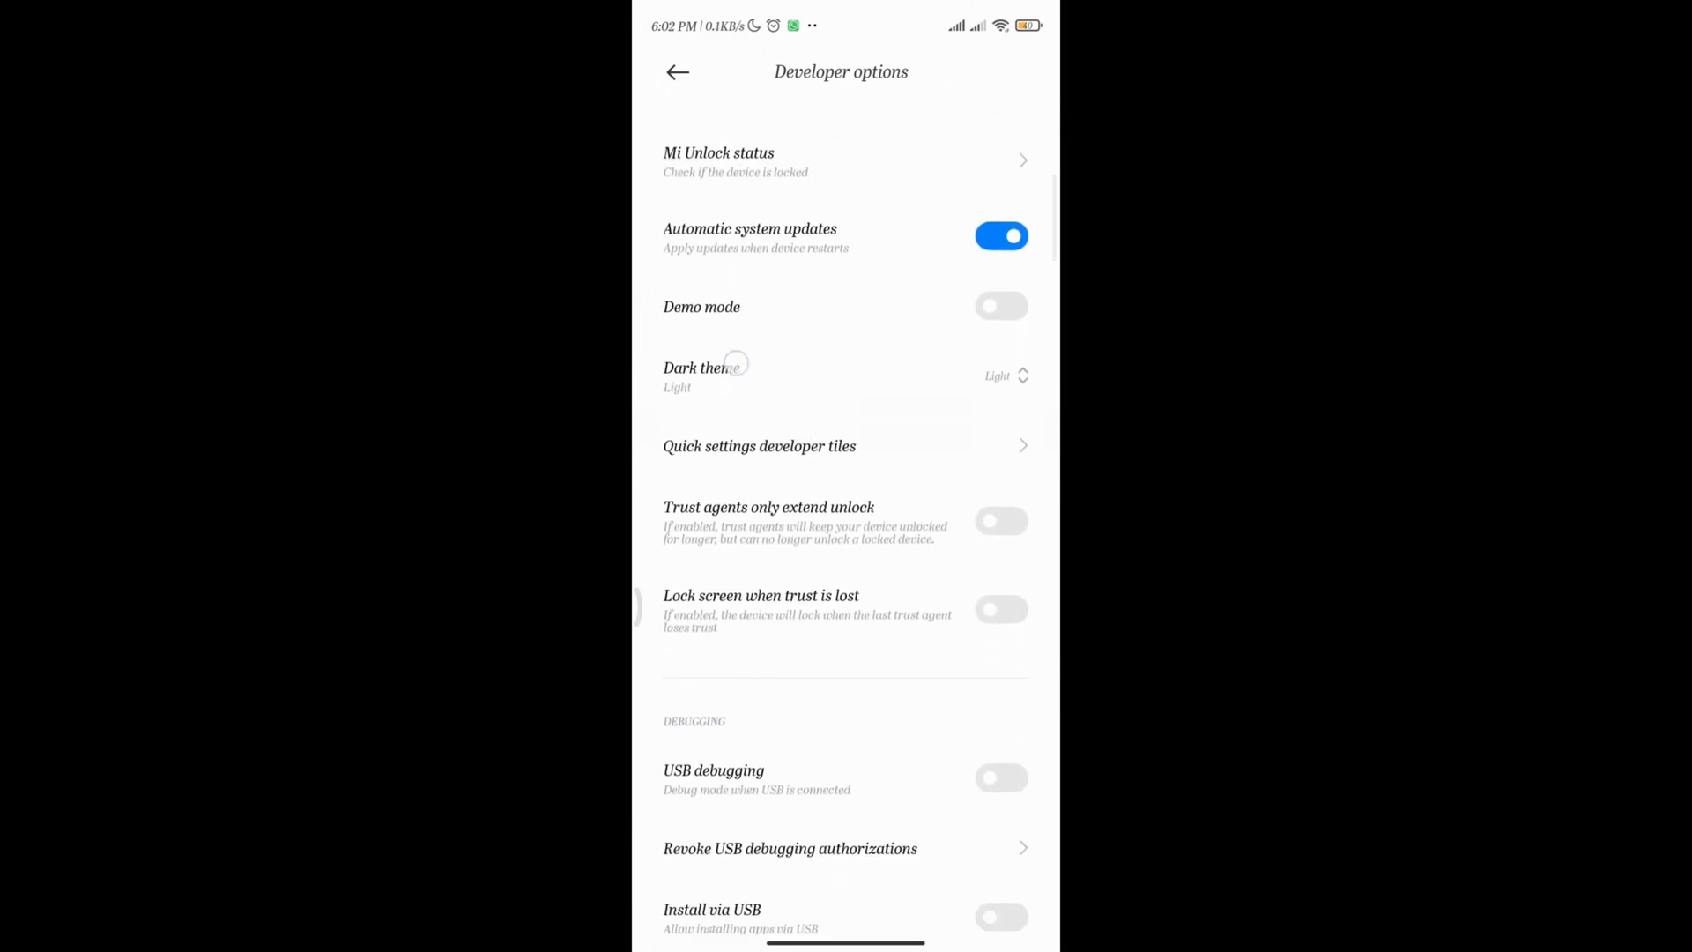
scroll(down, 3)
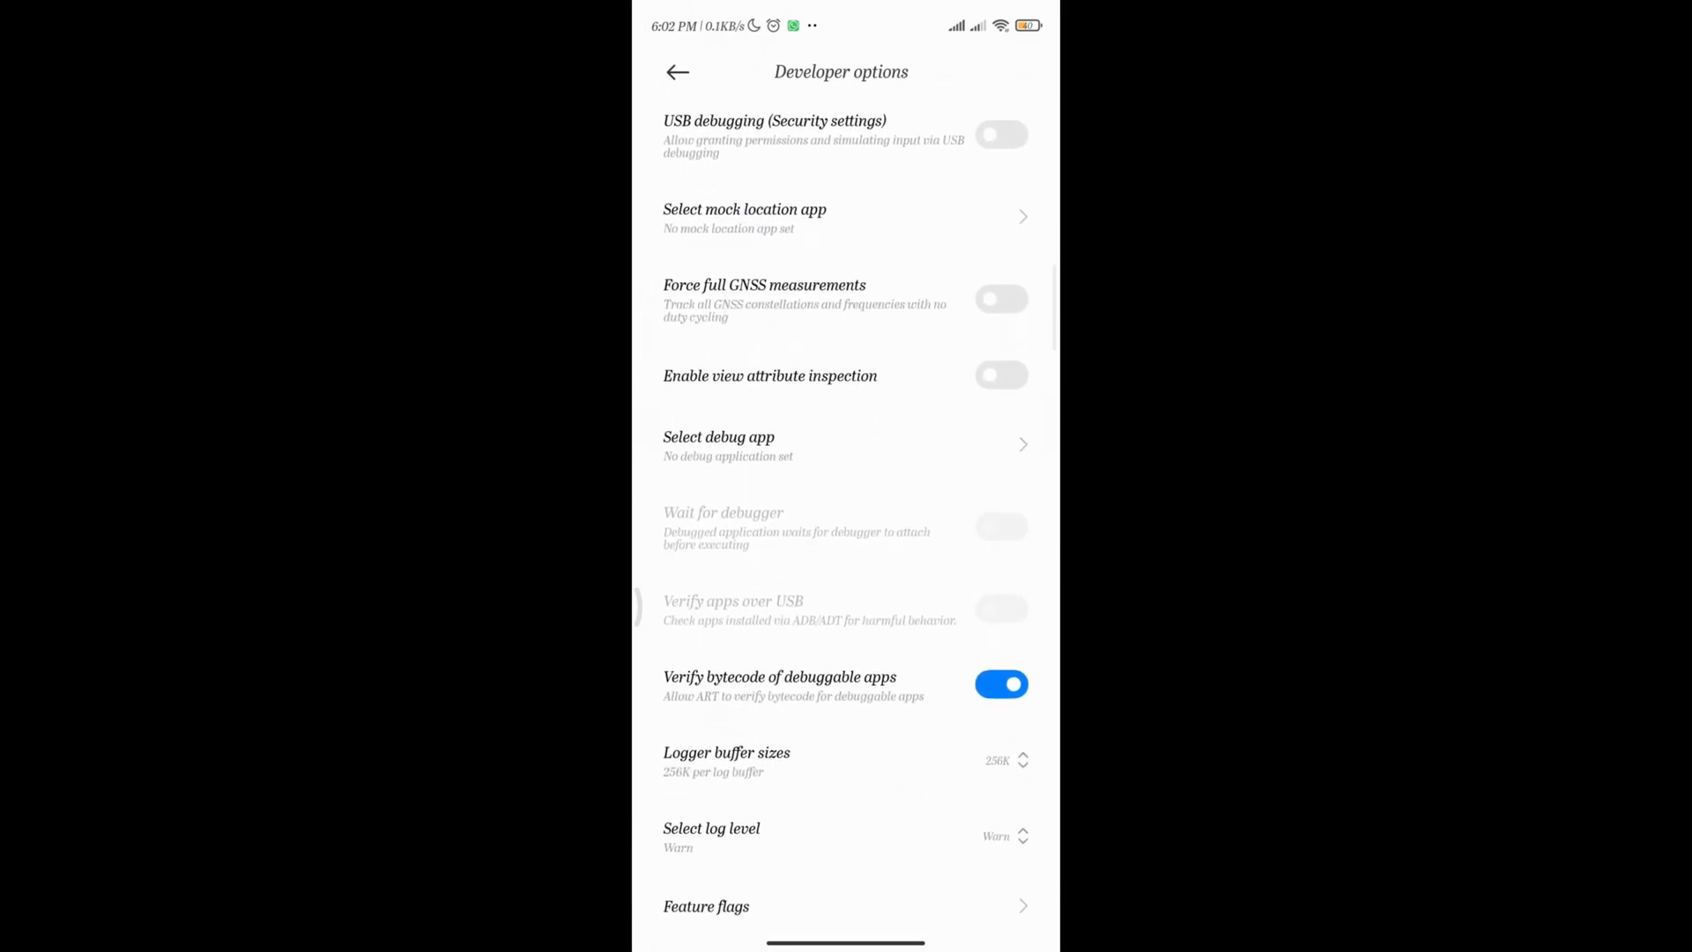
scroll(down, 3)
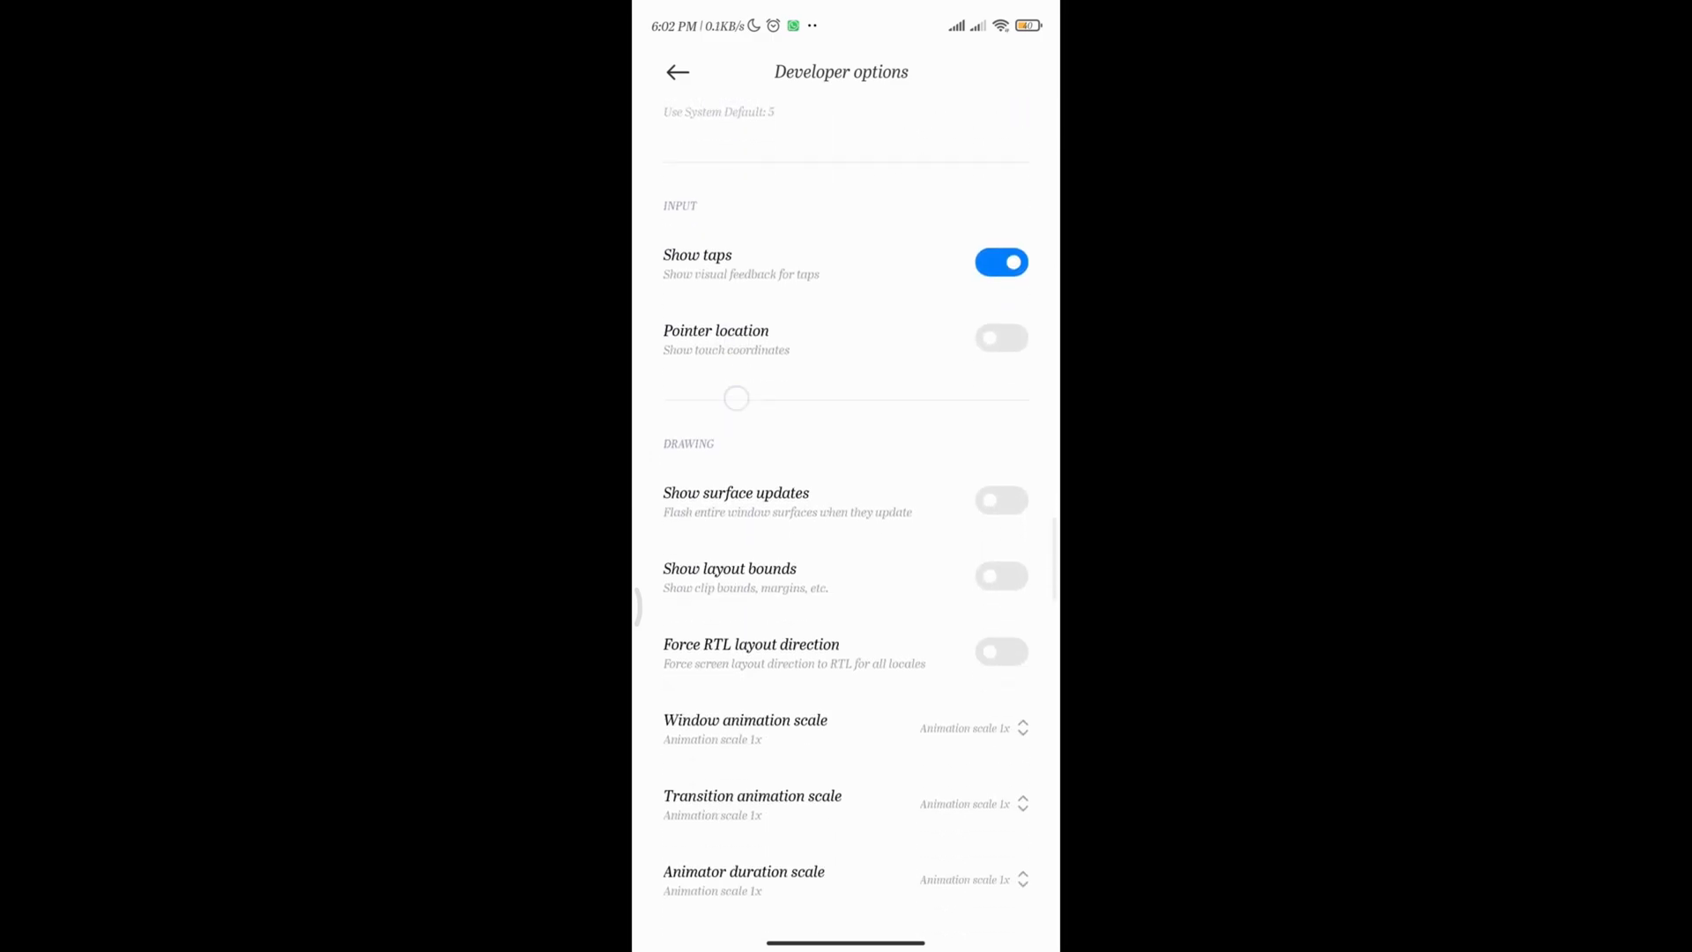
scroll(down, 3)
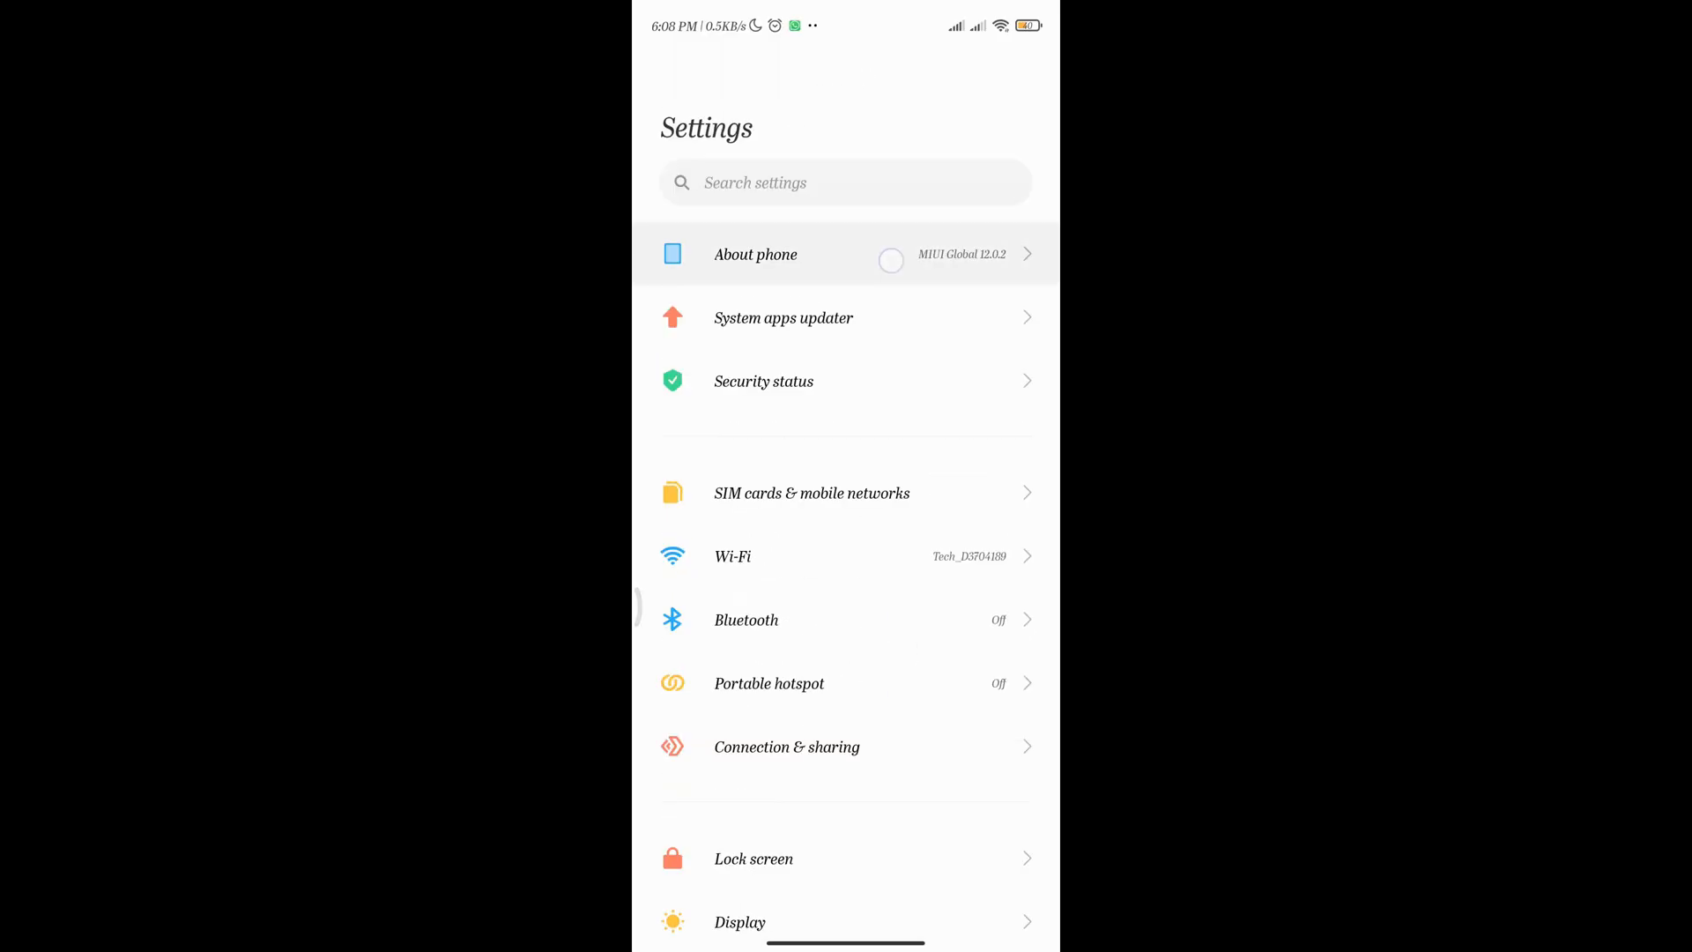
Open Factory reset from About phone.
click(755, 254)
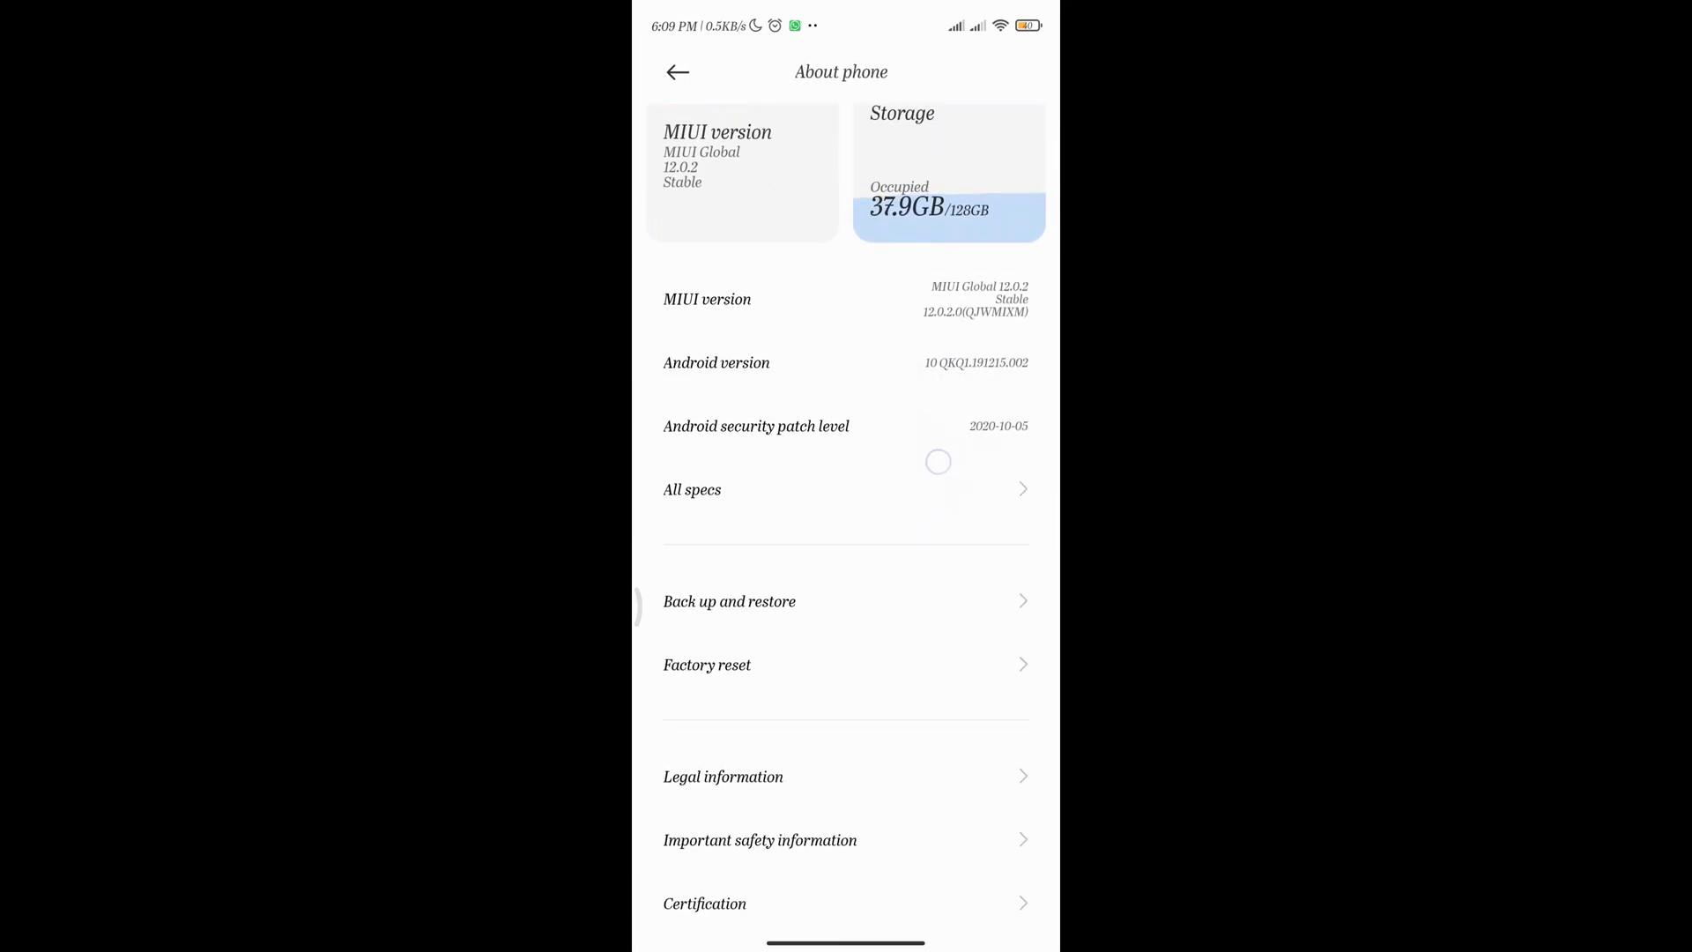
click(707, 664)
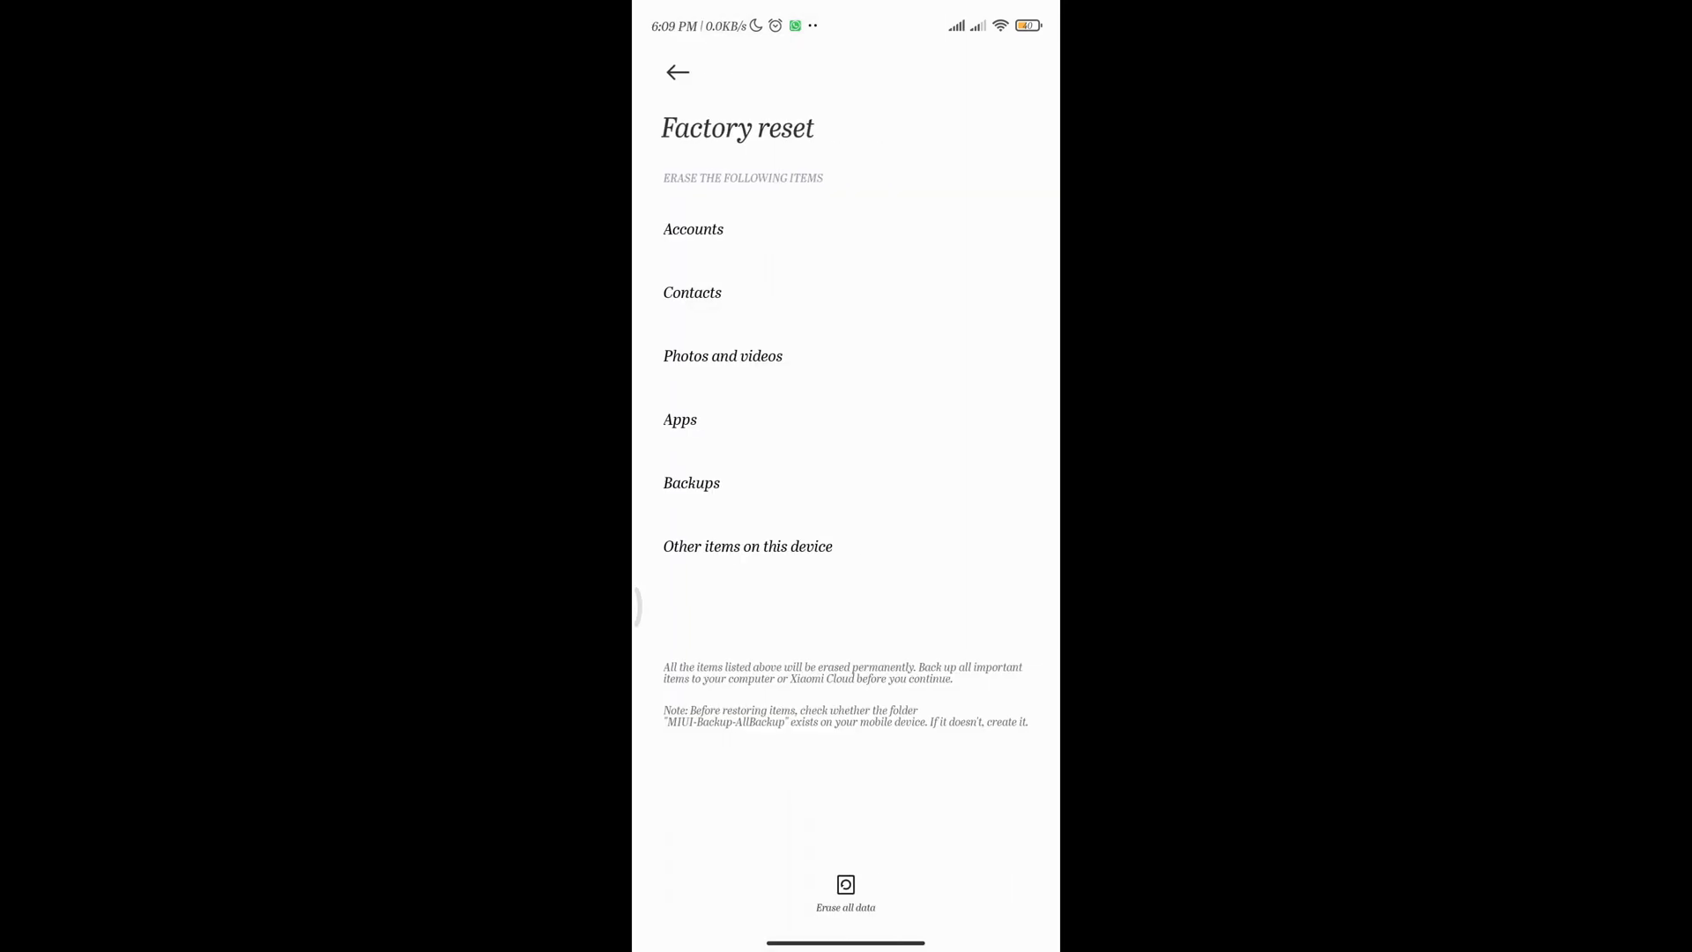